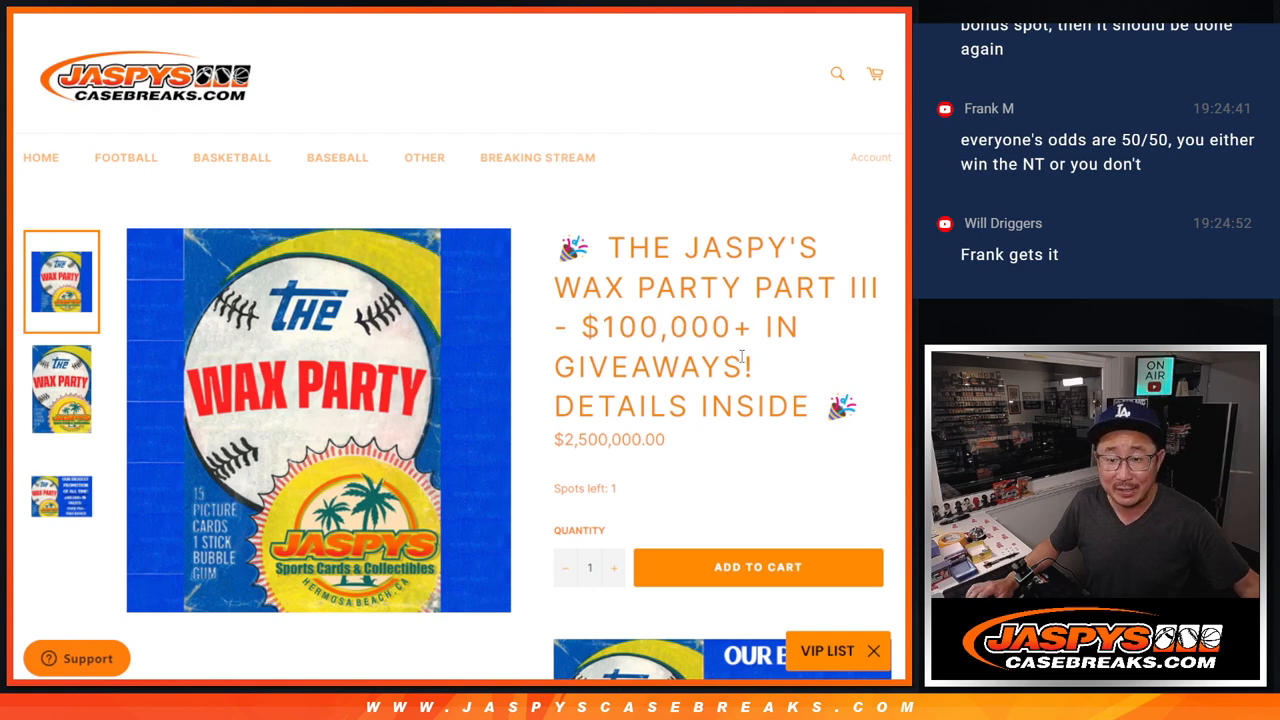
Scroll the randomizer sheet and change the first prize's release month from JUNE to AUGUST.
{"action": "scroll", "scroll_direction": "down", "scroll_amount": 3}
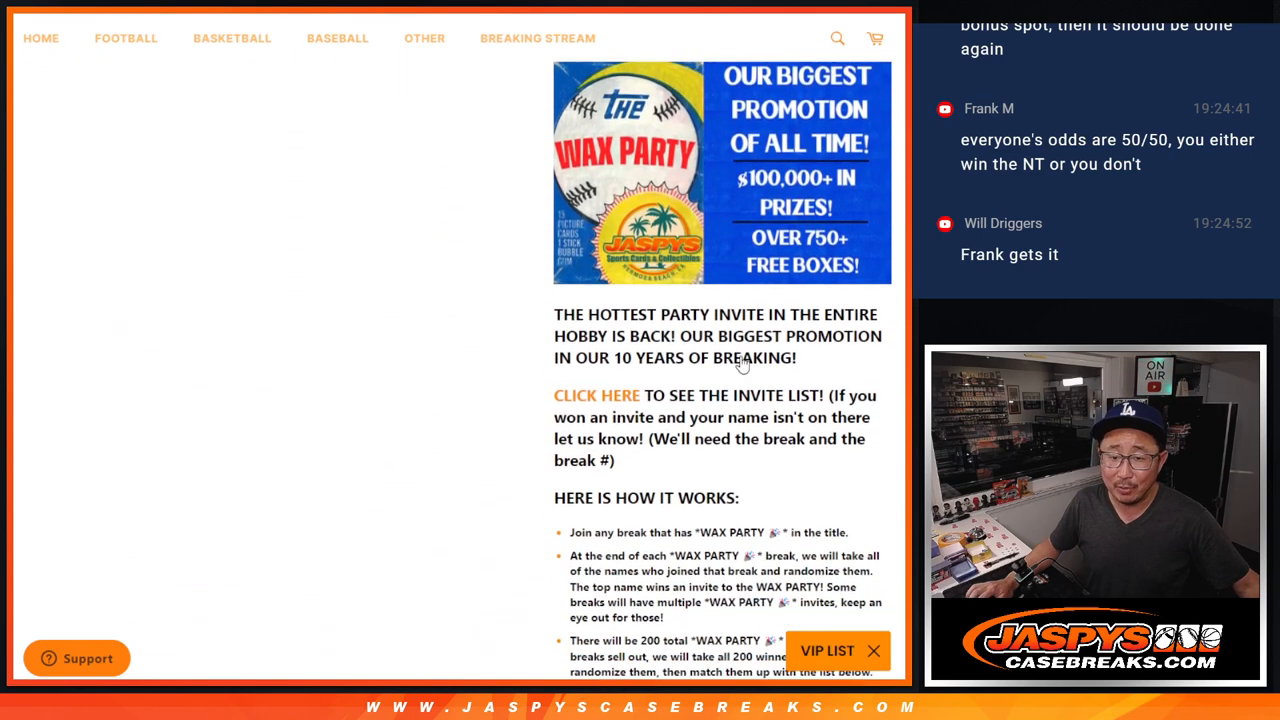
{"action": "scroll", "scroll_direction": "down", "scroll_amount": 3}
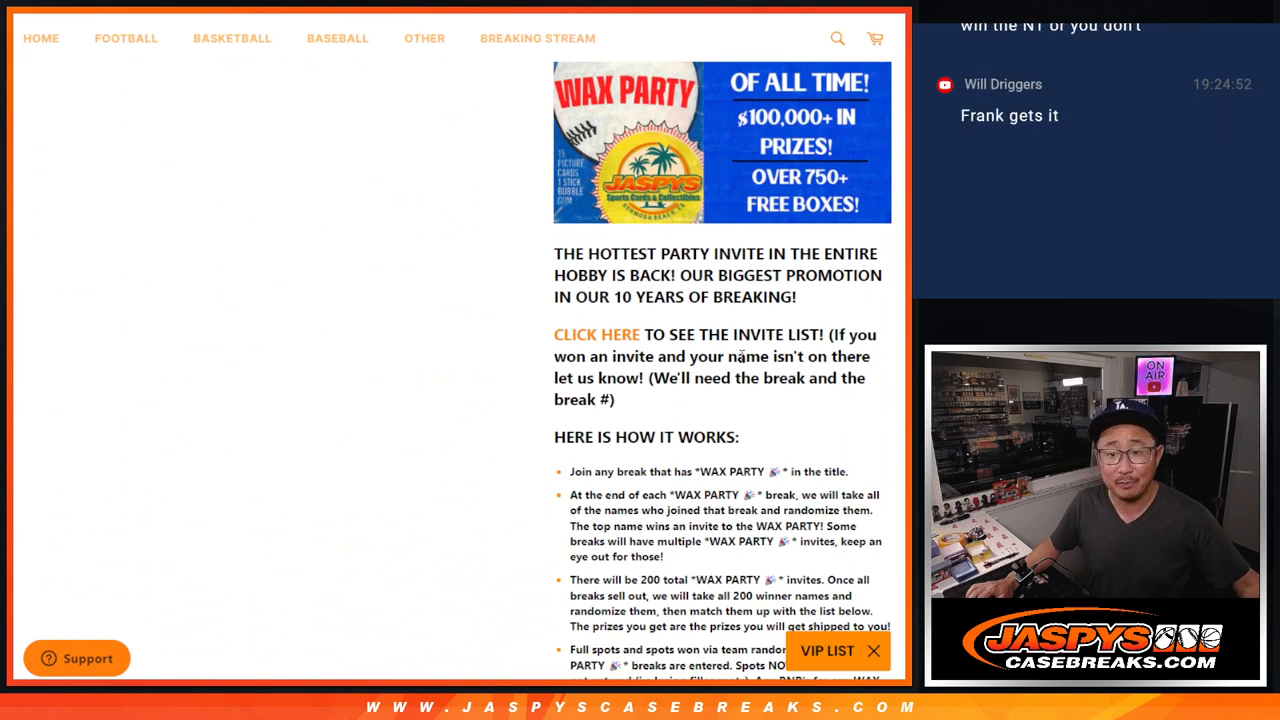
{"action": "scroll", "scroll_direction": "down", "scroll_amount": 3}
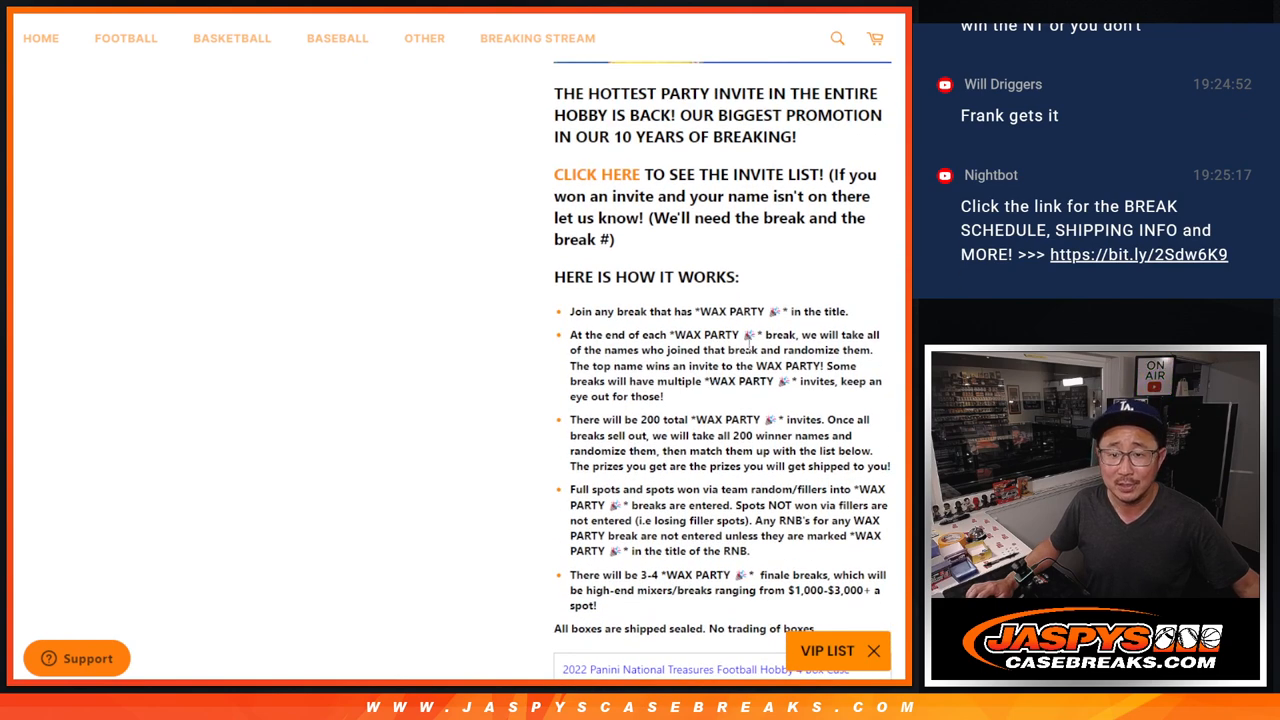
{"action": "mouse_move", "coordinate": [703, 275]}
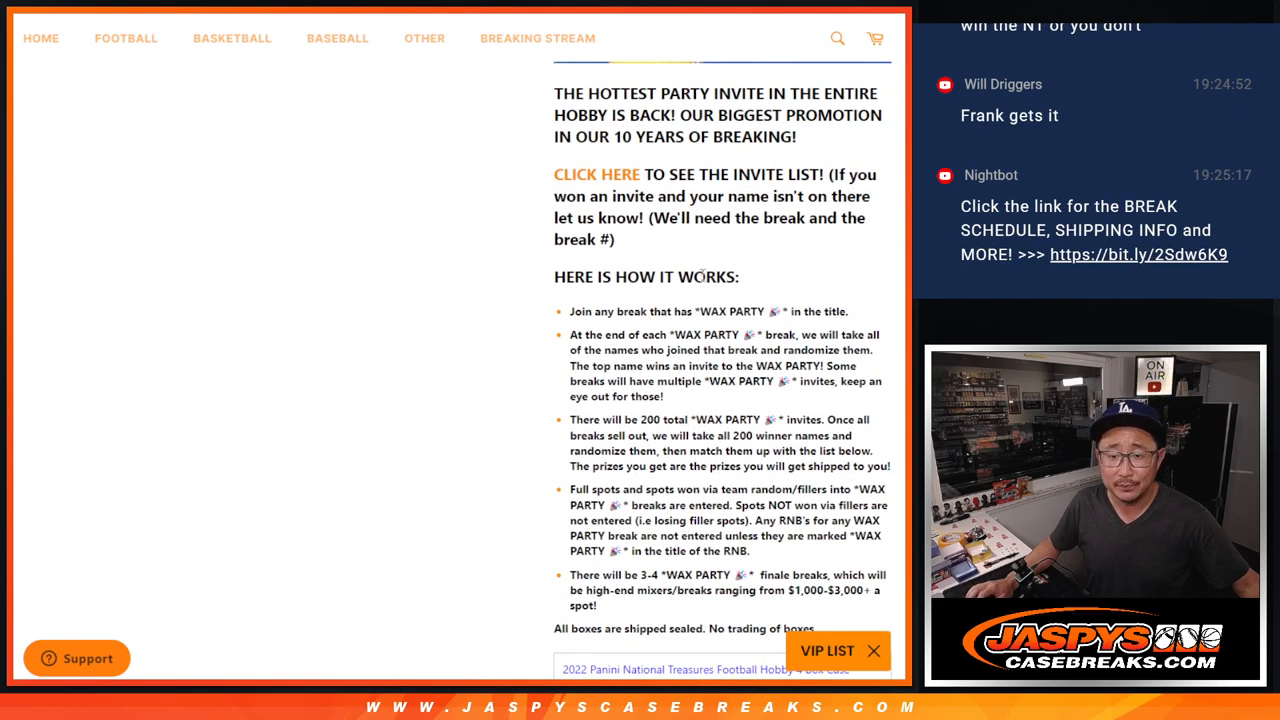
{"action": "scroll", "scroll_direction": "down", "scroll_amount": 3}
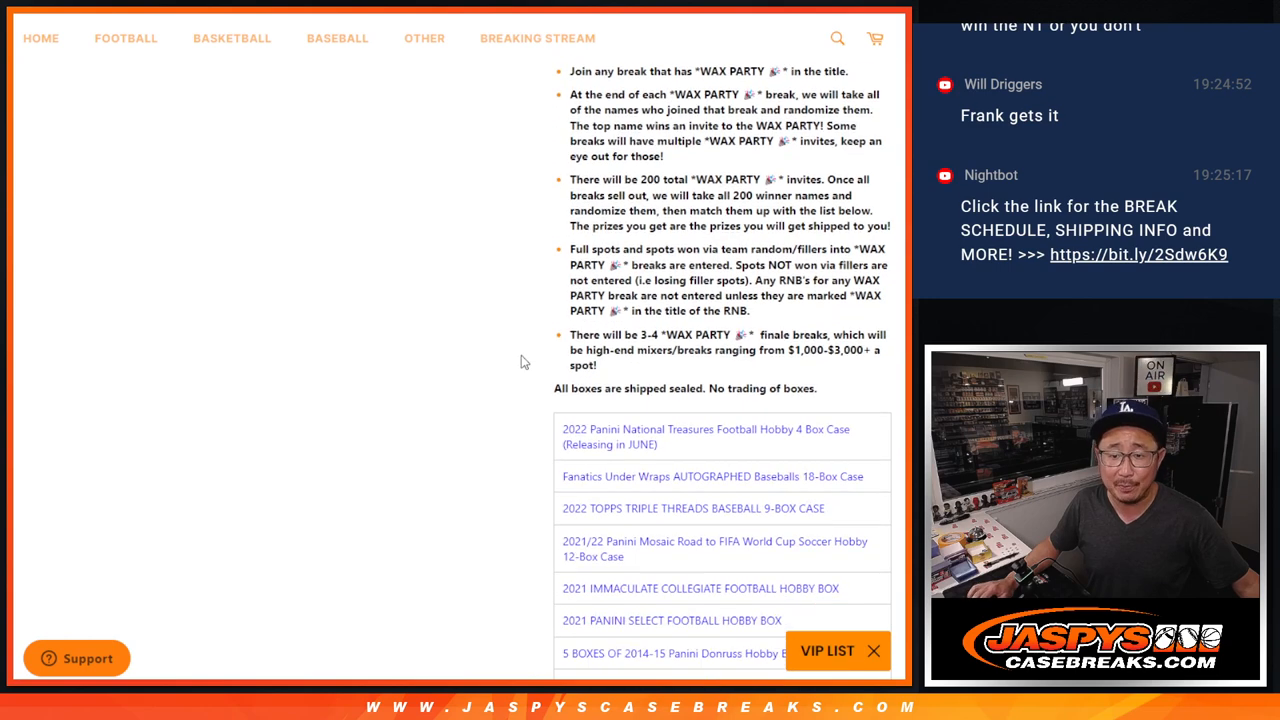
{"action": "scroll", "scroll_direction": "down", "scroll_amount": 3}
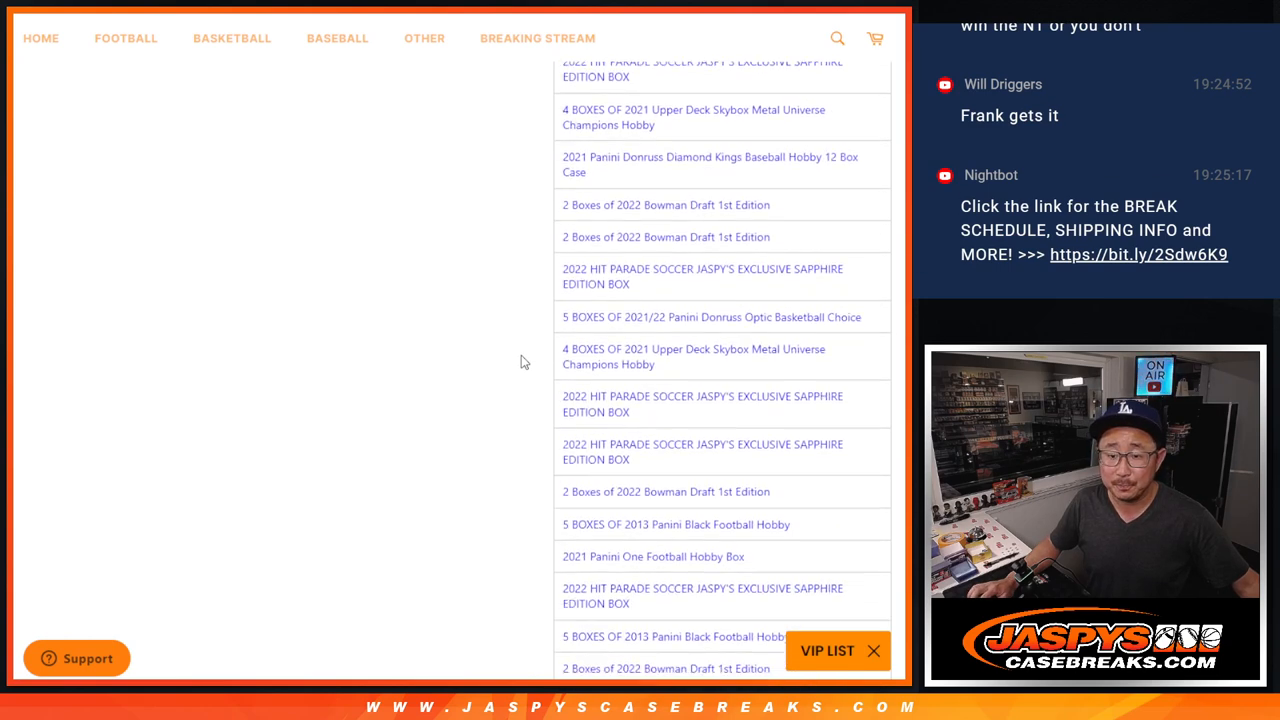
{"action": "scroll", "scroll_direction": "down", "scroll_amount": 3}
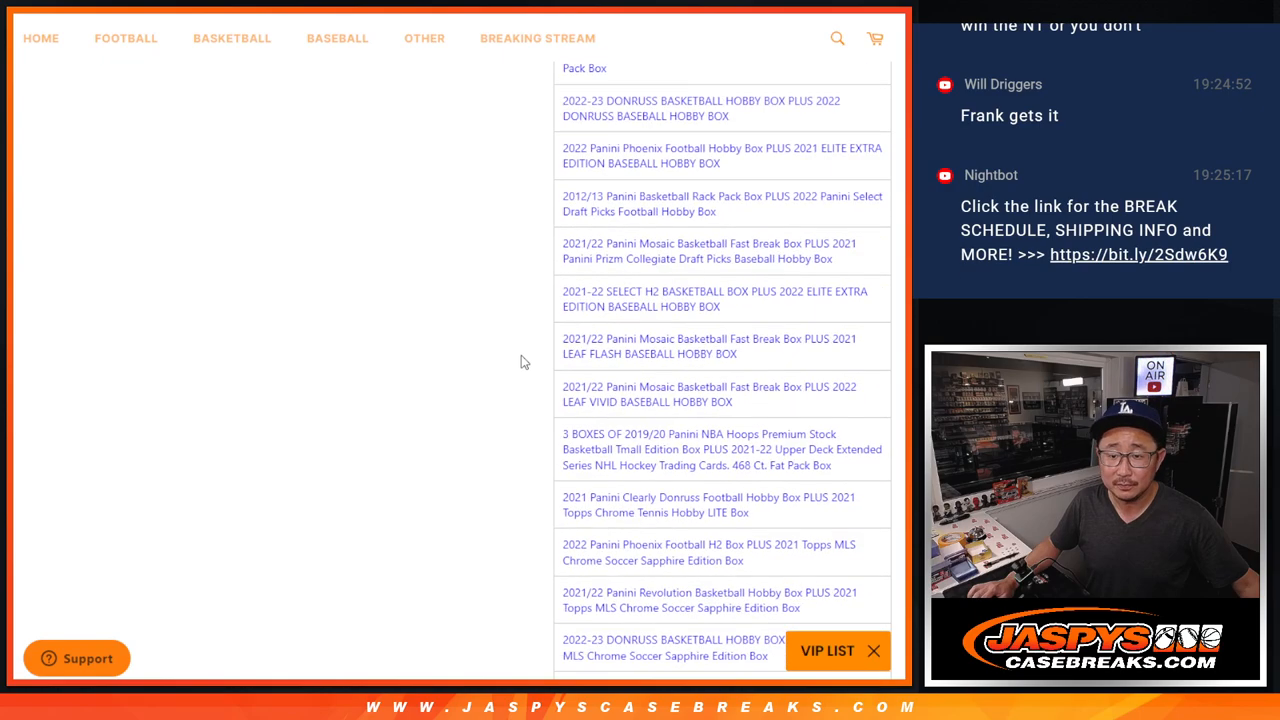
{"action": "scroll", "scroll_direction": "down", "scroll_amount": 3}
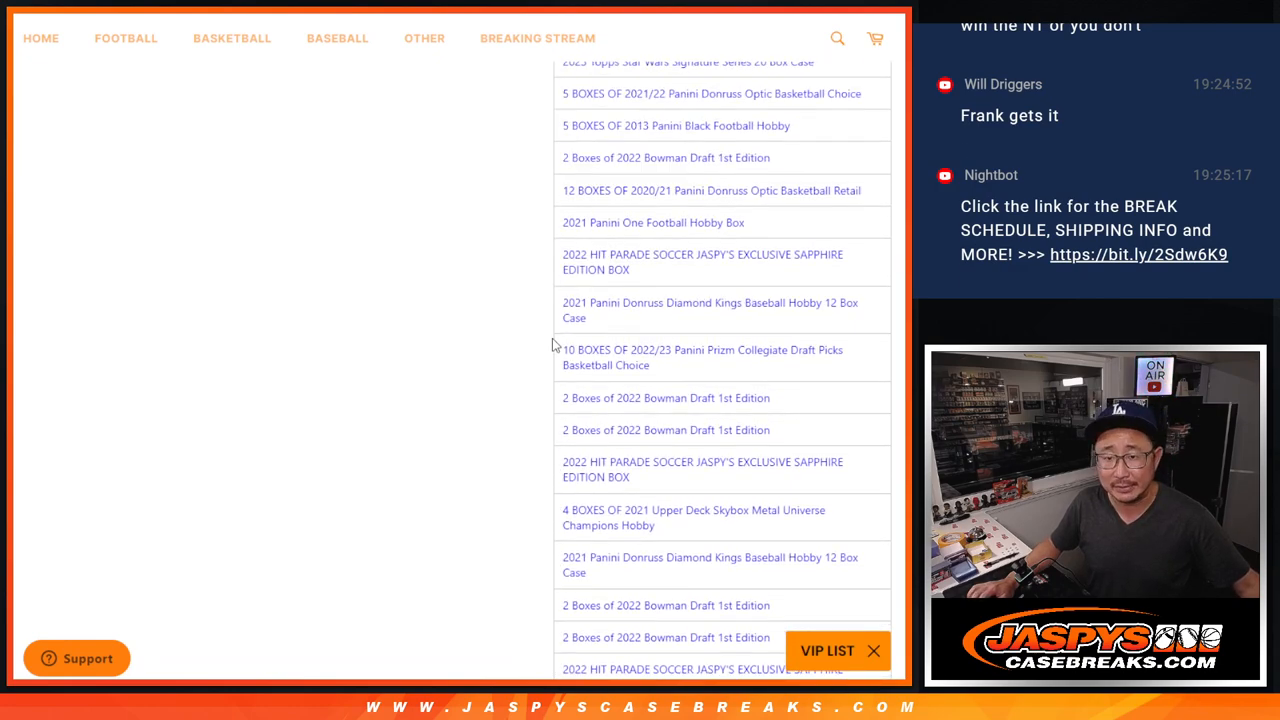
{"action": "scroll", "scroll_direction": "down", "scroll_amount": 3}
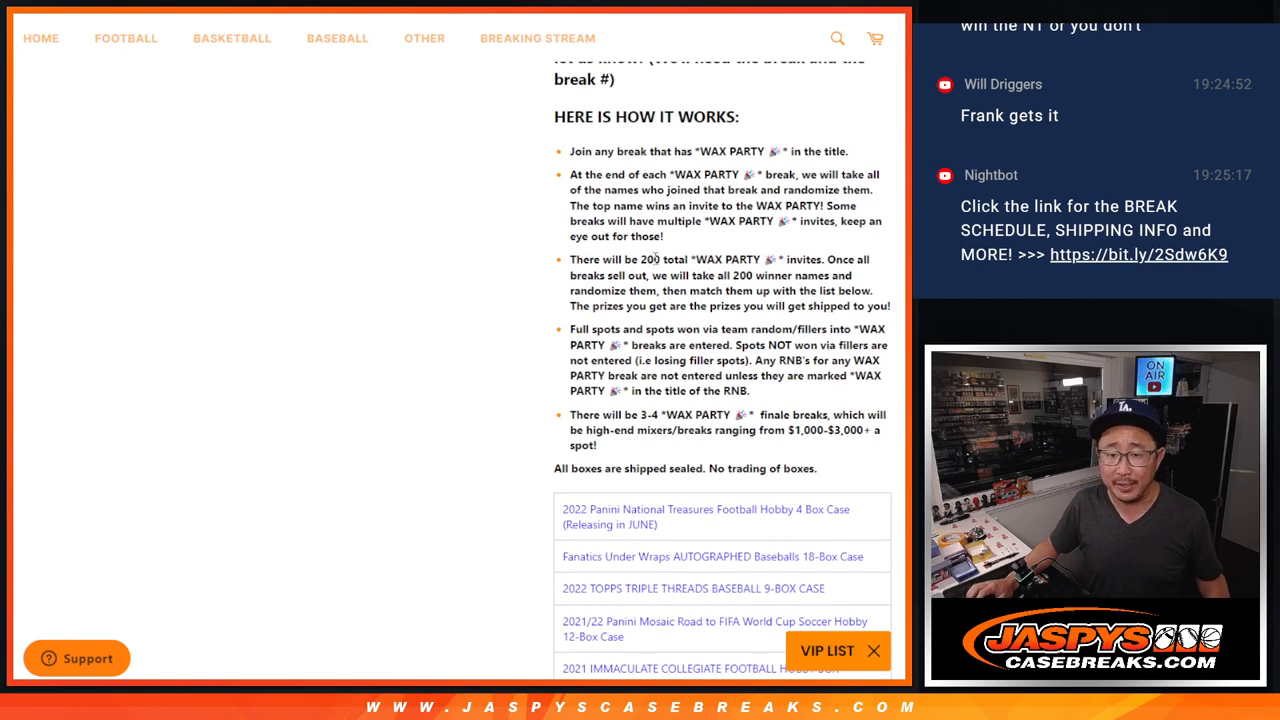
{"action": "double_click", "coordinate": [650, 259]}
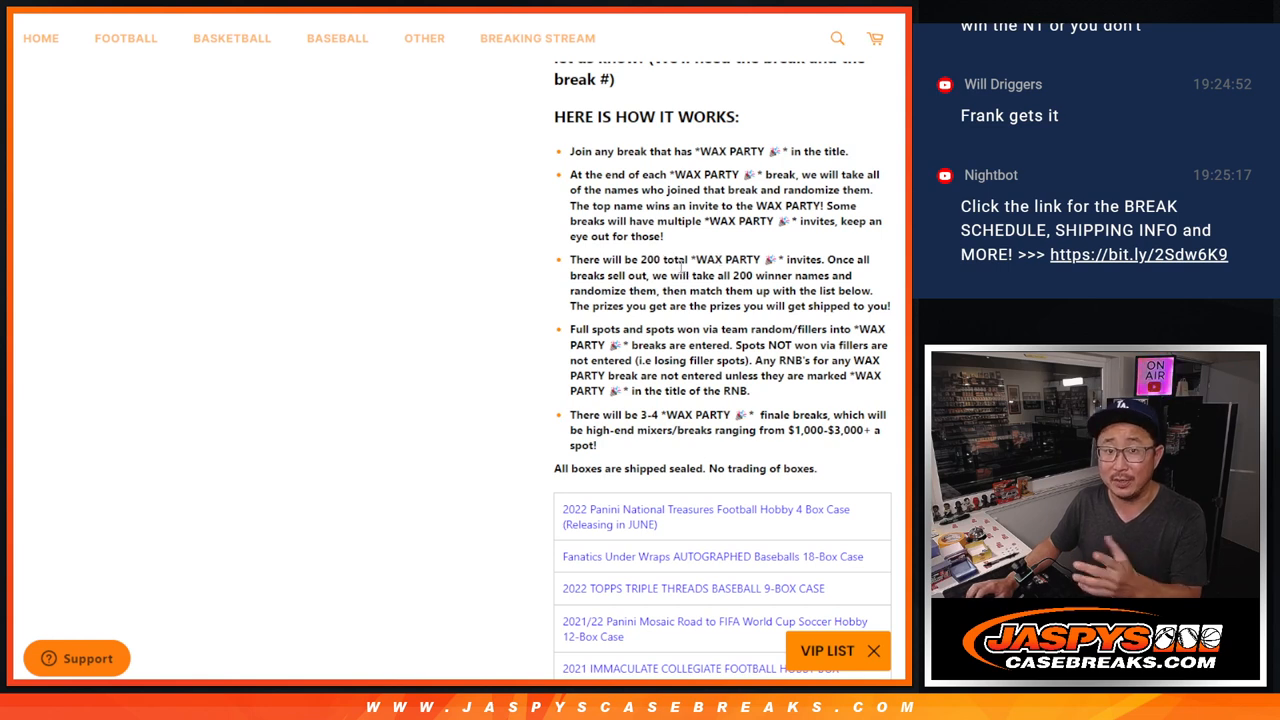
{"action": "mouse_move", "coordinate": [485, 148]}
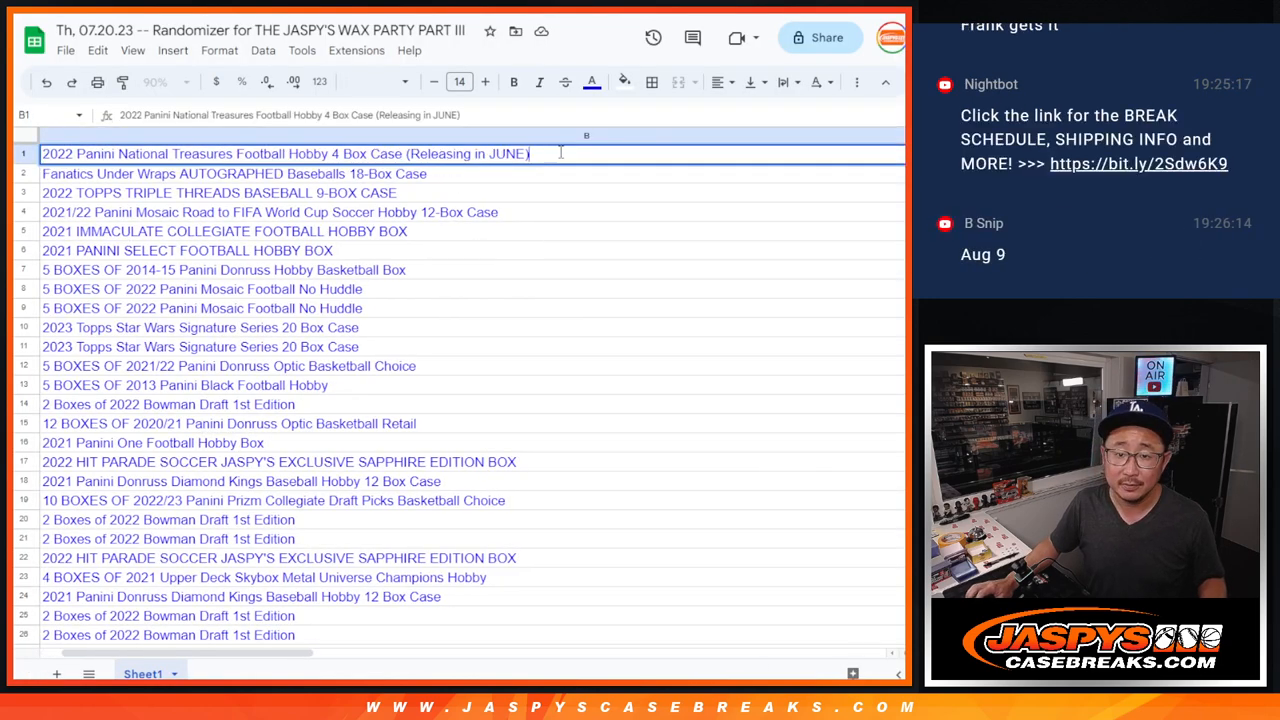
{"action": "double_click", "coordinate": [507, 153]}
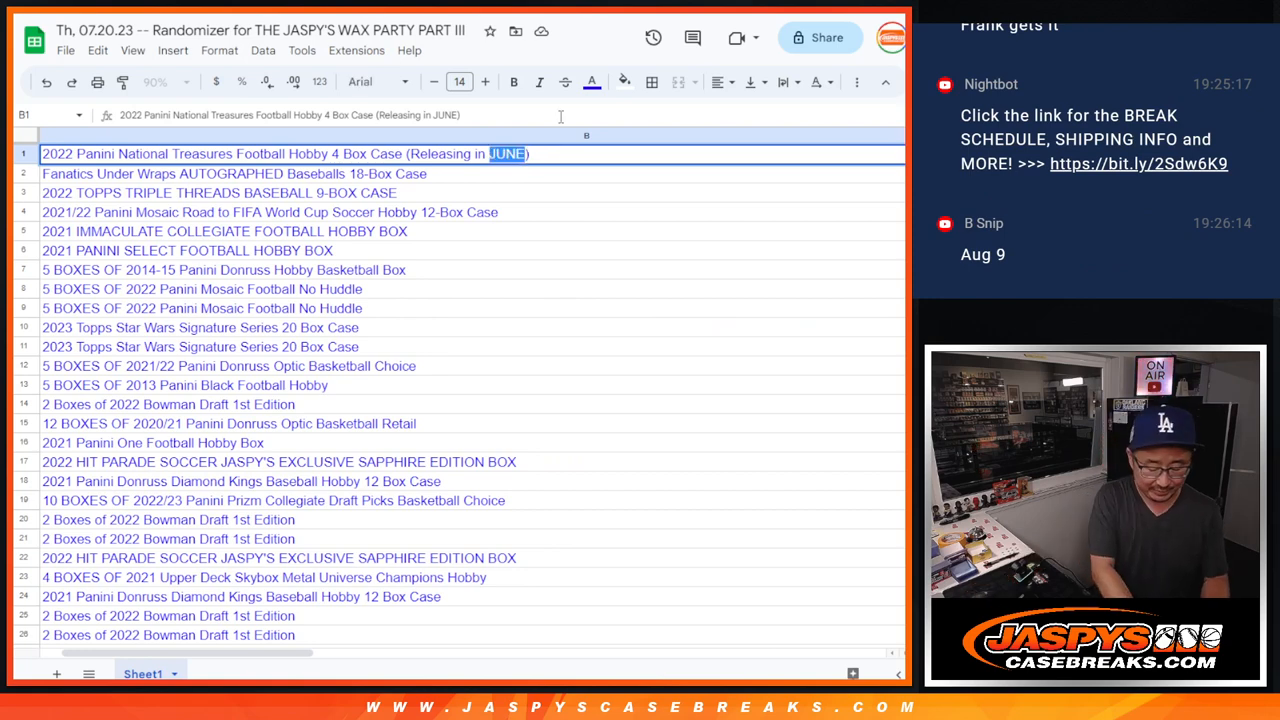
{"action": "type", "text": "AUGUST"}
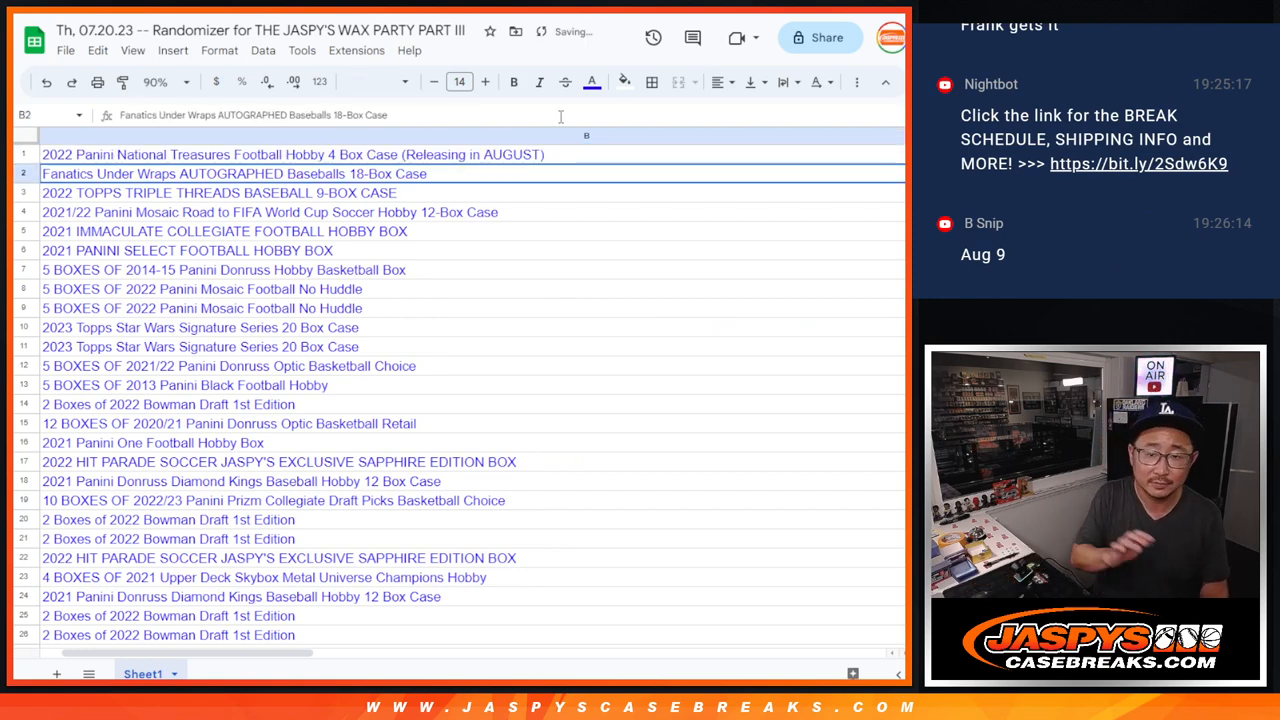
{"action": "left_click", "coordinate": [293, 154]}
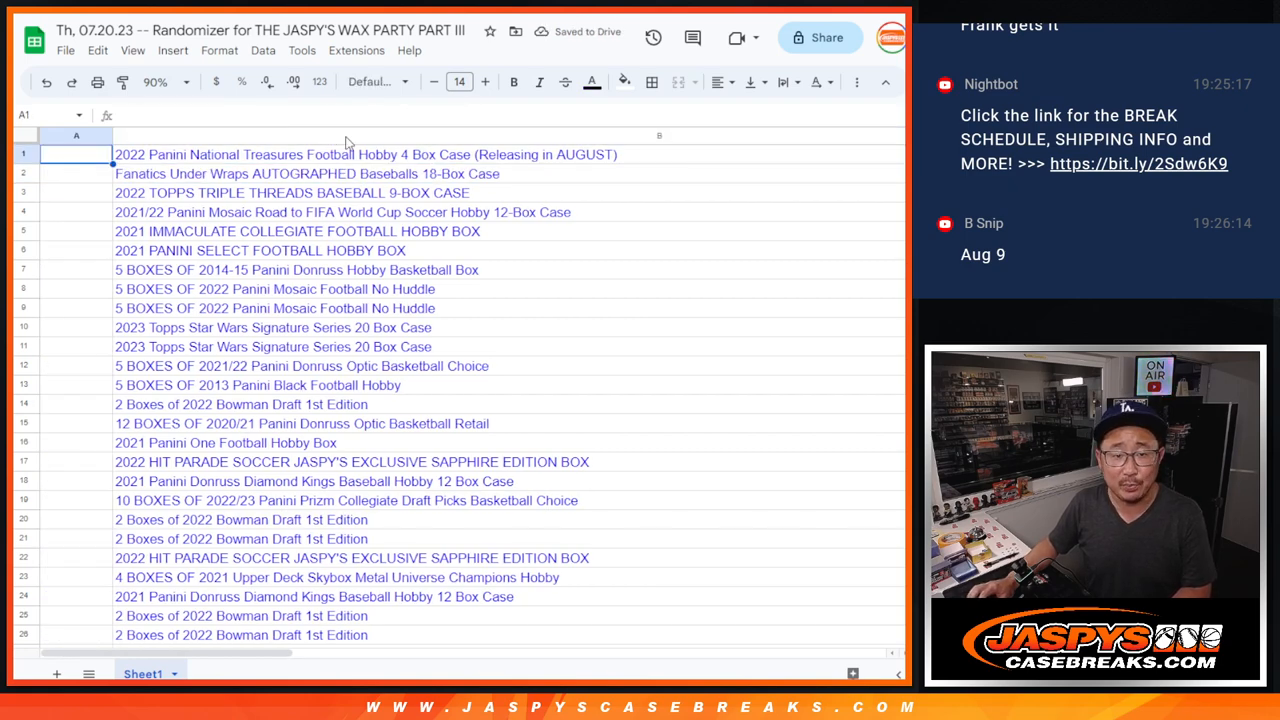
Select the whole prize column B to check the prize count, then clear the selection.
{"action": "left_click", "coordinate": [659, 135]}
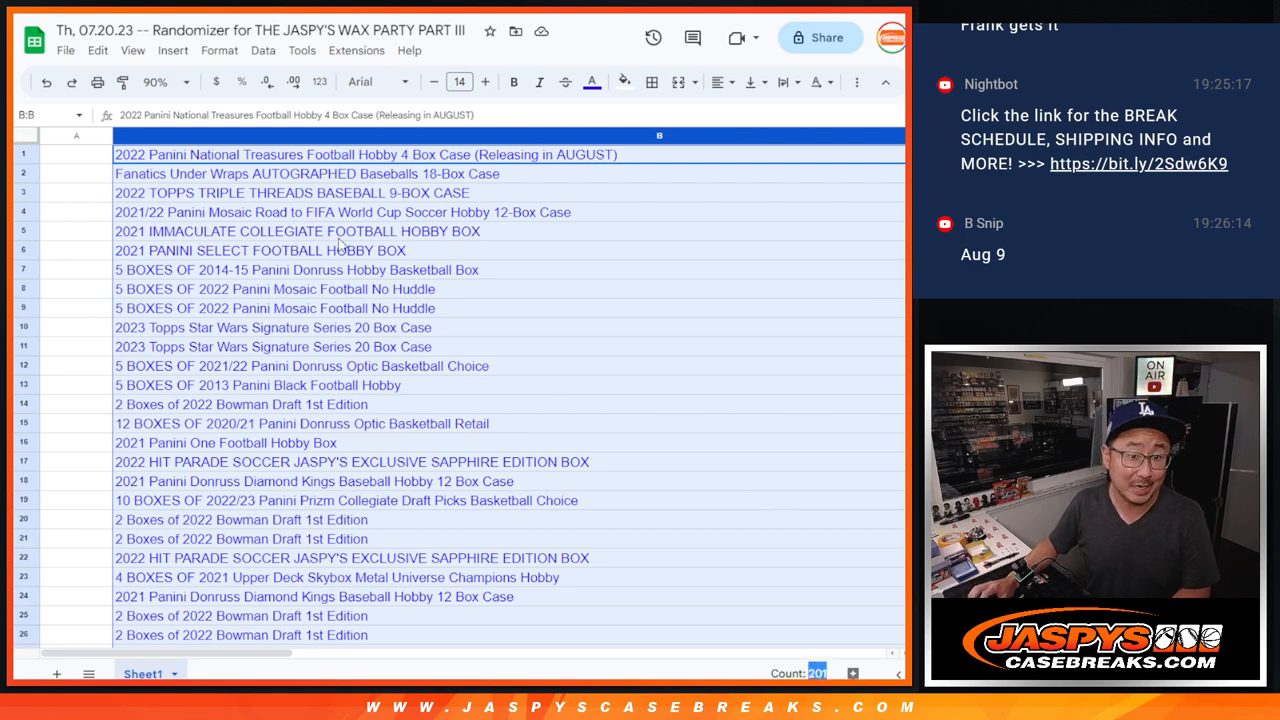
{"action": "scroll", "scroll_direction": "down", "scroll_amount": 3}
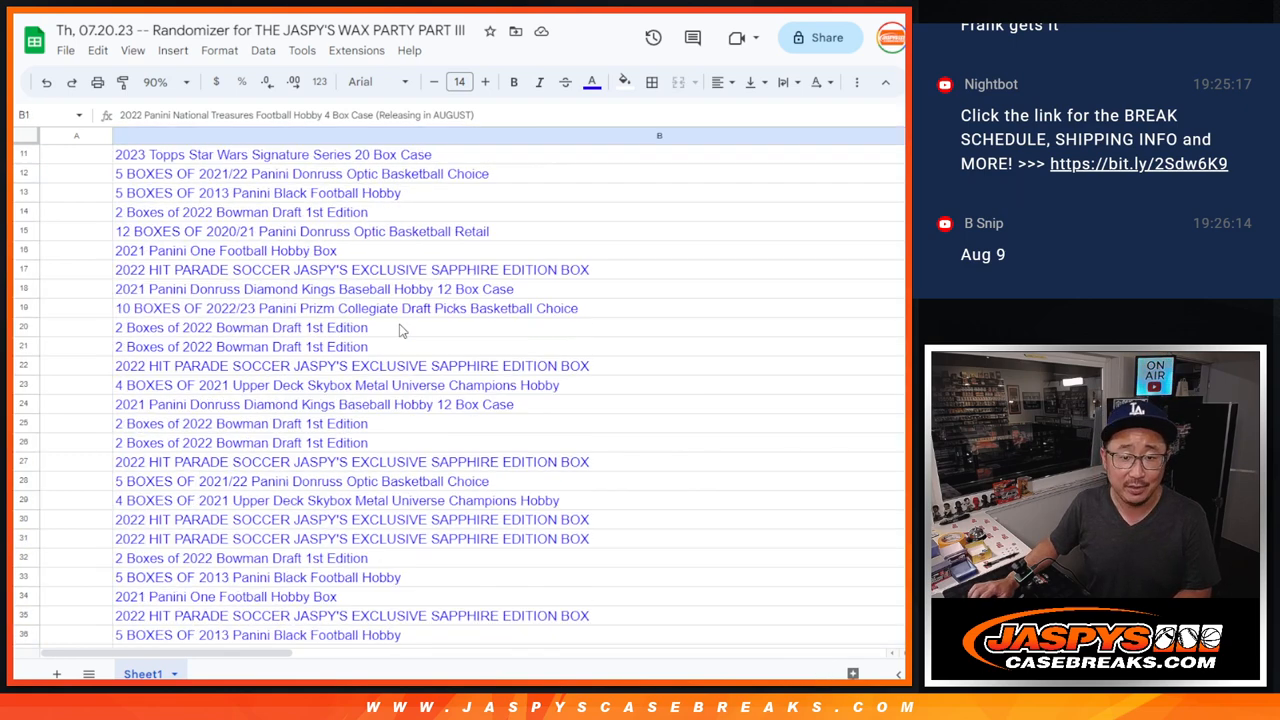
{"action": "scroll", "scroll_direction": "down", "scroll_amount": 3}
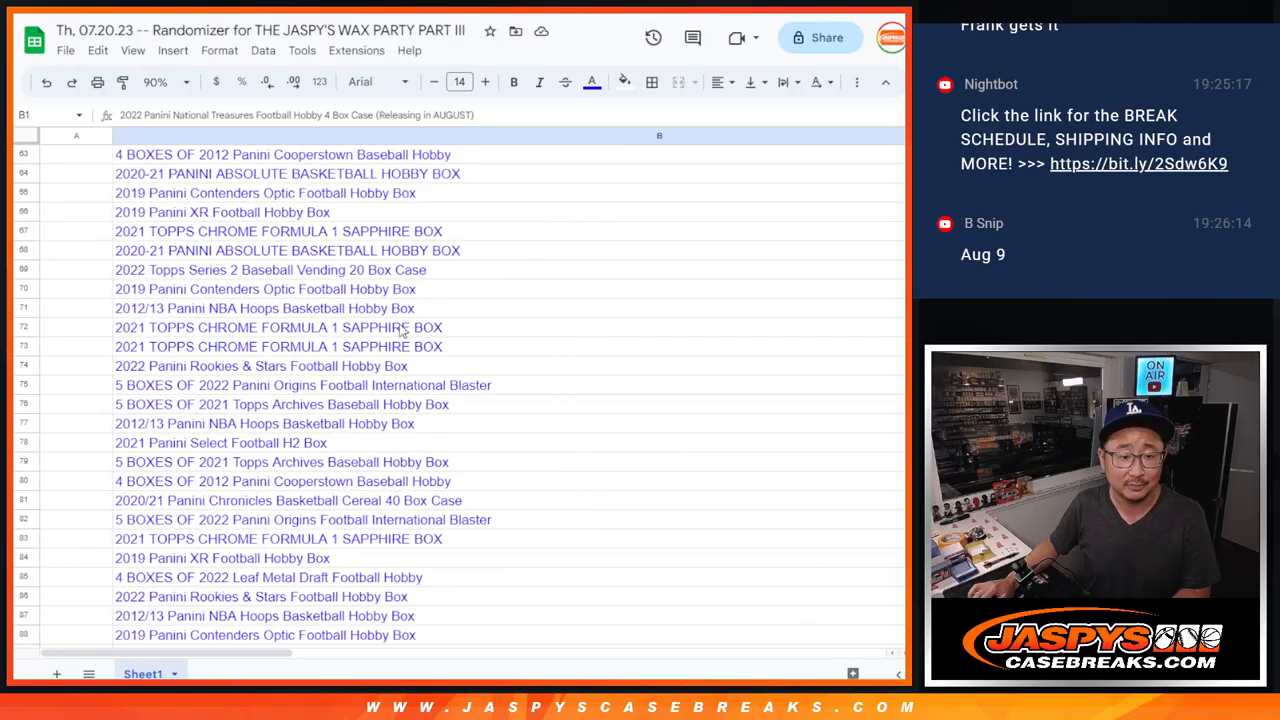
{"action": "scroll", "scroll_direction": "down", "scroll_amount": 3}
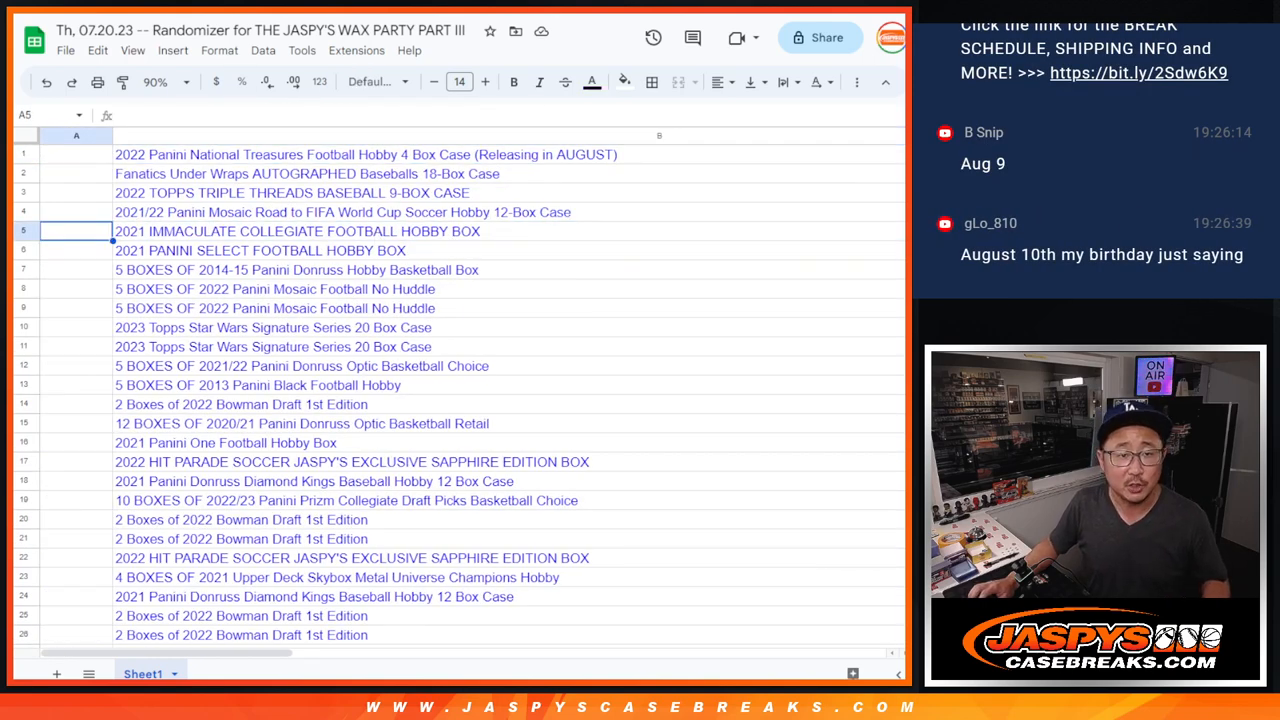
{"action": "left_click", "coordinate": [272, 673]}
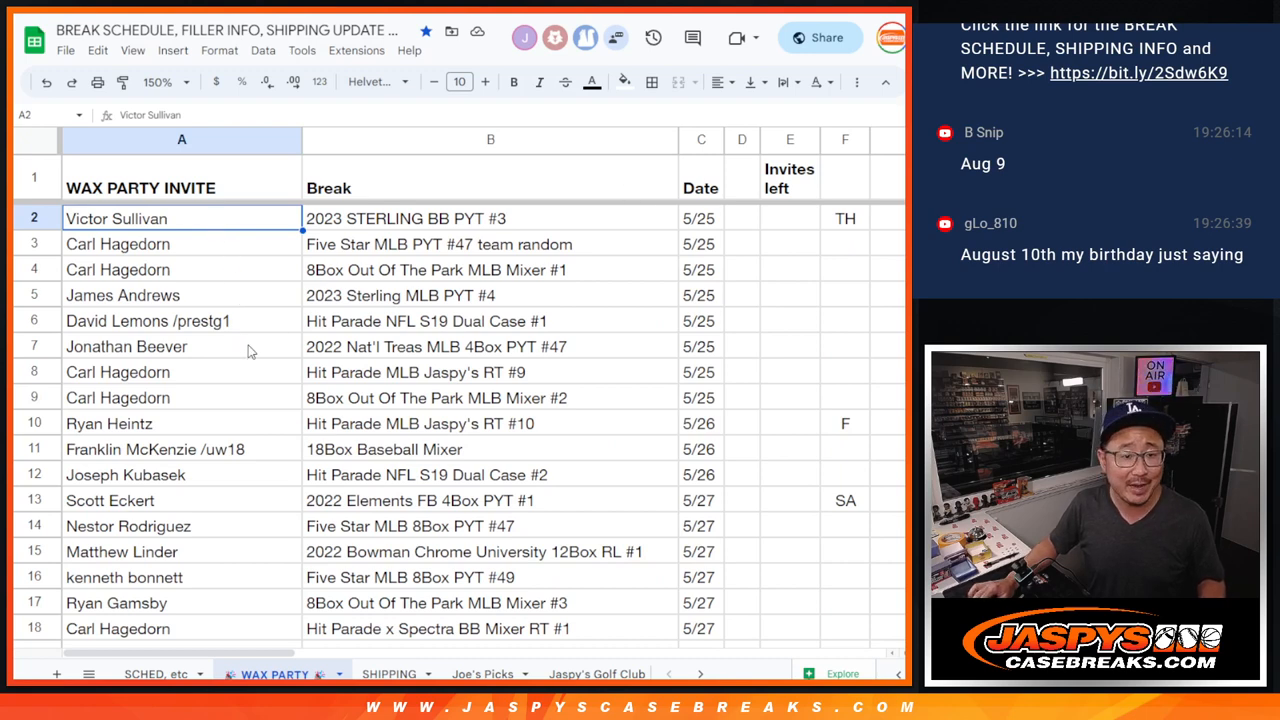
Scroll the WAX PARTY invite list down to row 201 to reach the last name.
{"action": "scroll", "scroll_direction": "down", "scroll_amount": 3}
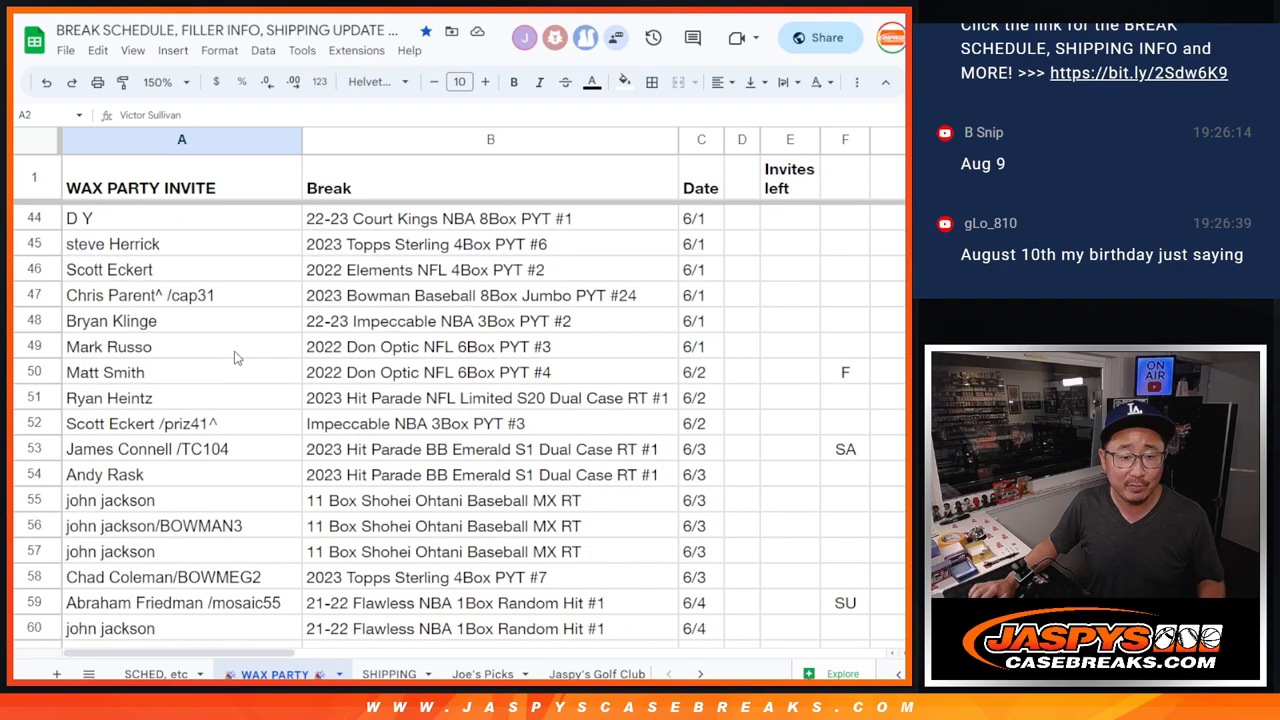
{"action": "scroll", "scroll_direction": "down", "scroll_amount": 3}
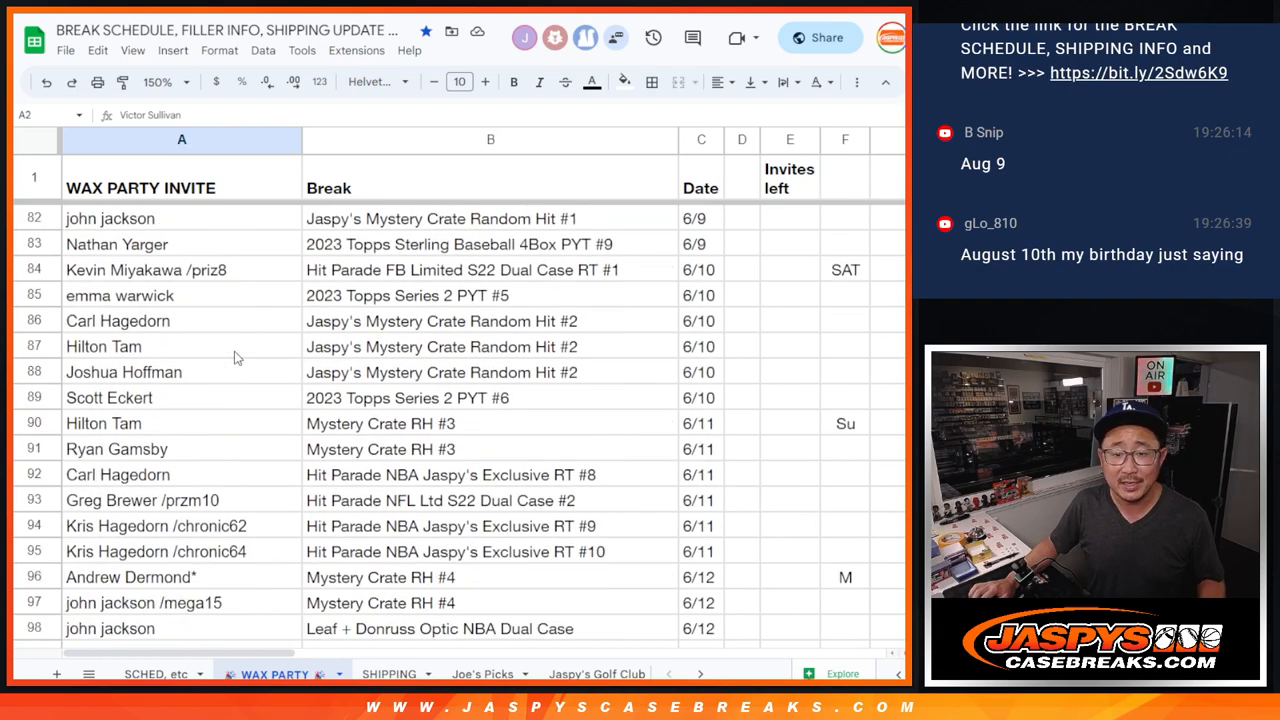
{"action": "scroll", "scroll_direction": "down", "scroll_amount": 3}
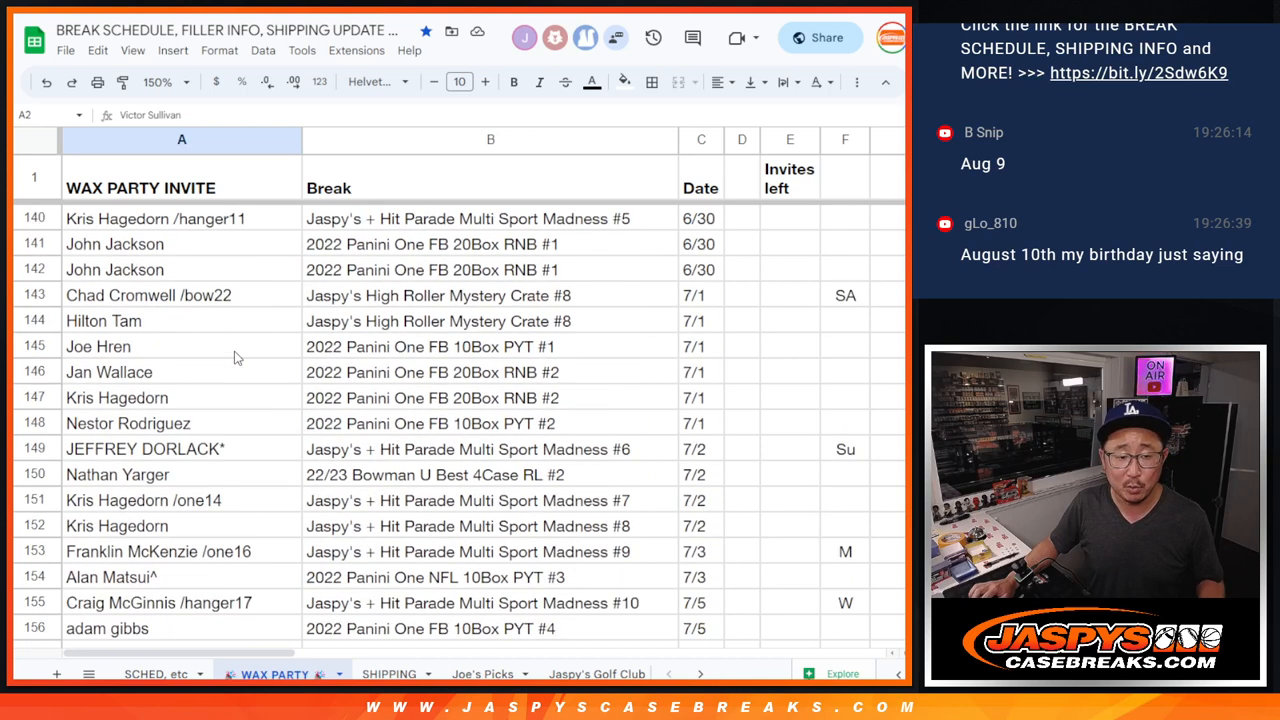
{"action": "scroll", "scroll_direction": "down", "scroll_amount": 3}
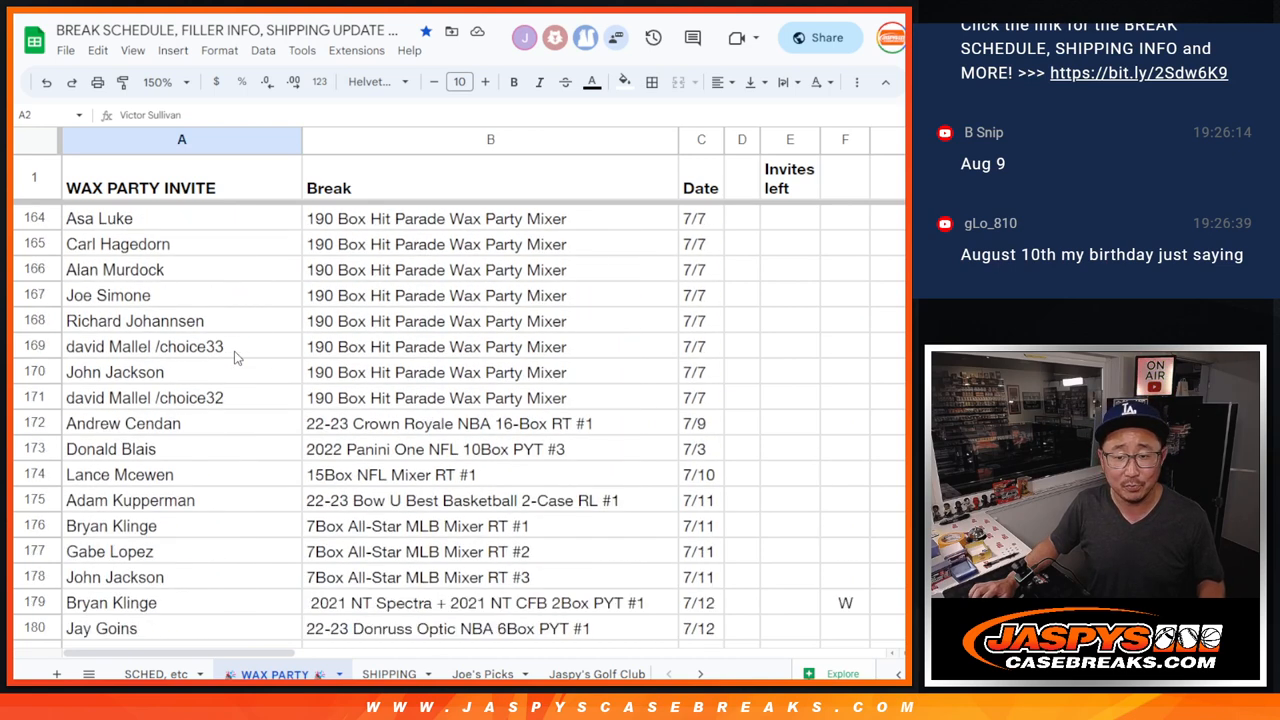
{"action": "scroll", "scroll_direction": "down", "scroll_amount": 3}
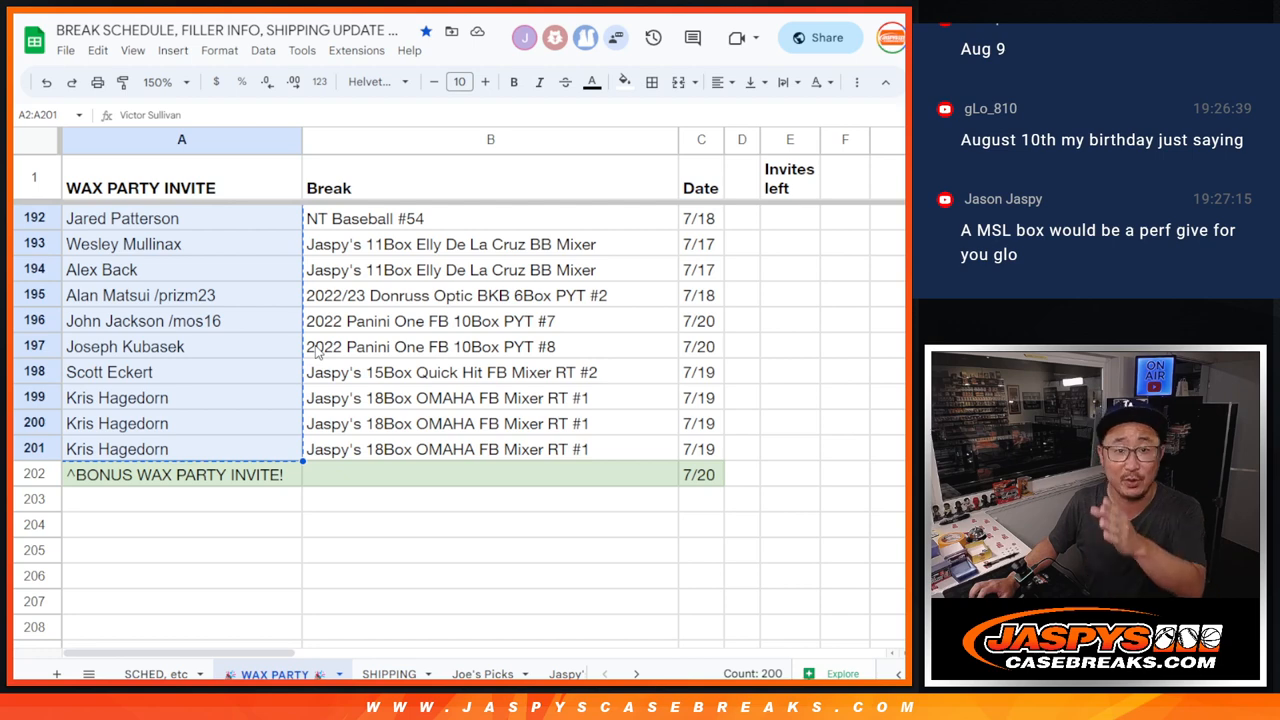
{"action": "mouse_move", "coordinate": [187, 432]}
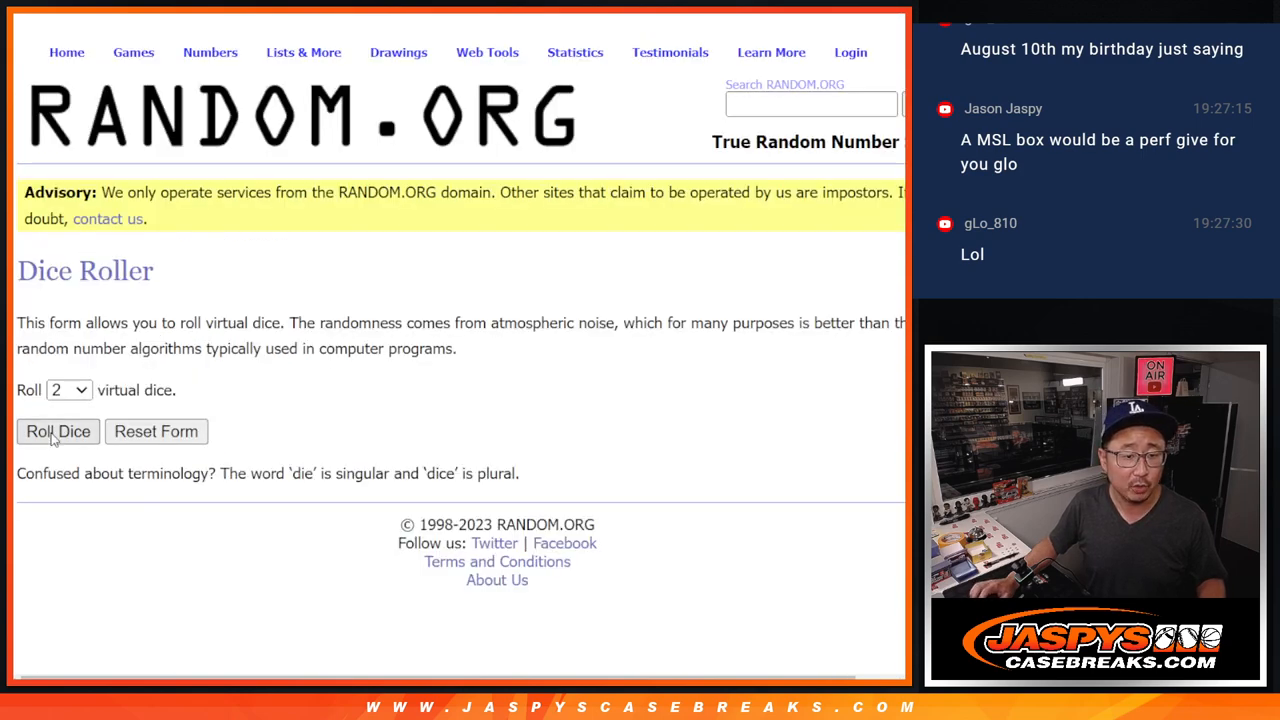
Randomize the 200 pasted names in RANDOM.ORG's List Randomizer four times and review the order.
{"action": "left_click", "coordinate": [58, 431]}
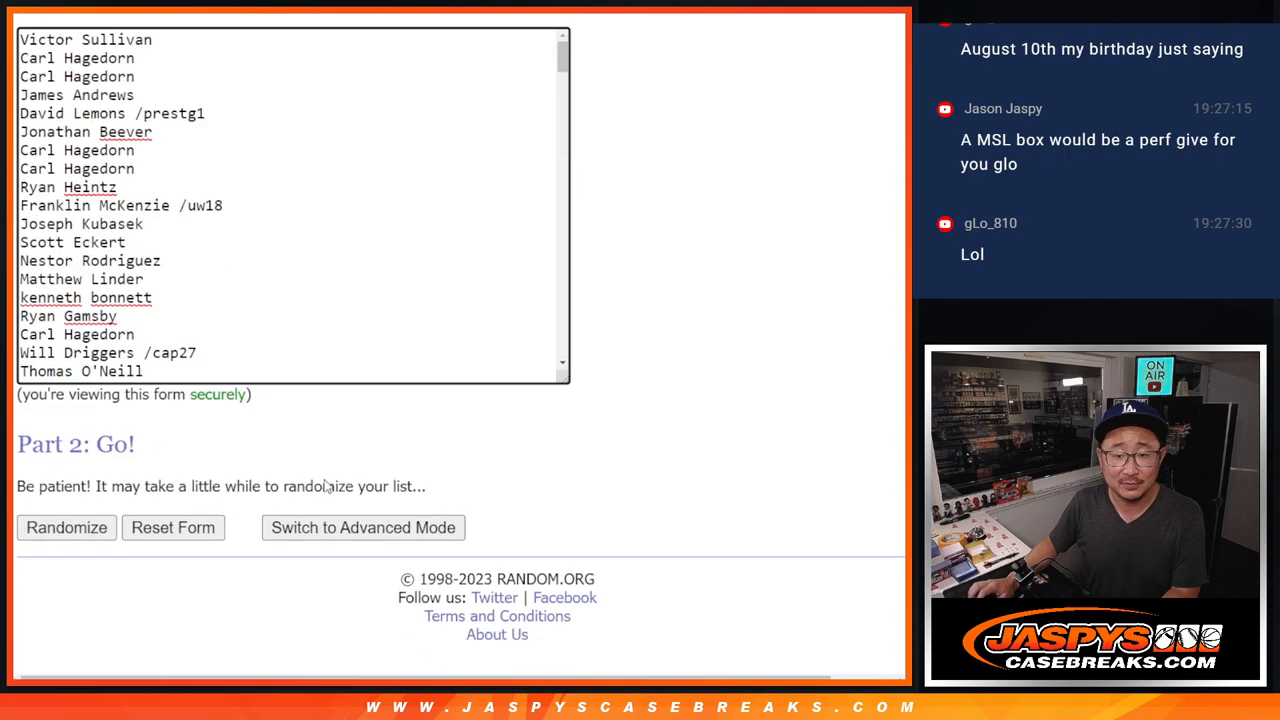
{"action": "left_click", "coordinate": [66, 527]}
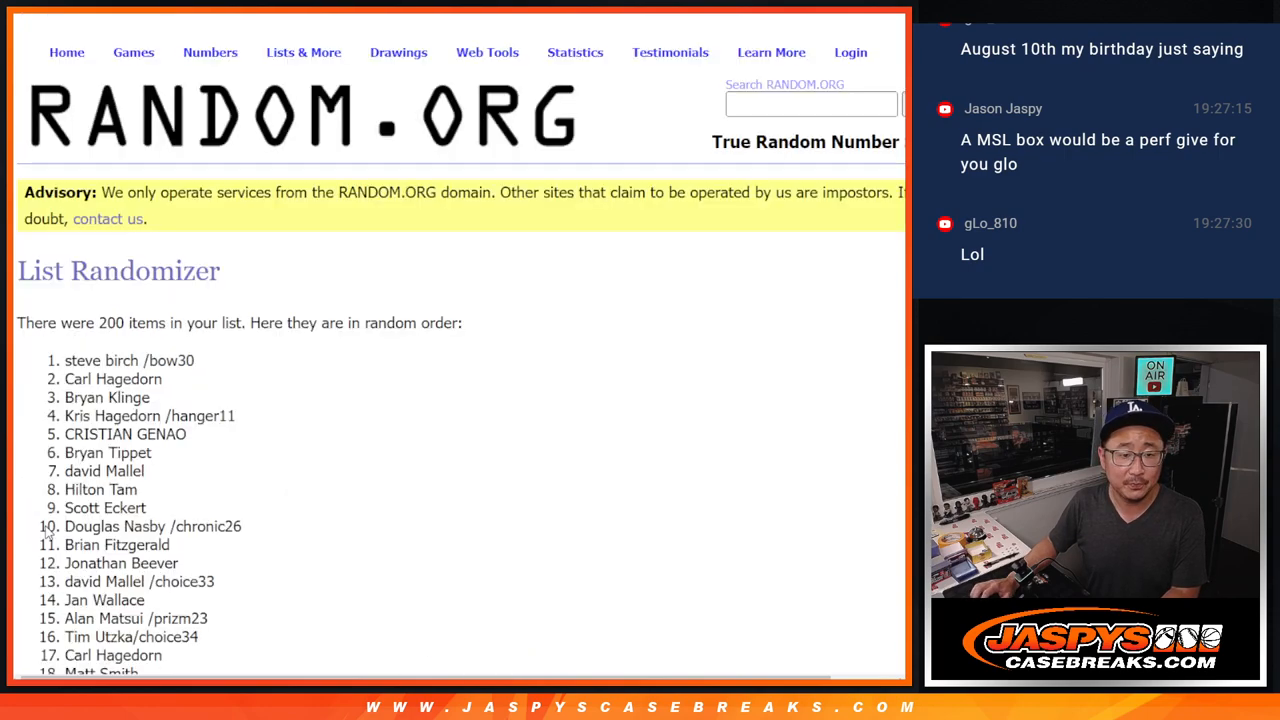
{"action": "scroll", "scroll_direction": "down", "scroll_amount": 3}
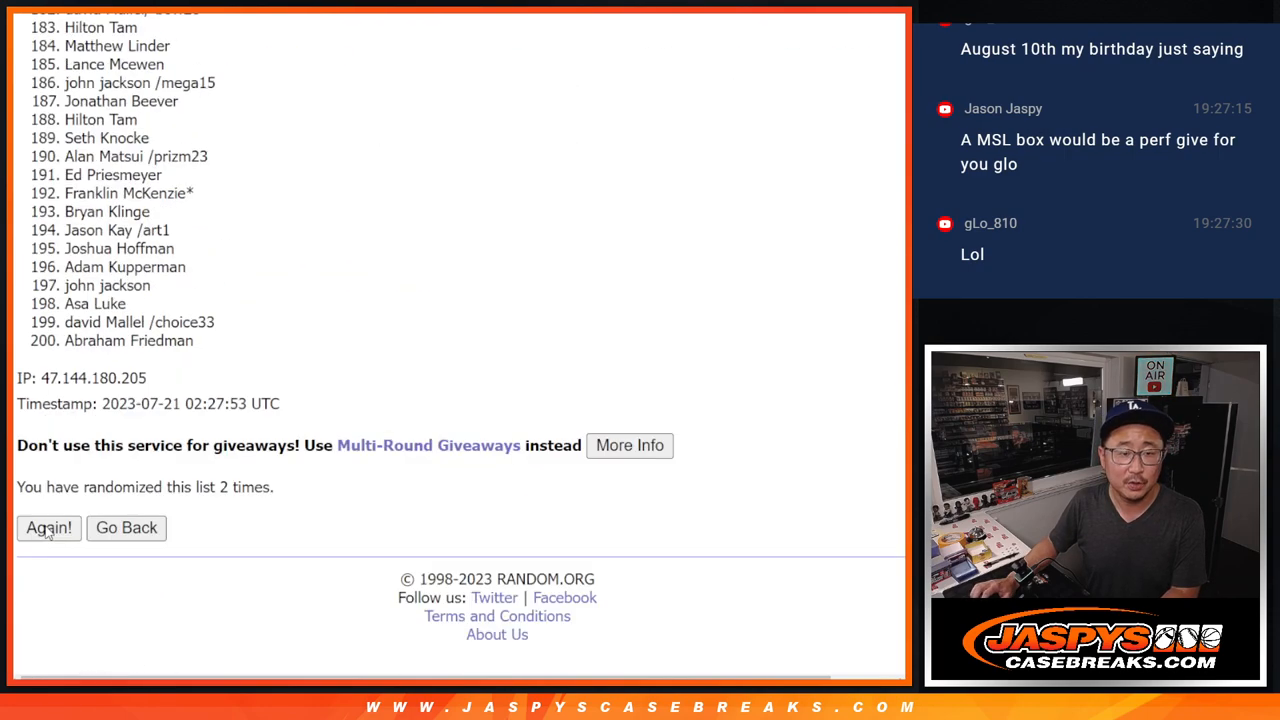
{"action": "left_click", "coordinate": [48, 528]}
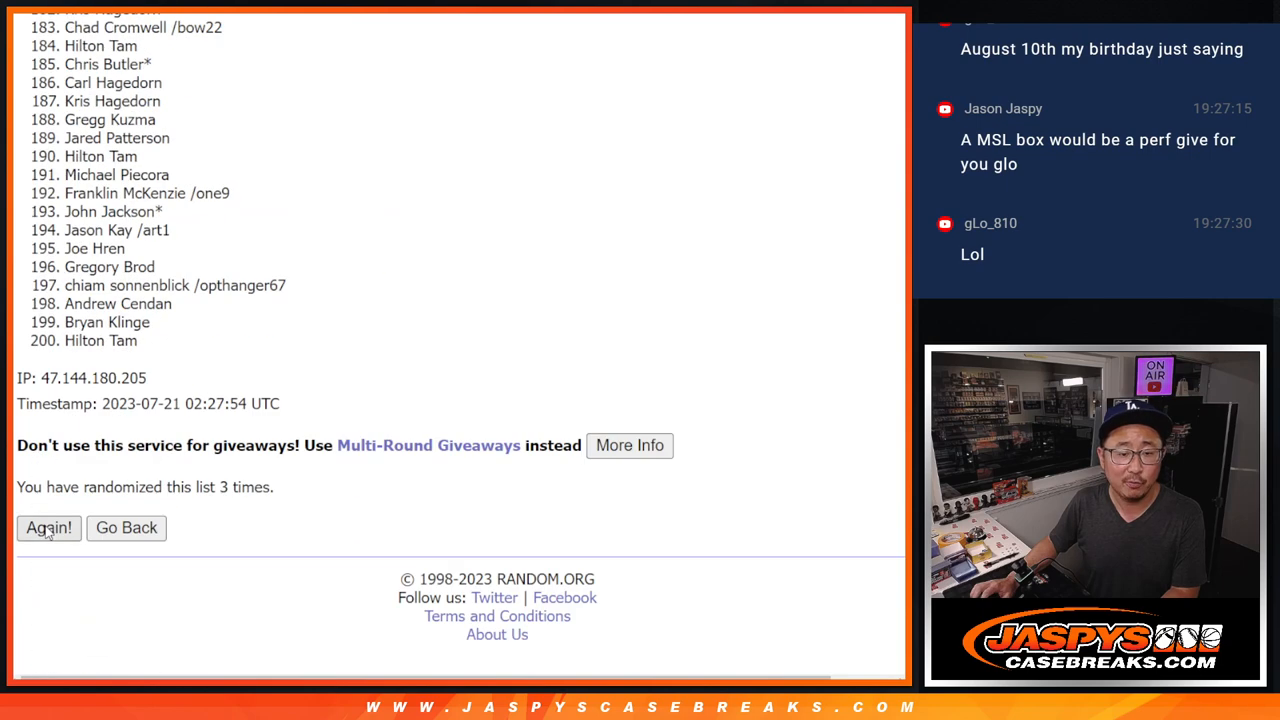
{"action": "left_click", "coordinate": [48, 527]}
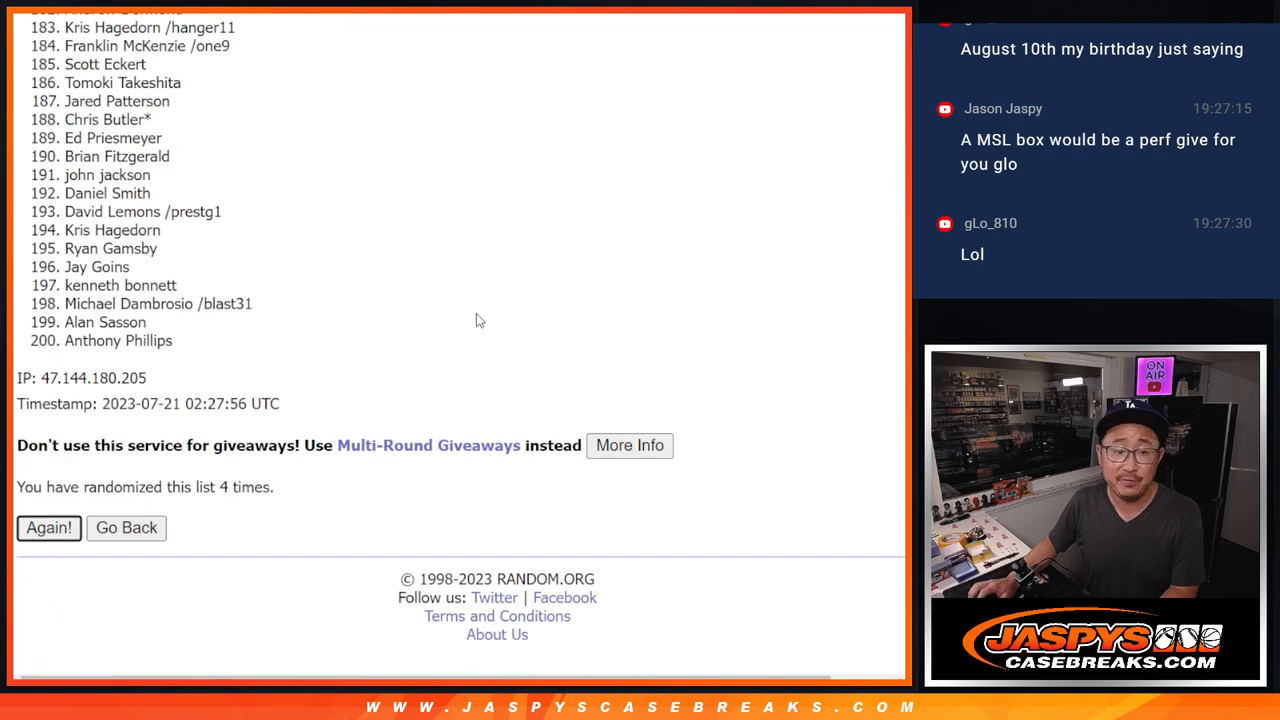
{"action": "left_click", "coordinate": [48, 527]}
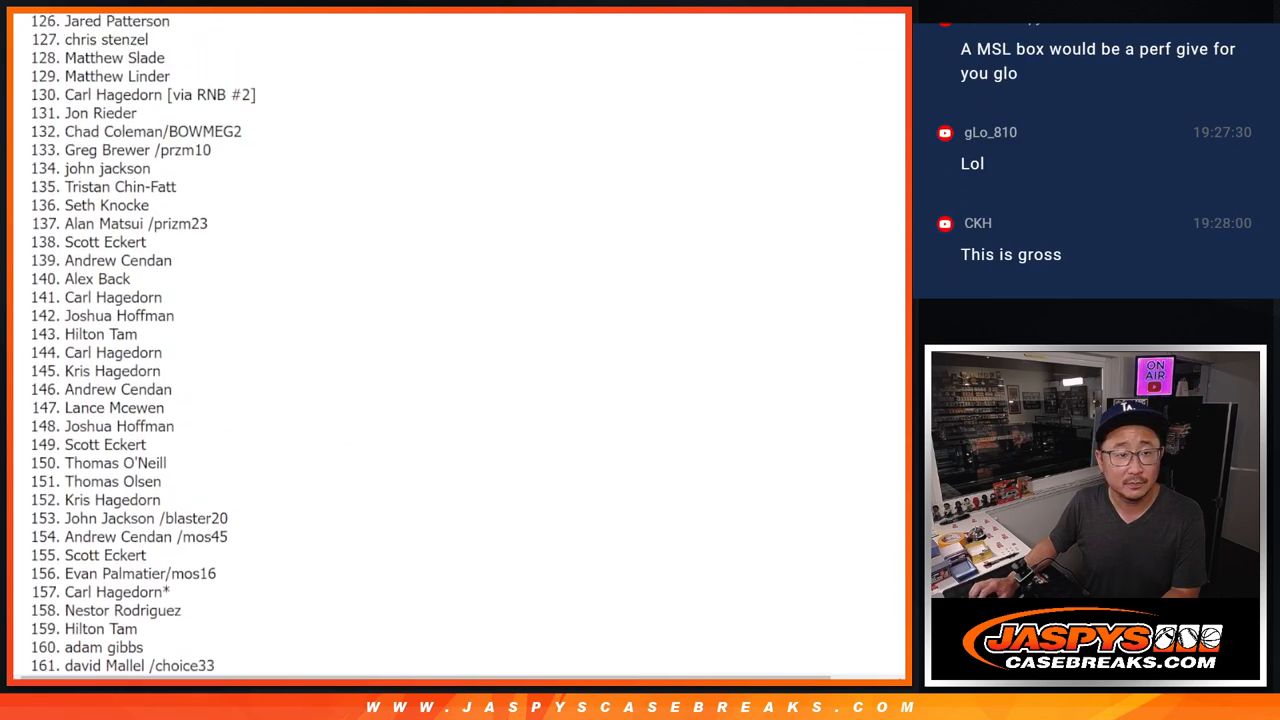
{"action": "scroll", "scroll_direction": "up", "scroll_amount": 3}
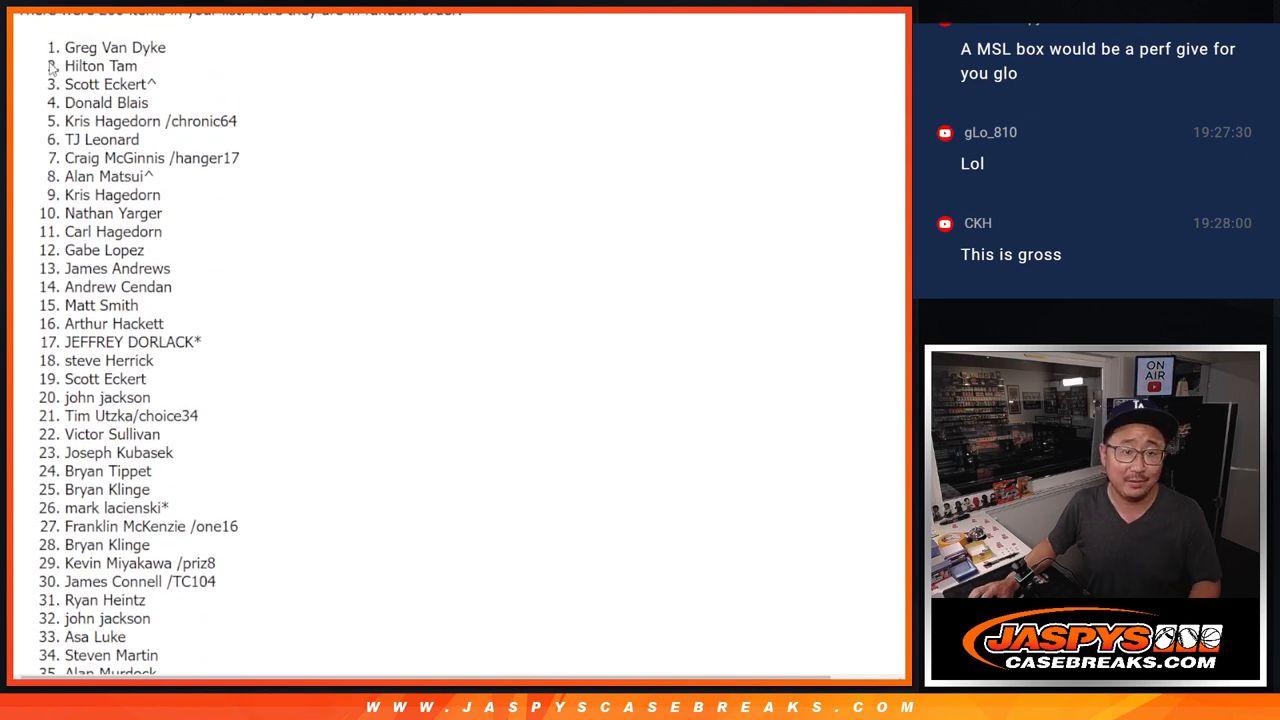
{"action": "double_click", "coordinate": [115, 47]}
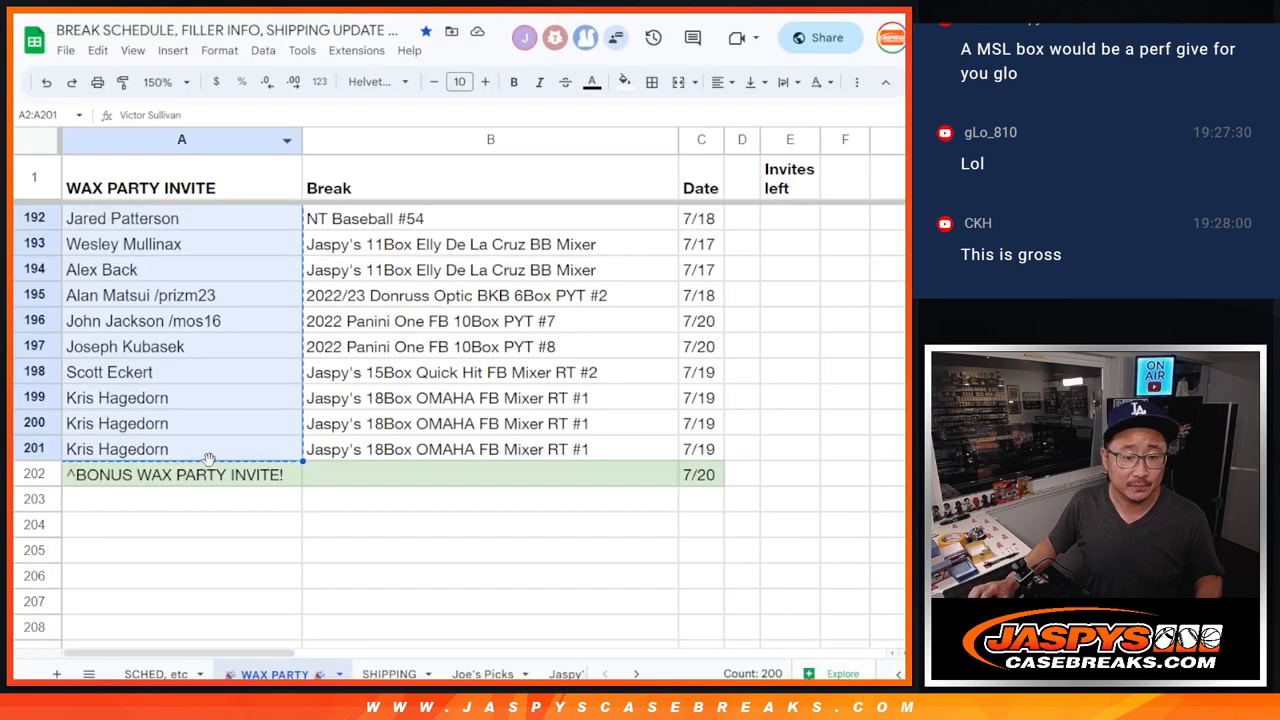
{"action": "left_click", "coordinate": [181, 474]}
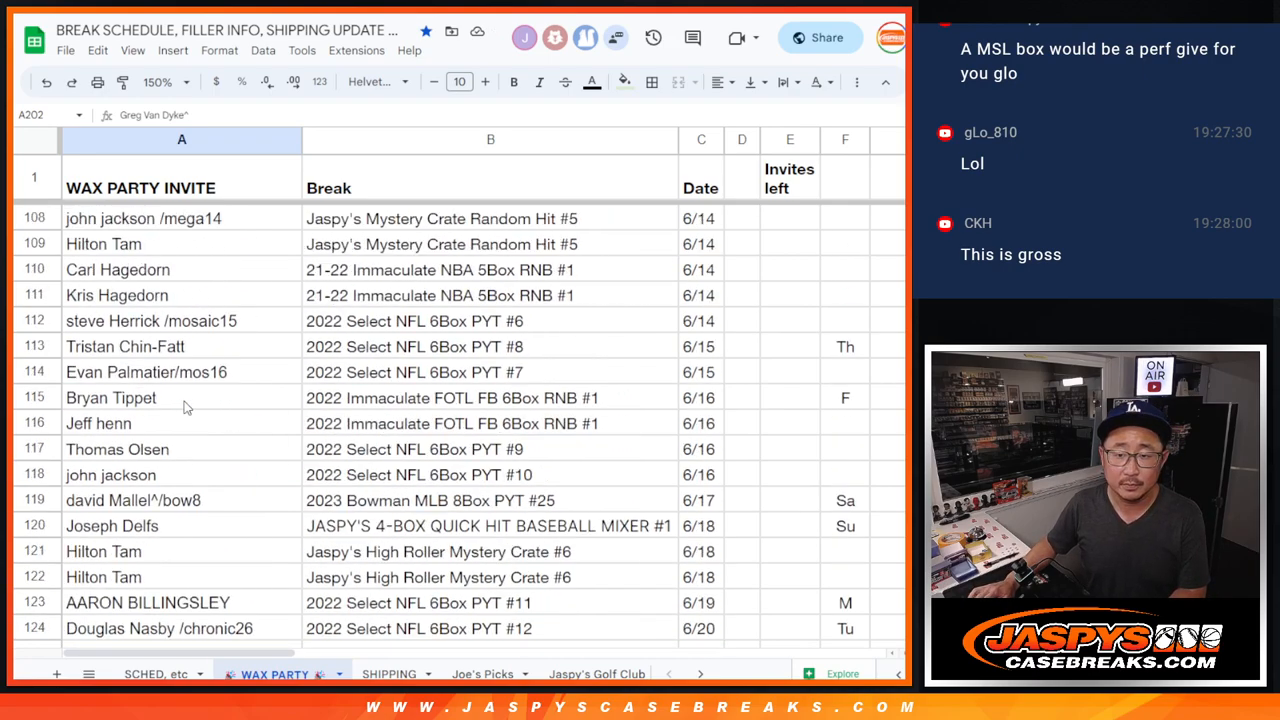
{"action": "scroll", "scroll_direction": "up", "scroll_amount": 3}
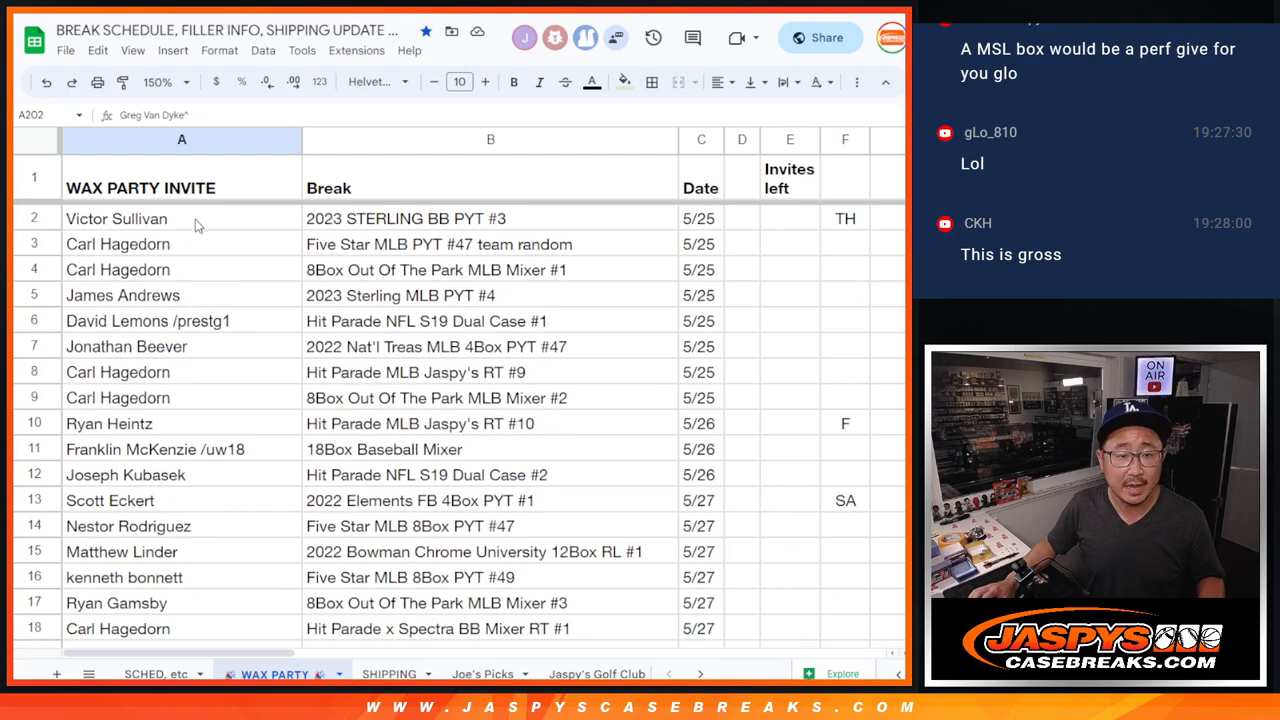
{"action": "scroll", "scroll_direction": "down", "scroll_amount": 3}
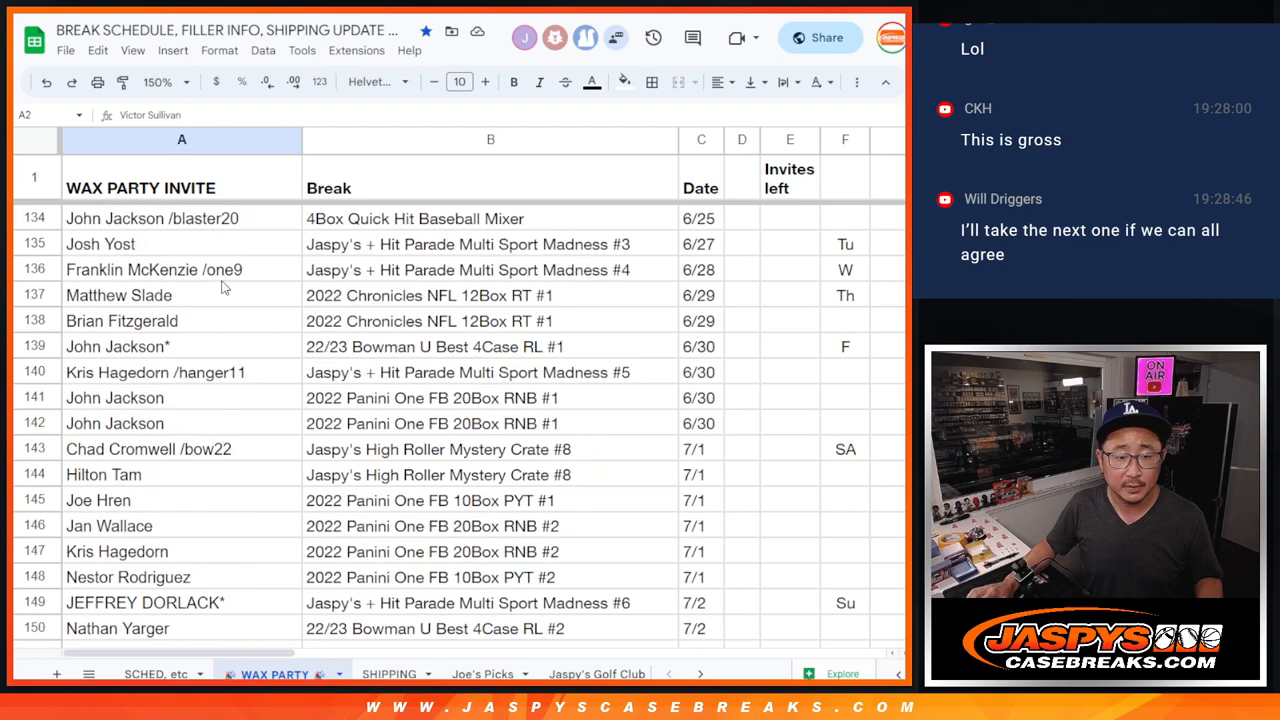
{"action": "scroll", "scroll_direction": "down", "scroll_amount": 3}
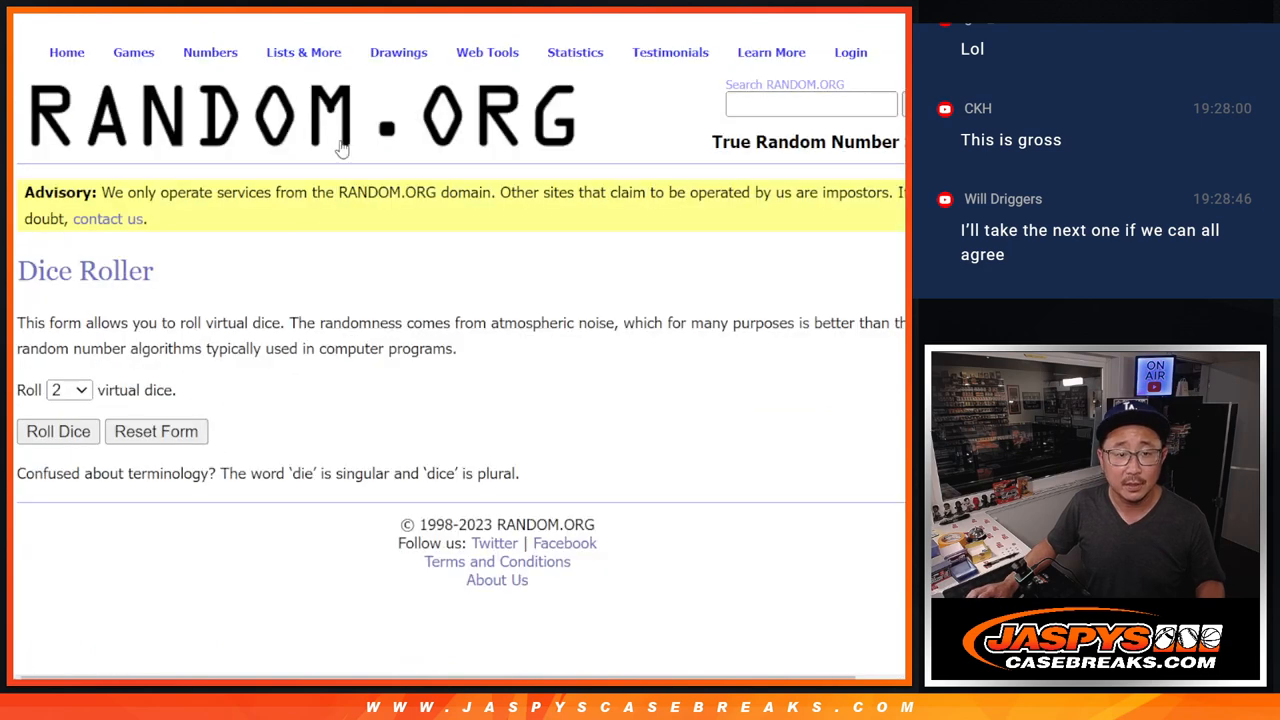
Randomize the pasted 201-name list once, then reshuffle it six more times with Again!
{"action": "left_click", "coordinate": [58, 431]}
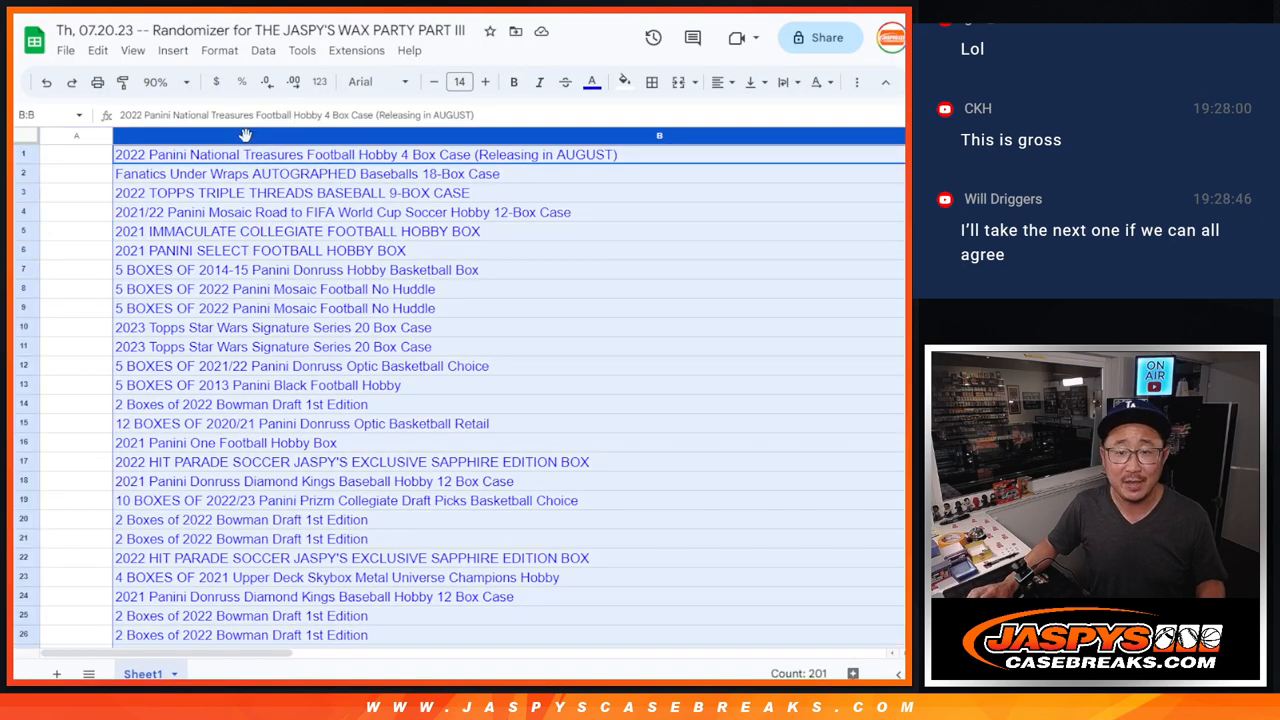
{"action": "left_click", "coordinate": [75, 154]}
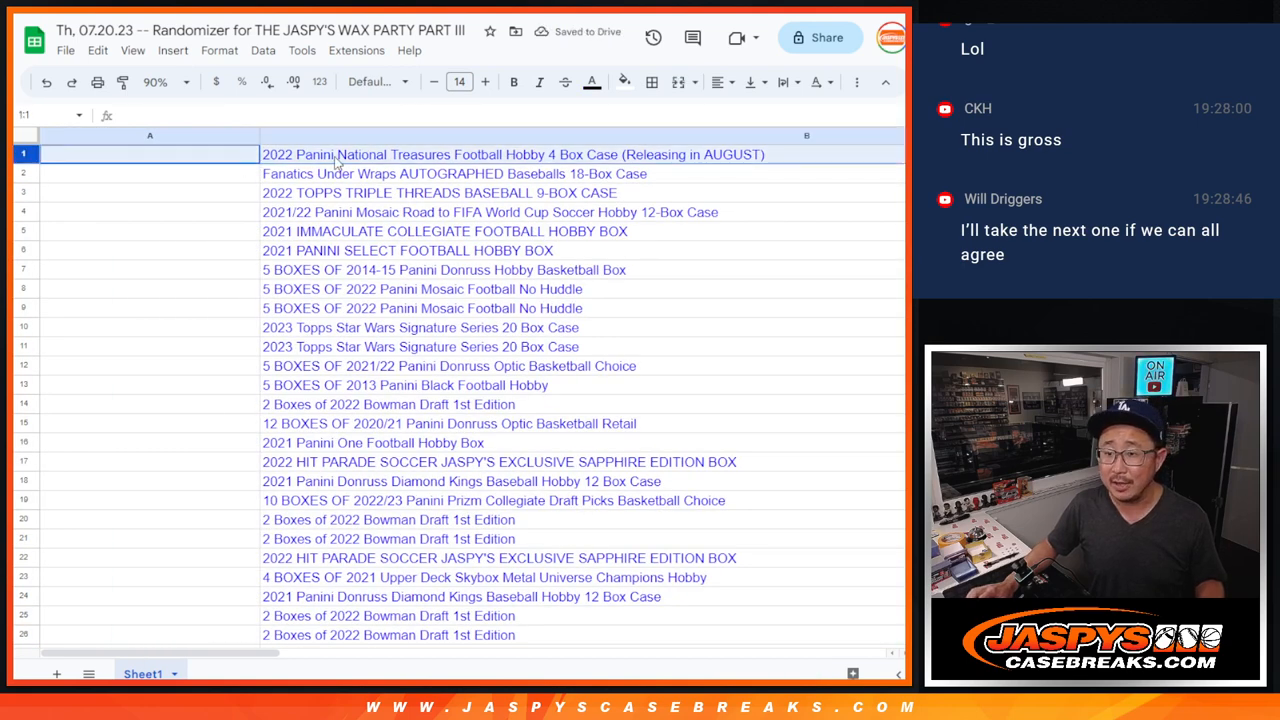
{"action": "left_click", "coordinate": [513, 154]}
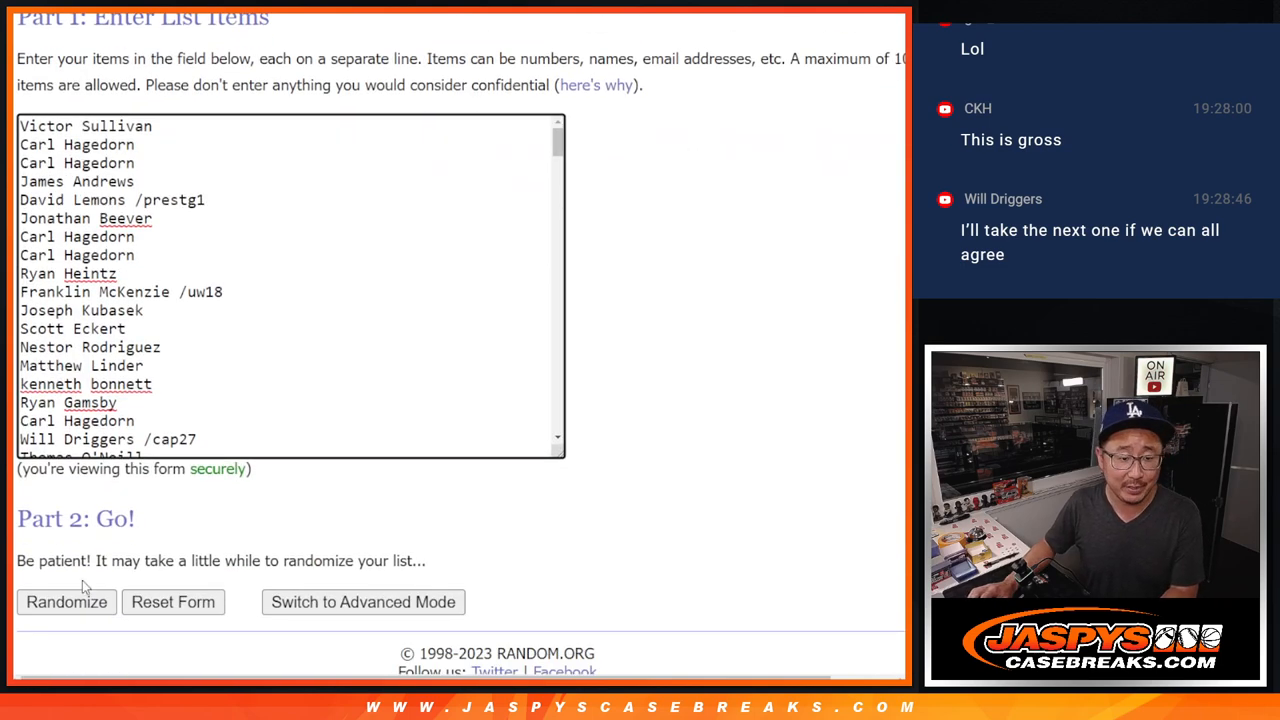
{"action": "left_click", "coordinate": [66, 601]}
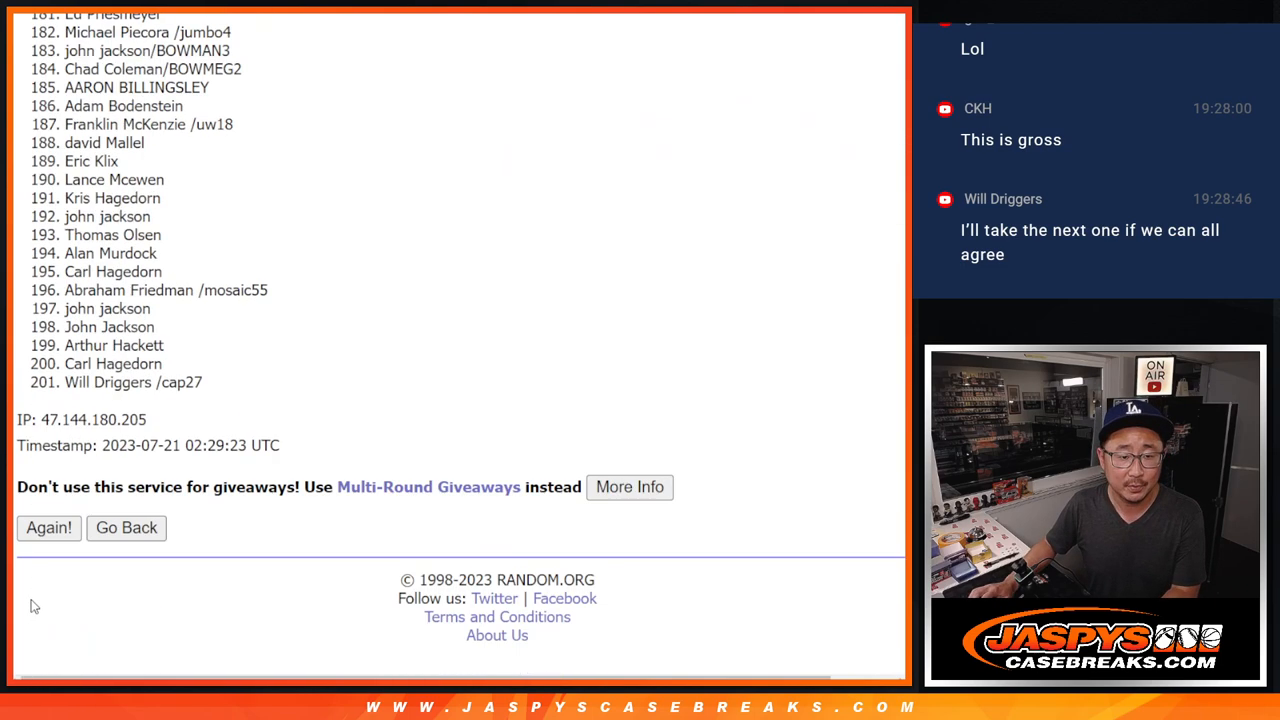
{"action": "left_click", "coordinate": [48, 527]}
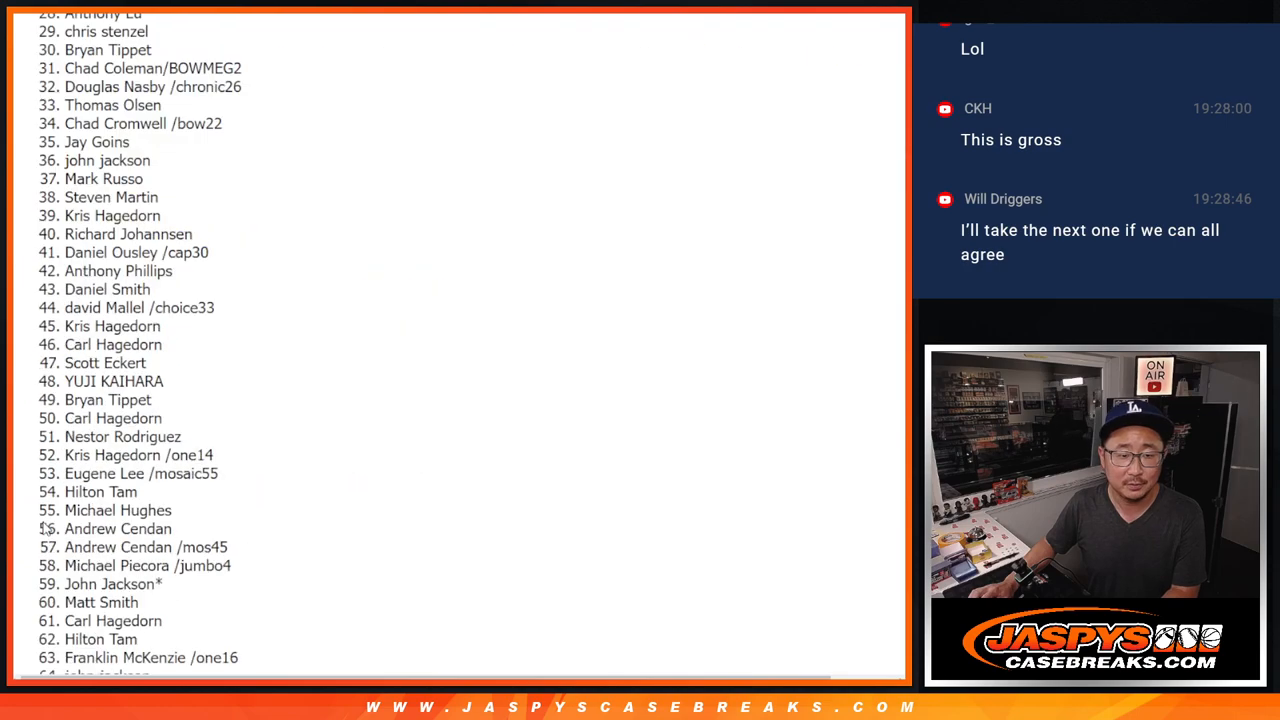
{"action": "left_click", "coordinate": [48, 527]}
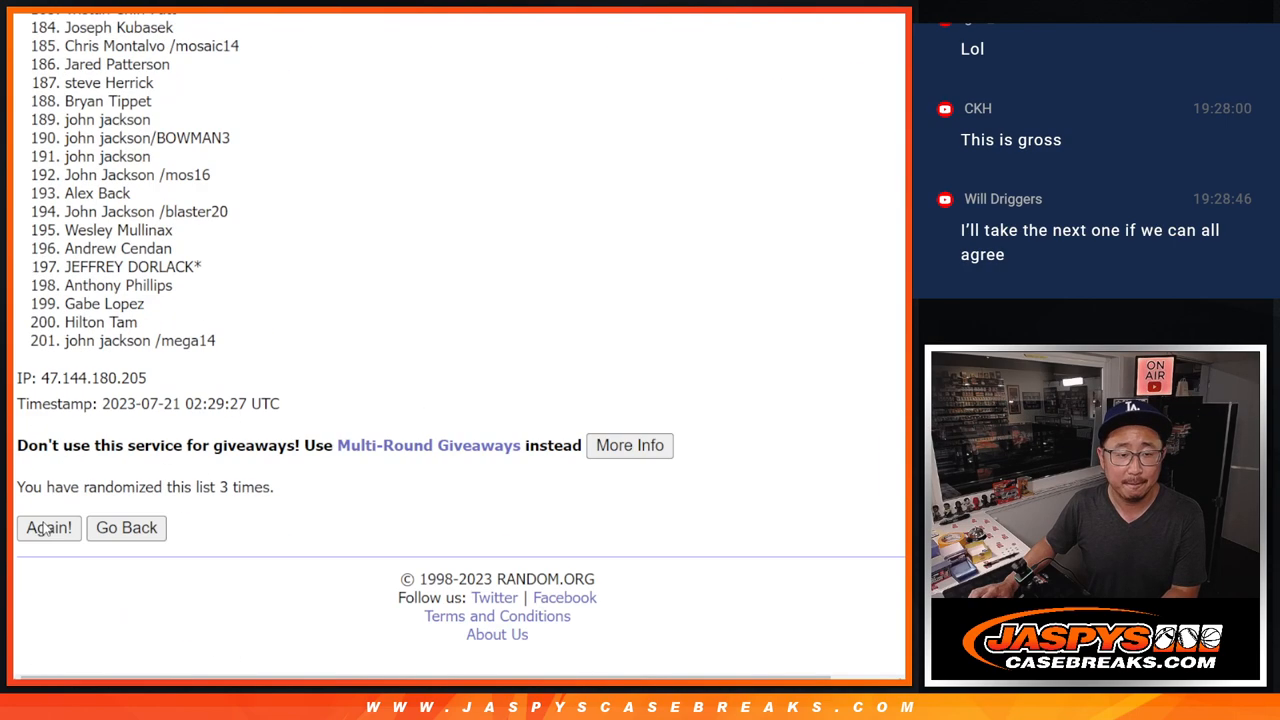
{"action": "left_click", "coordinate": [48, 527]}
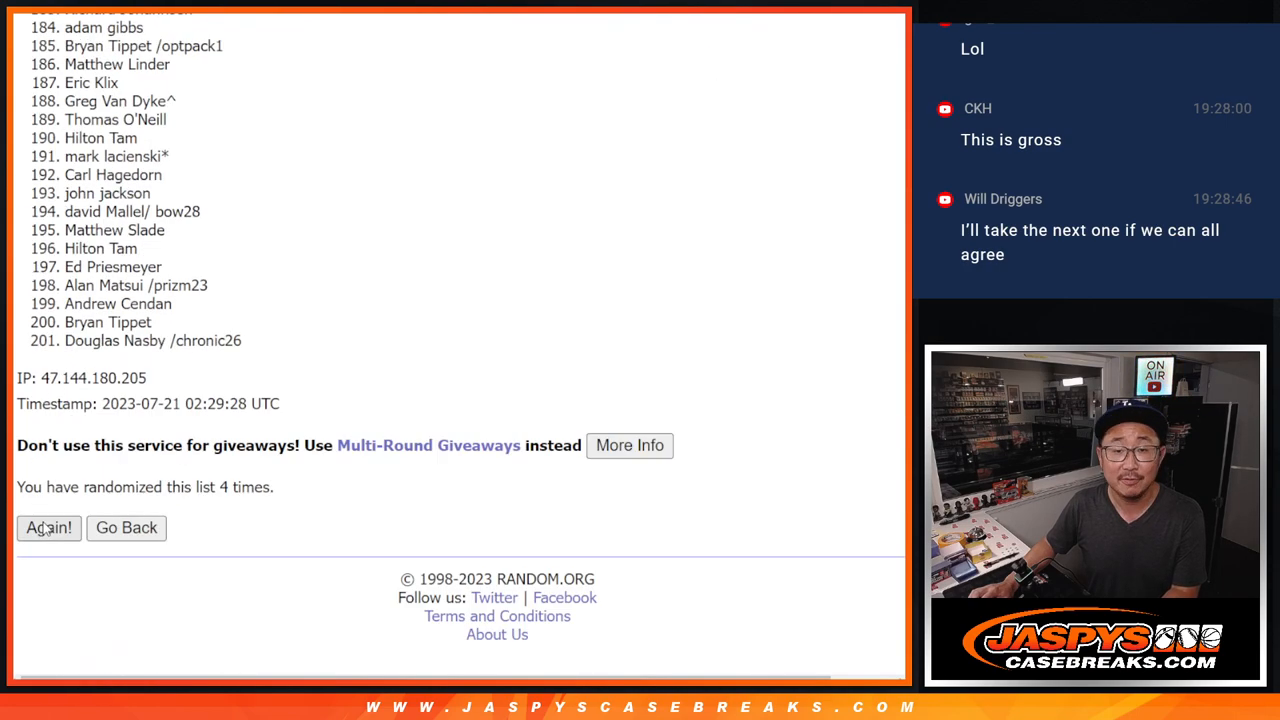
{"action": "left_click", "coordinate": [48, 527]}
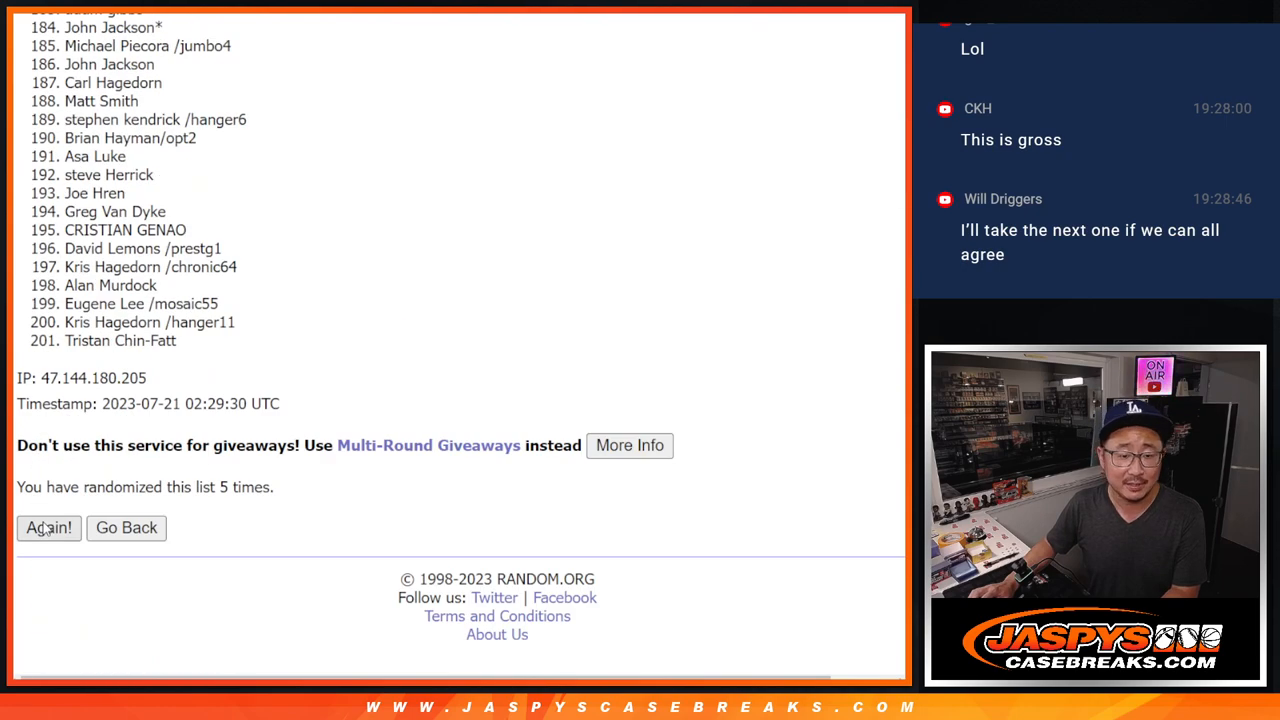
{"action": "left_click", "coordinate": [48, 527]}
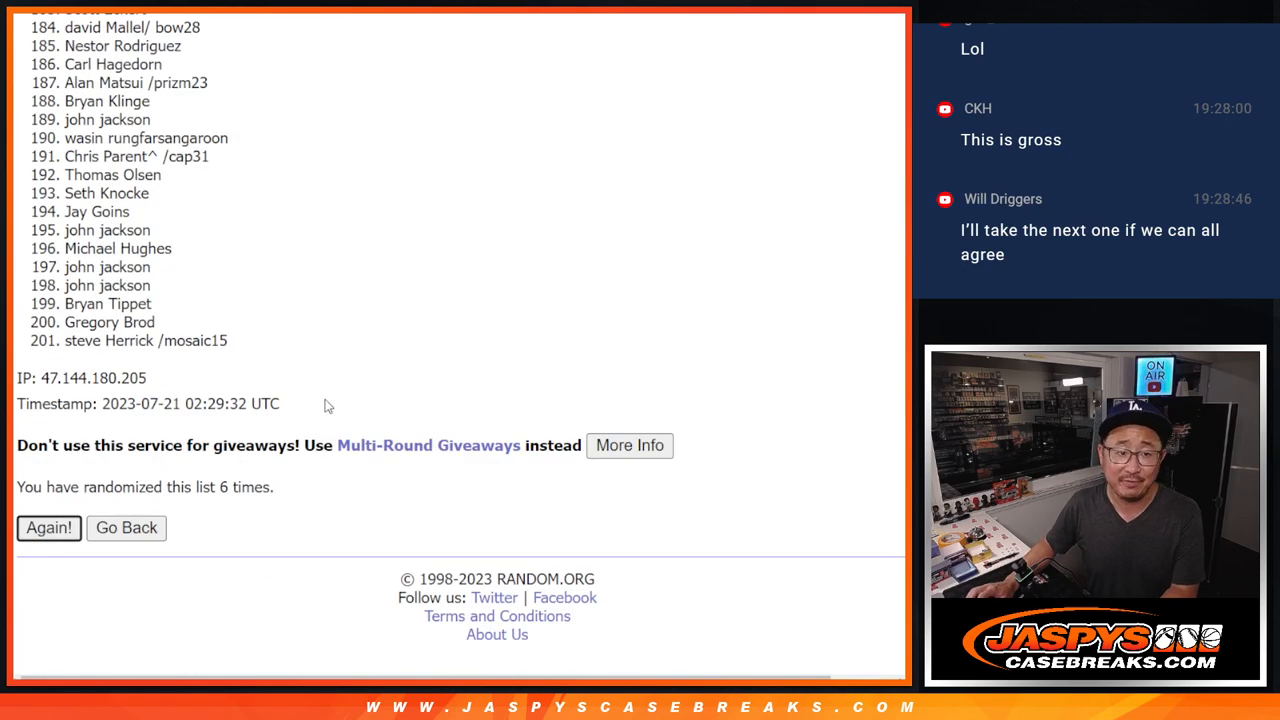
{"action": "left_click", "coordinate": [48, 528]}
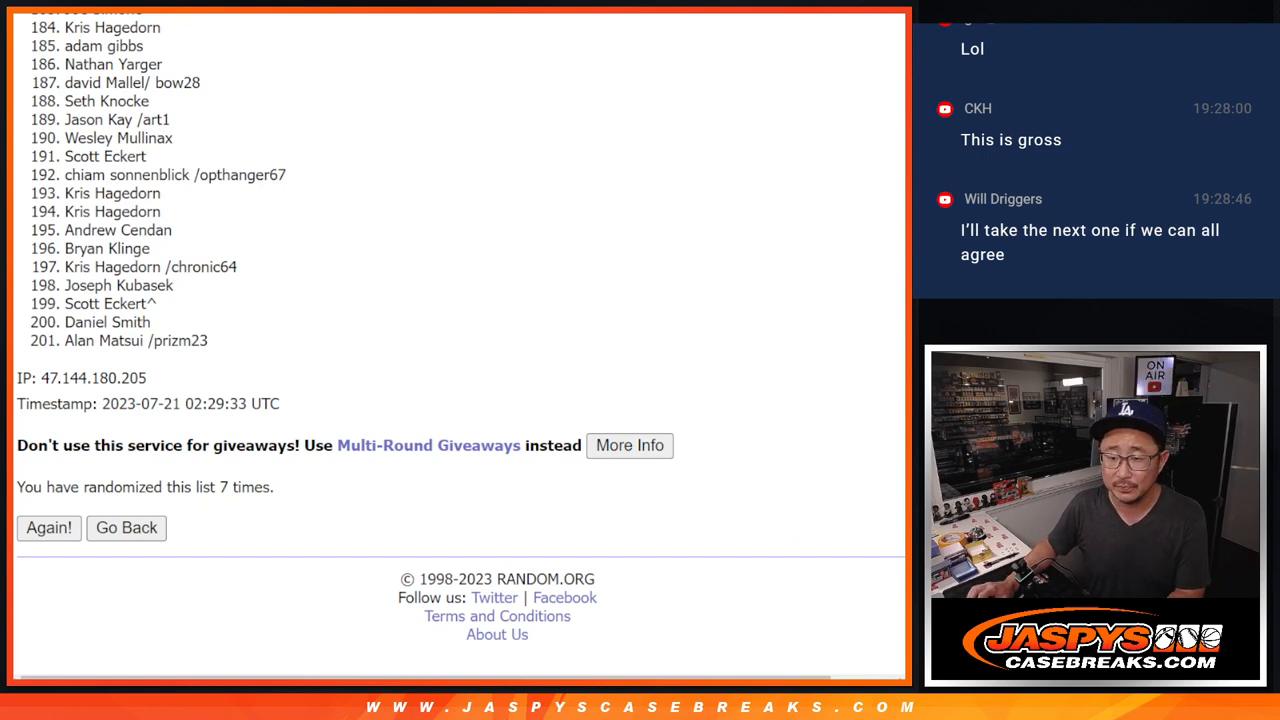
{"action": "scroll", "scroll_direction": "down", "scroll_amount": 3}
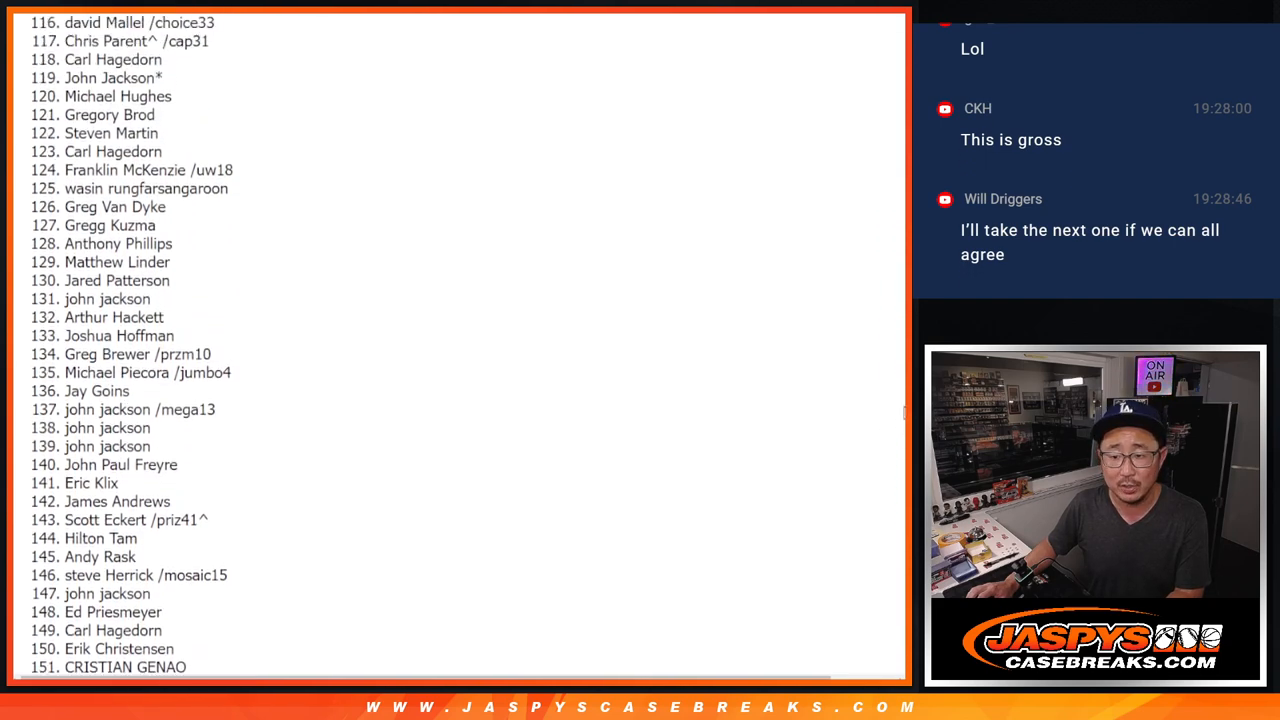
{"action": "scroll", "scroll_direction": "up", "scroll_amount": 3}
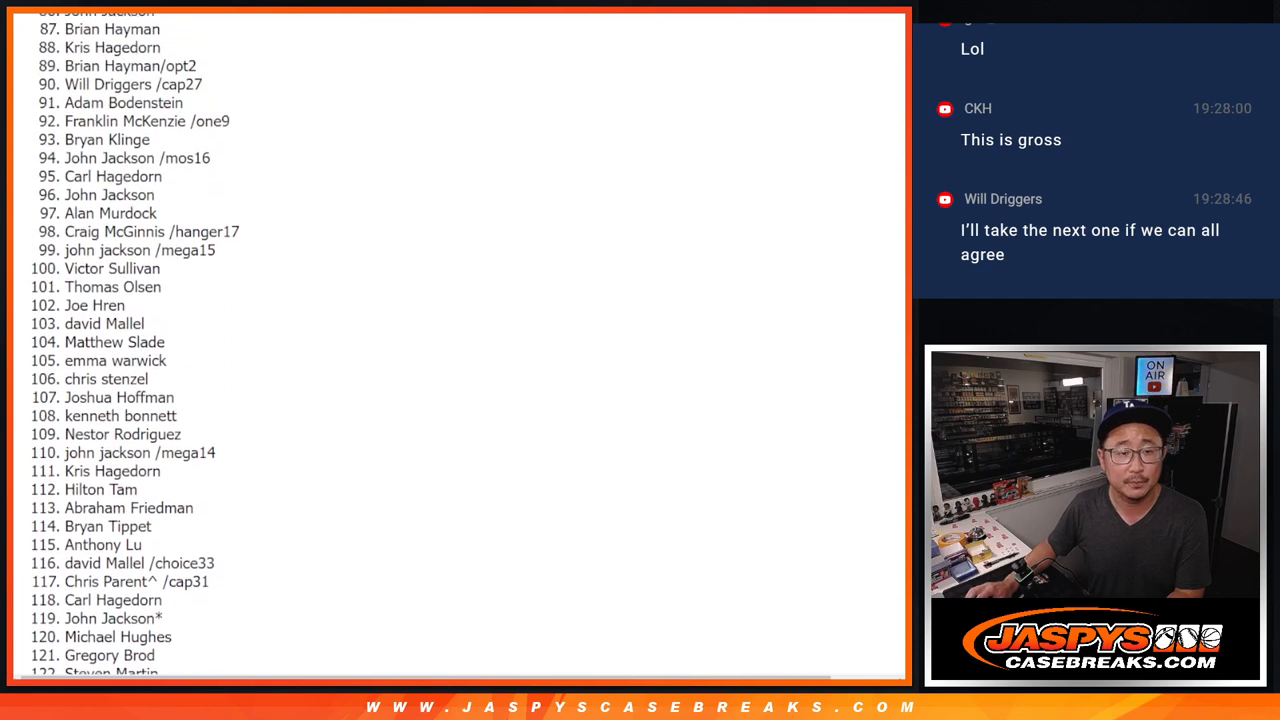
{"action": "scroll", "scroll_direction": "up", "scroll_amount": 3}
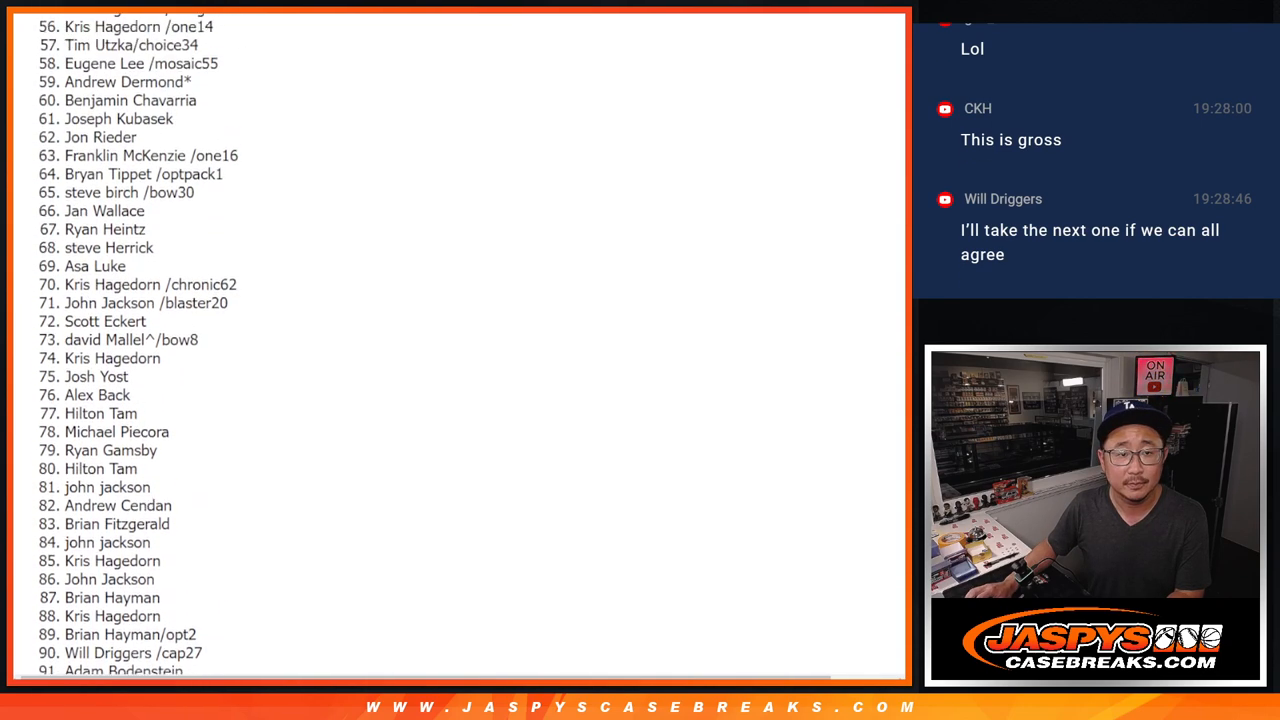
{"action": "scroll", "scroll_direction": "up", "scroll_amount": 3}
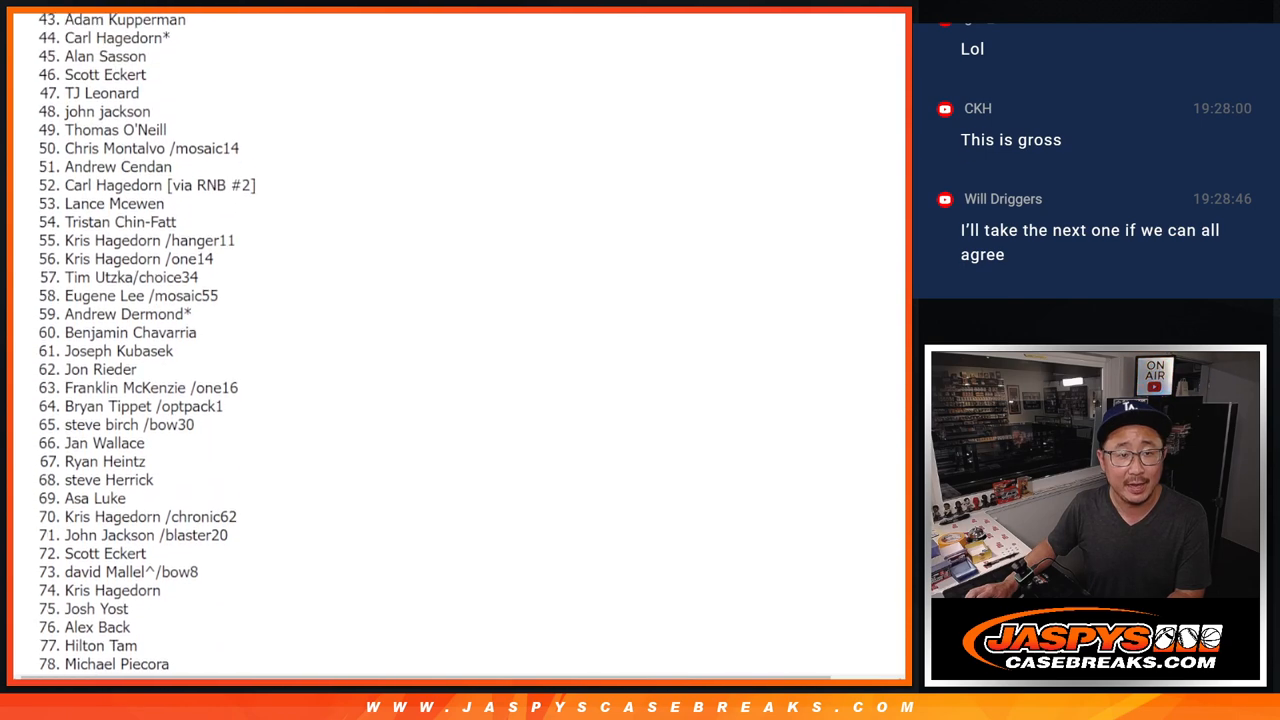
{"action": "scroll", "scroll_direction": "up", "scroll_amount": 3}
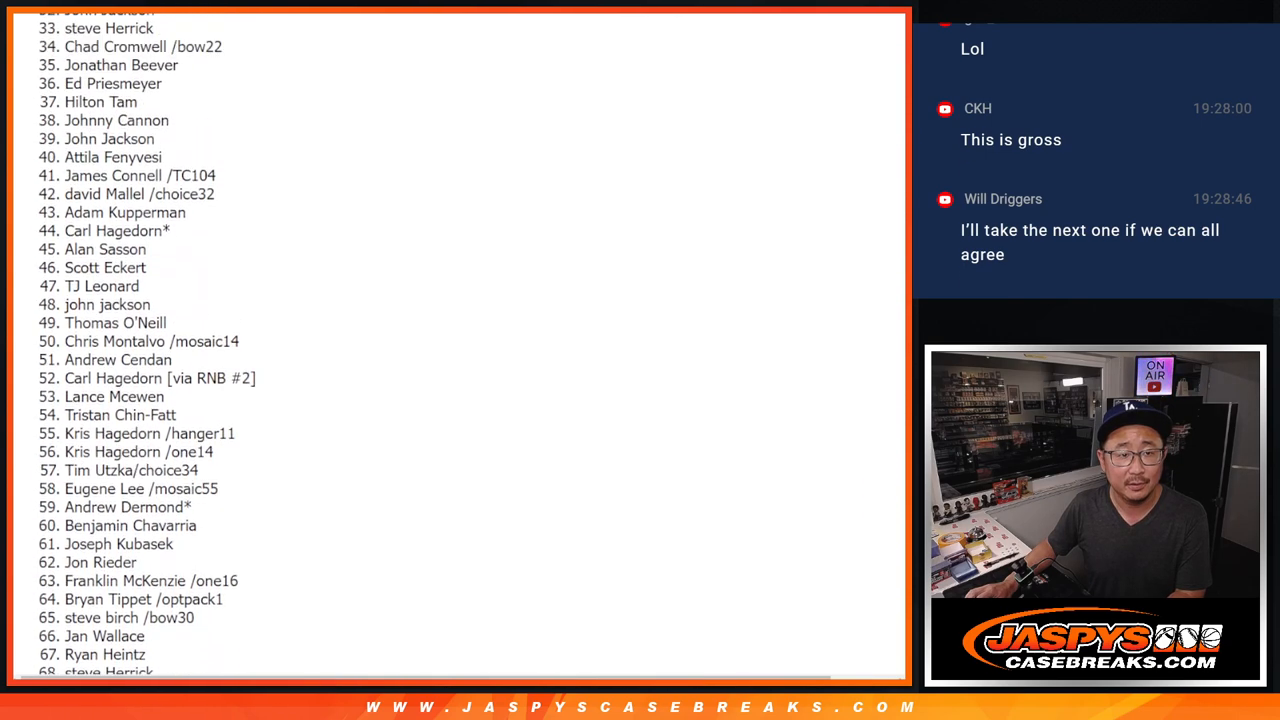
{"action": "scroll", "scroll_direction": "up", "scroll_amount": 3}
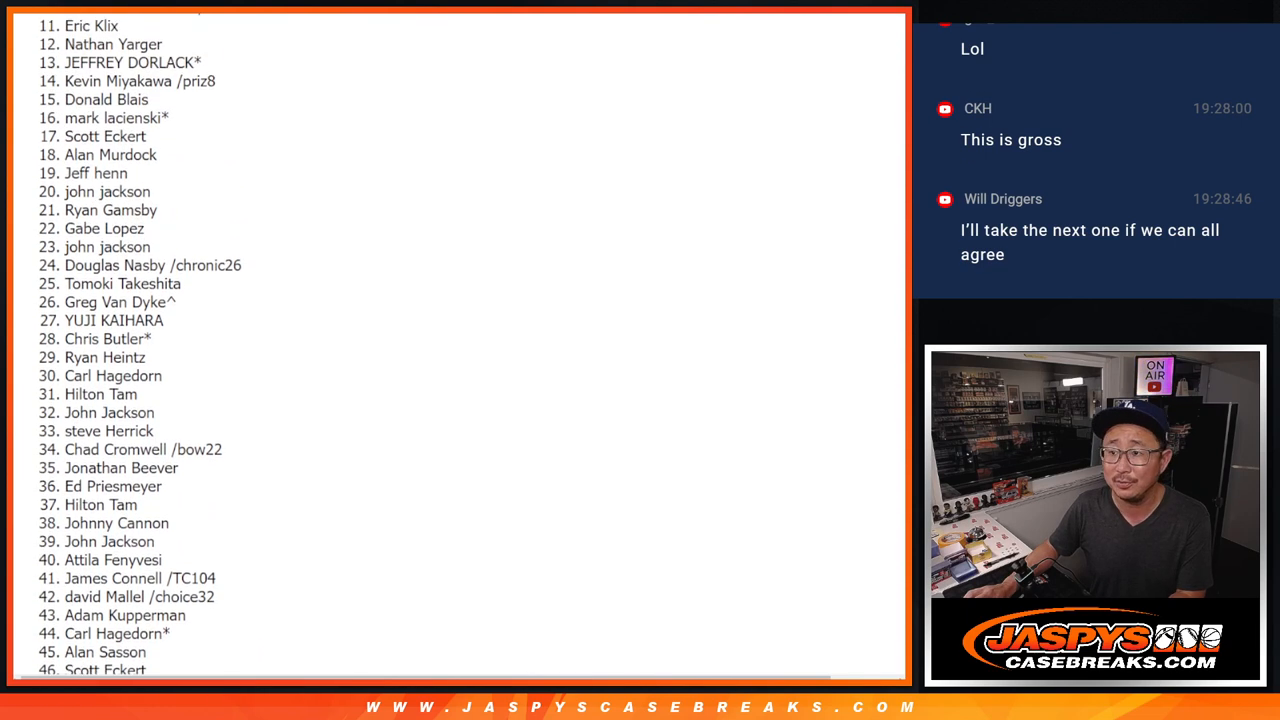
{"action": "scroll", "scroll_direction": "up", "scroll_amount": 3}
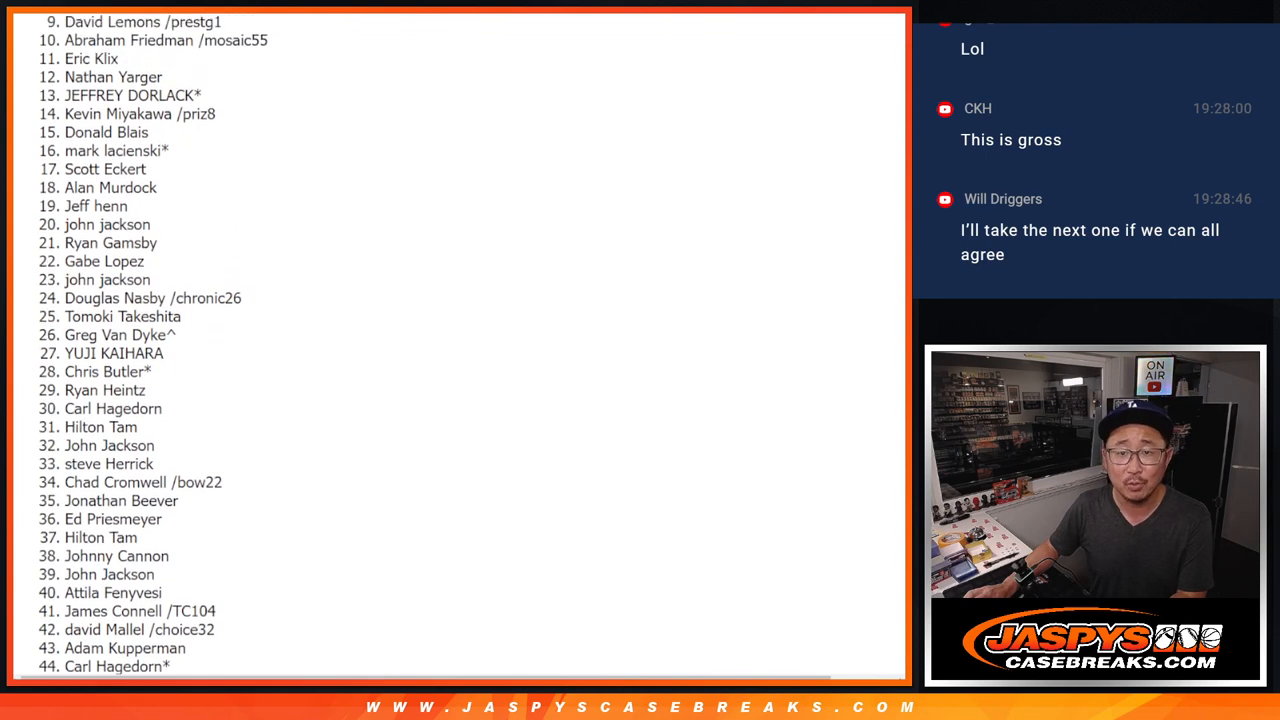
{"action": "scroll", "scroll_direction": "up", "scroll_amount": 3}
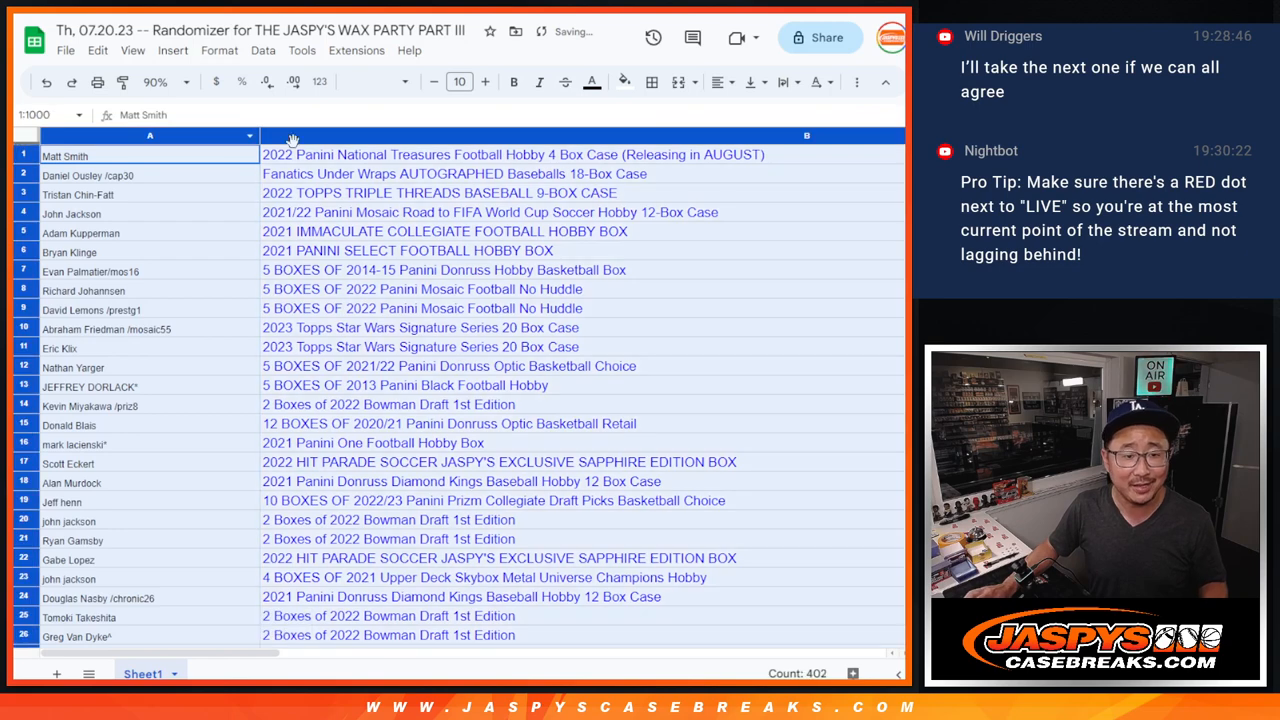
Return to the Google Sheets Randomizer sheet to place the shuffled names beside the prizes.
{"action": "left_click", "coordinate": [380, 81]}
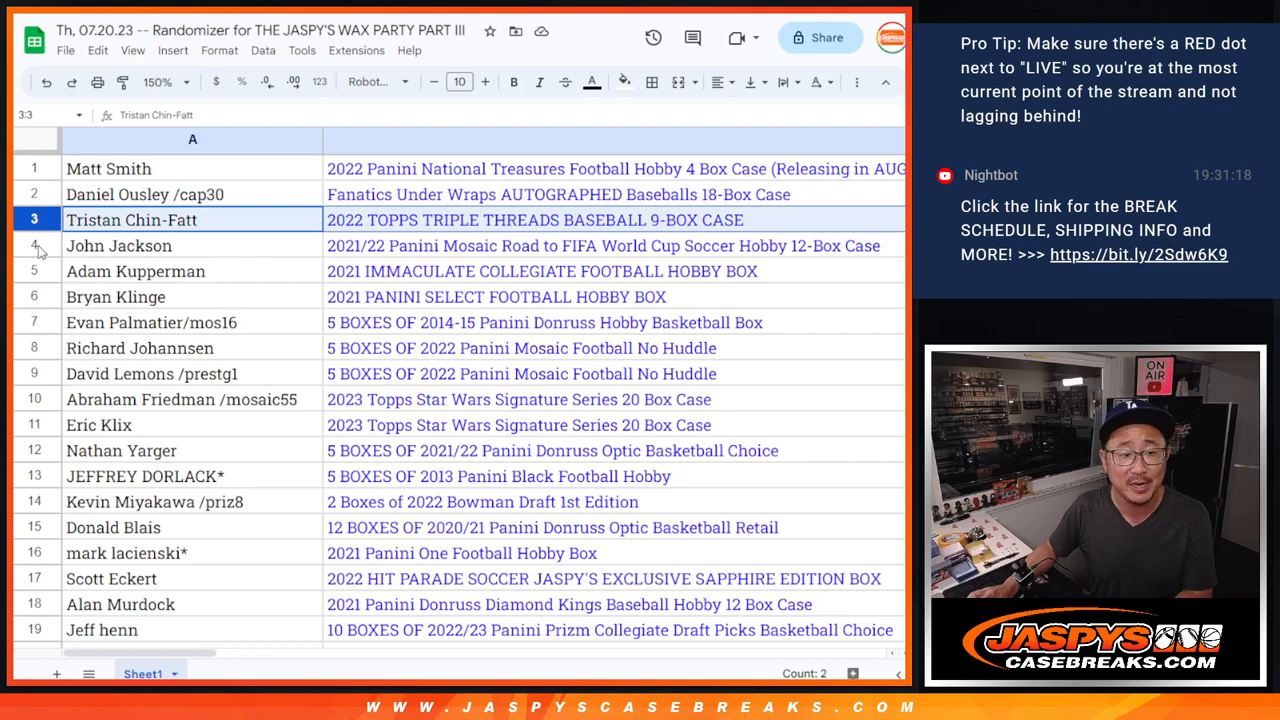
{"action": "left_click", "coordinate": [118, 245]}
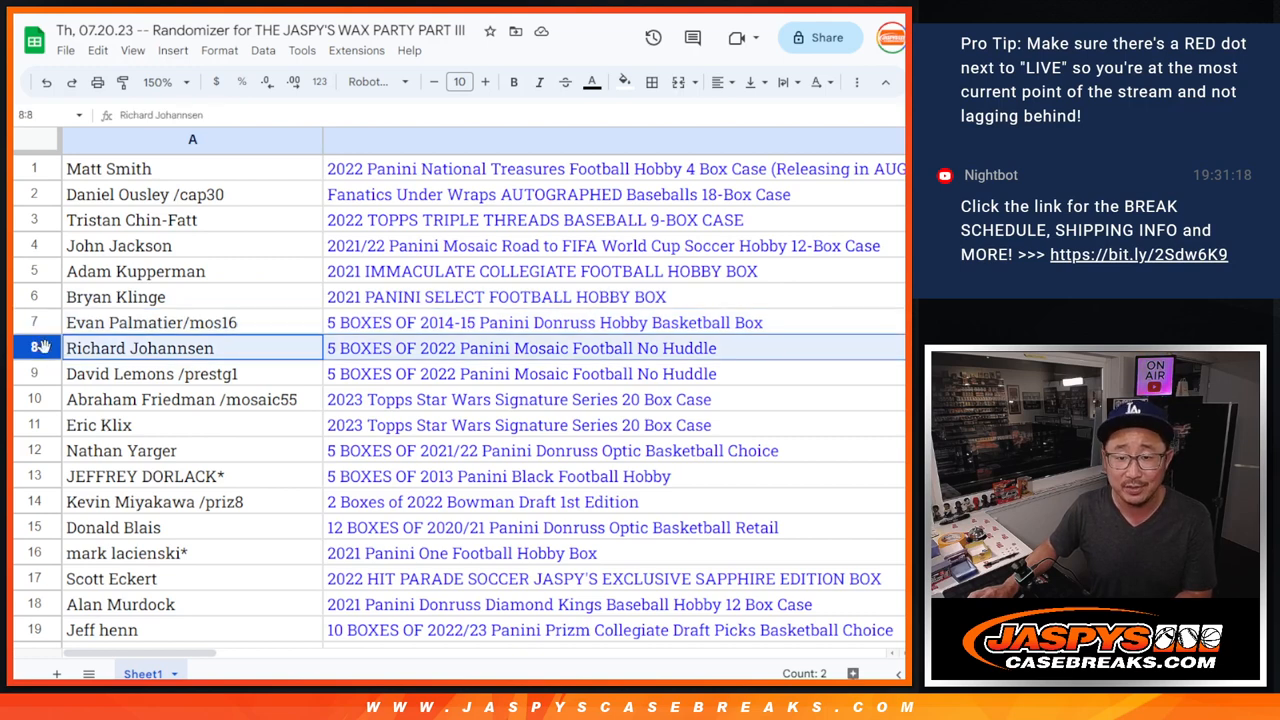
{"action": "left_click", "coordinate": [192, 373]}
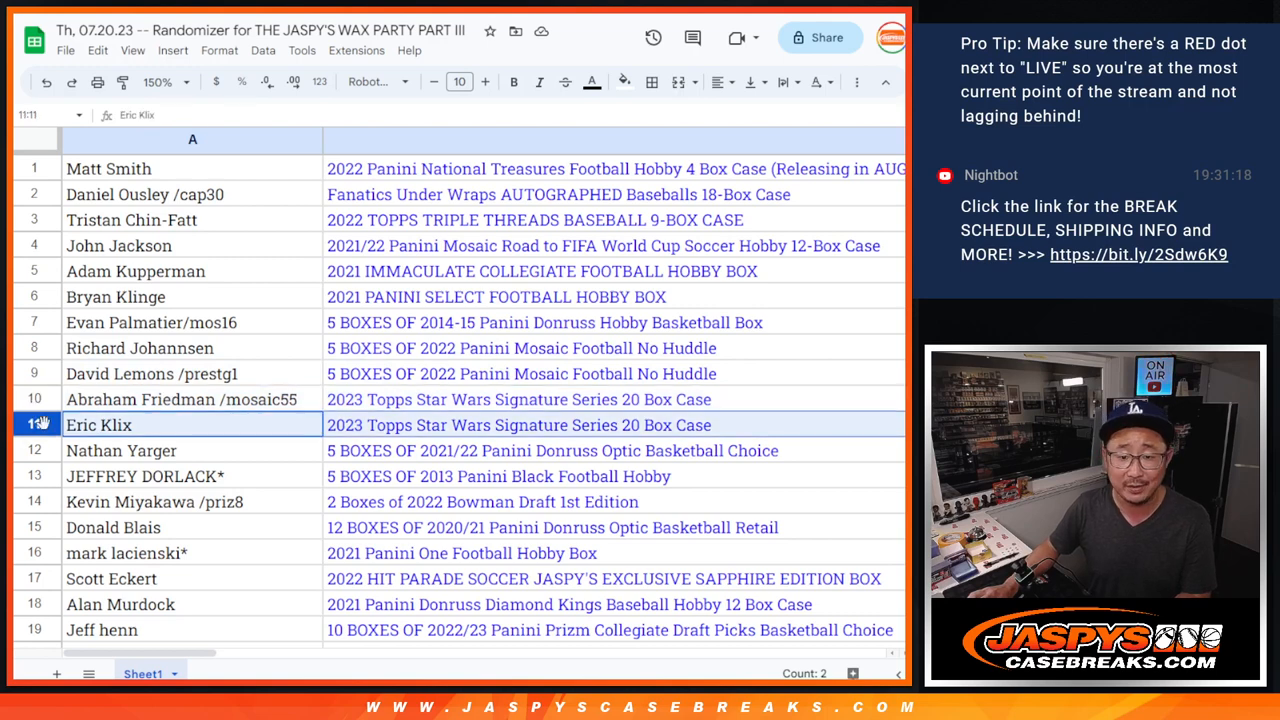
{"action": "left_click", "coordinate": [120, 450]}
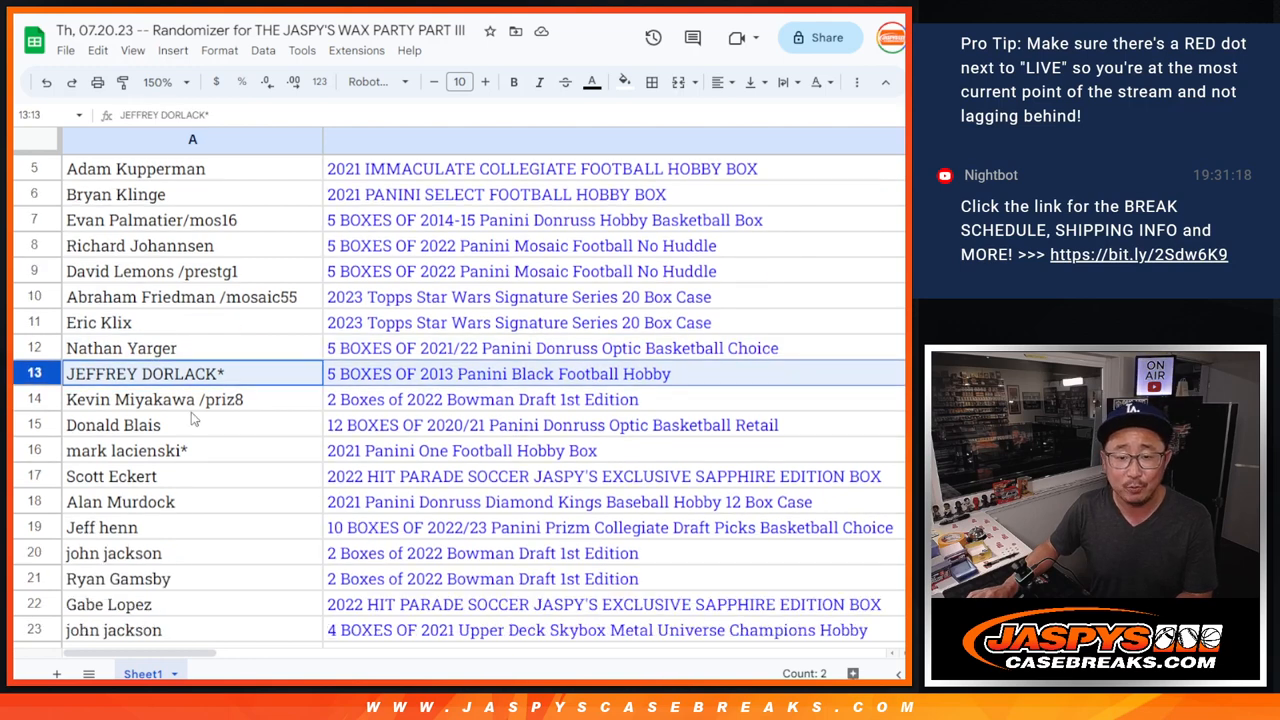
{"action": "scroll", "scroll_direction": "down", "scroll_amount": 3}
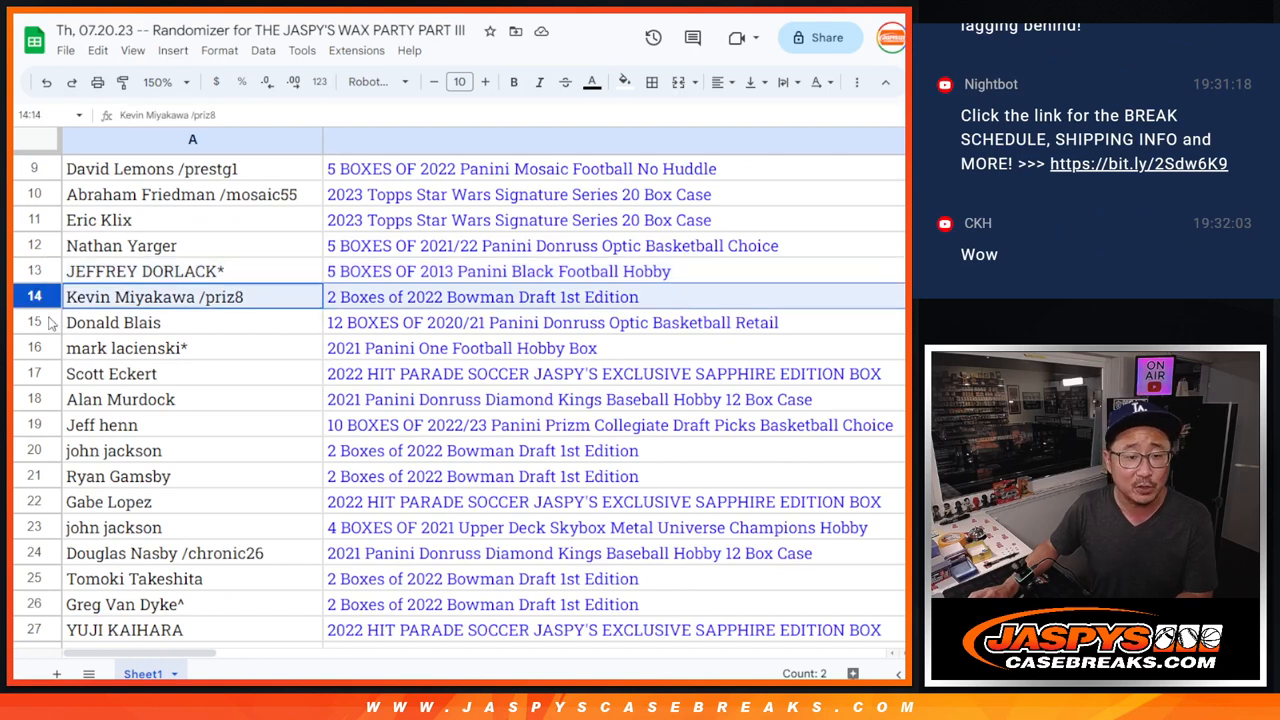
{"action": "left_click", "coordinate": [113, 322]}
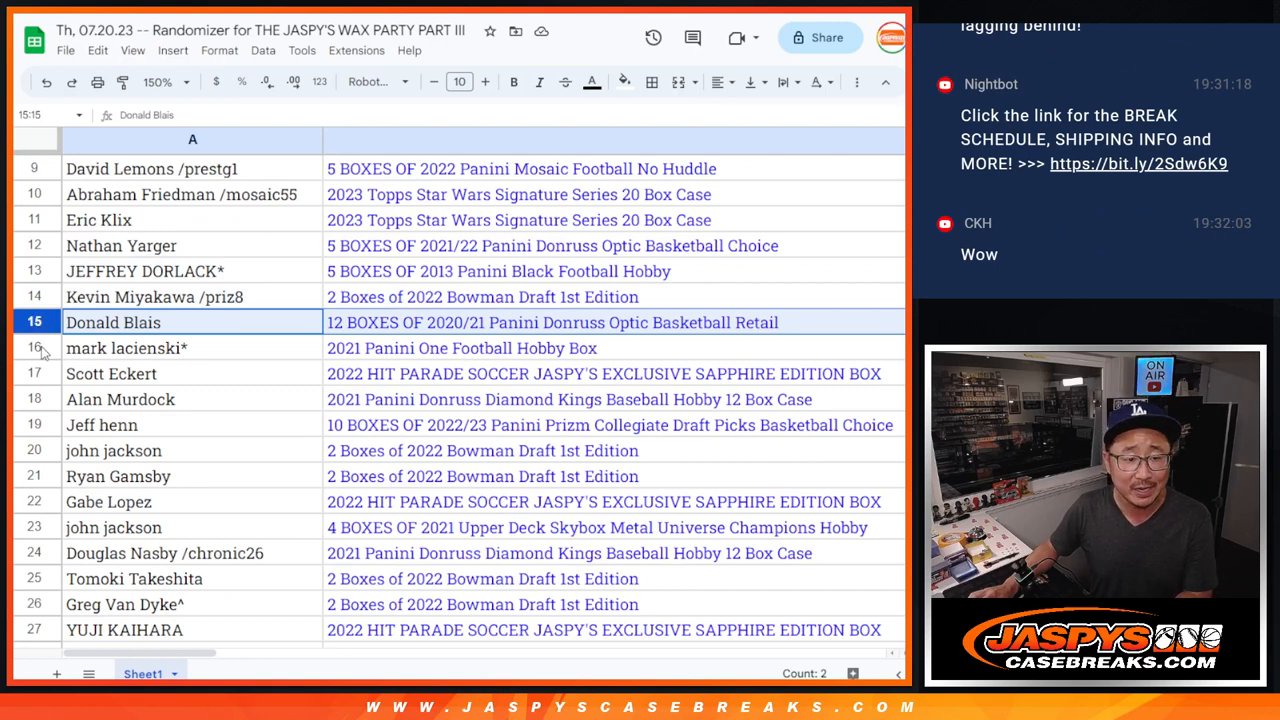
{"action": "left_click", "coordinate": [126, 347]}
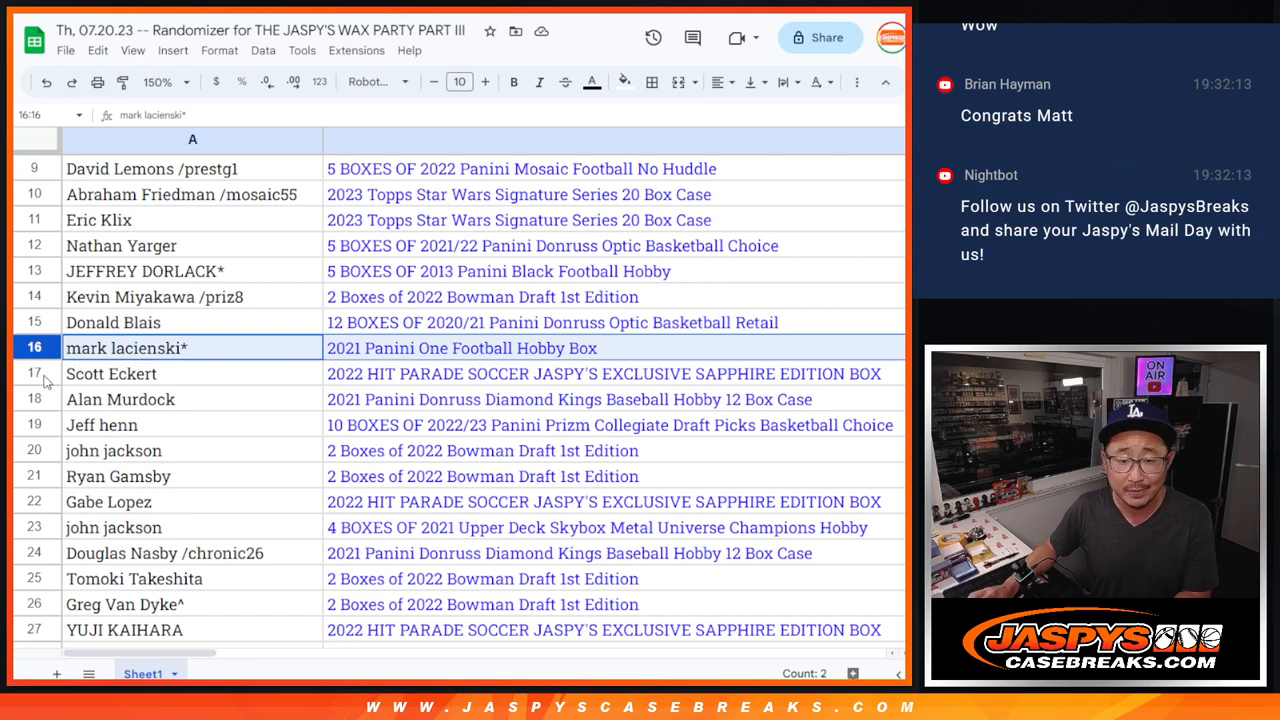
{"action": "left_click", "coordinate": [111, 373]}
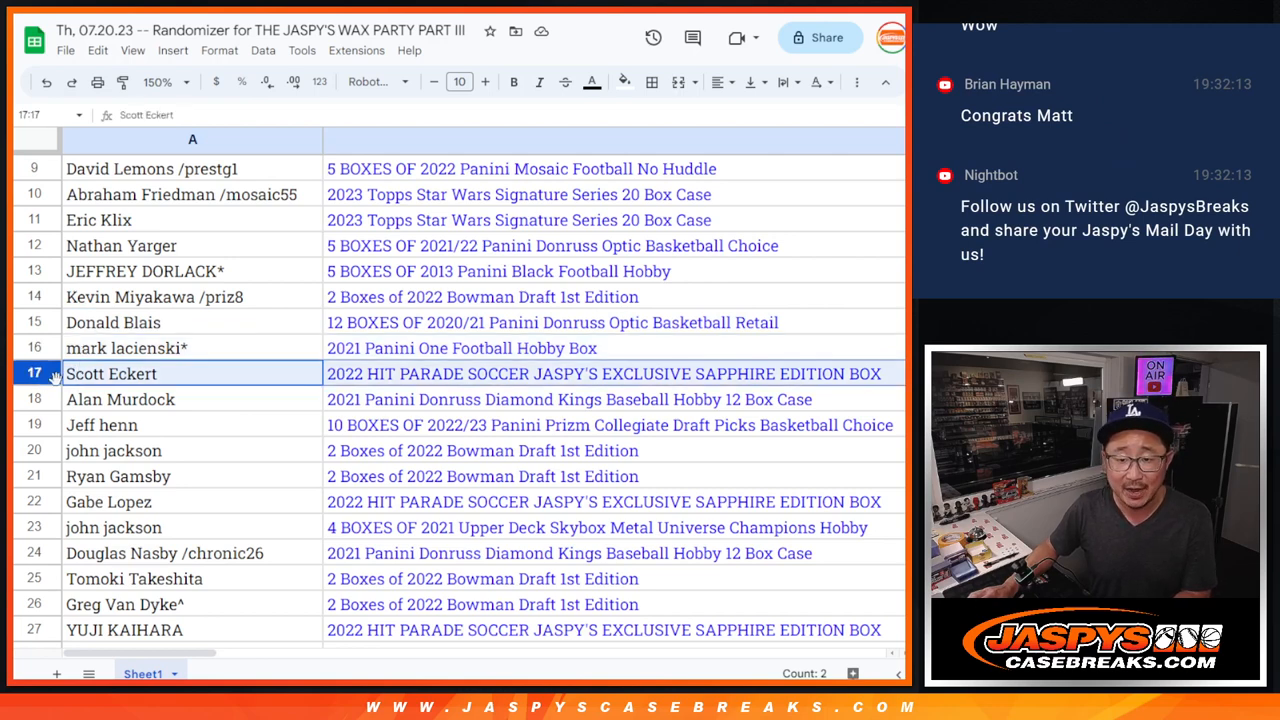
{"action": "left_click", "coordinate": [120, 399]}
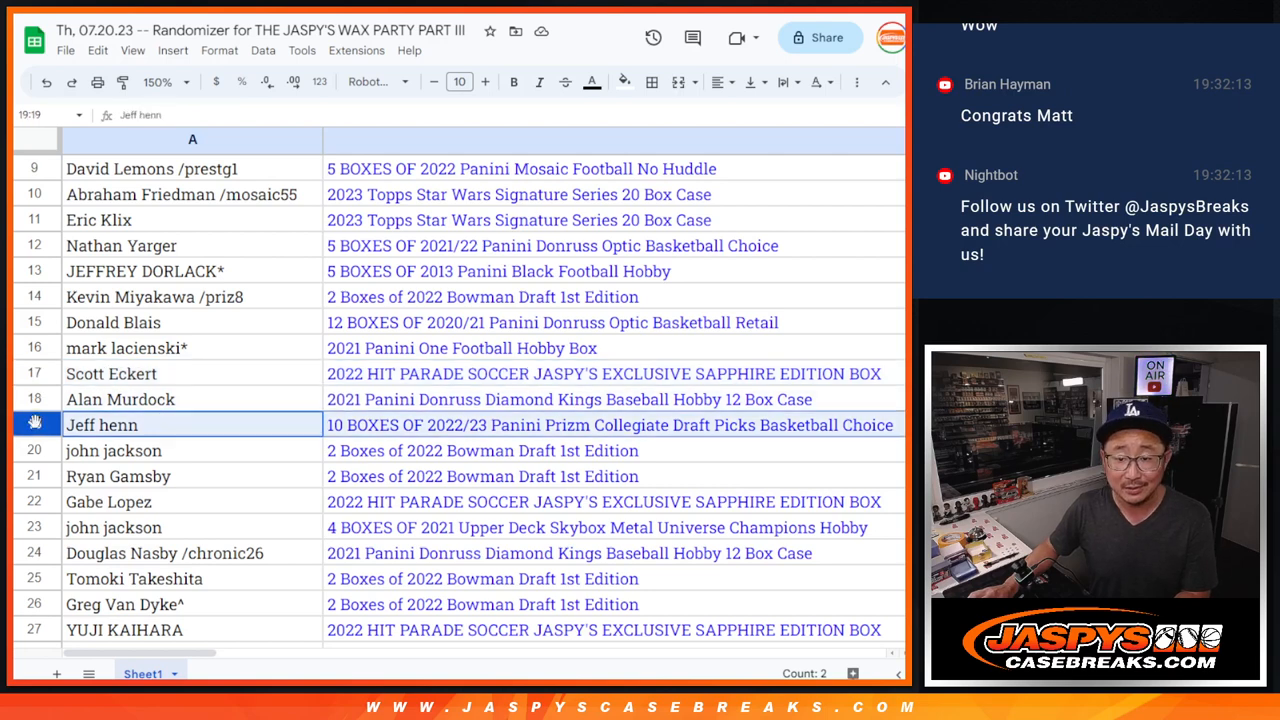
{"action": "left_click", "coordinate": [113, 450]}
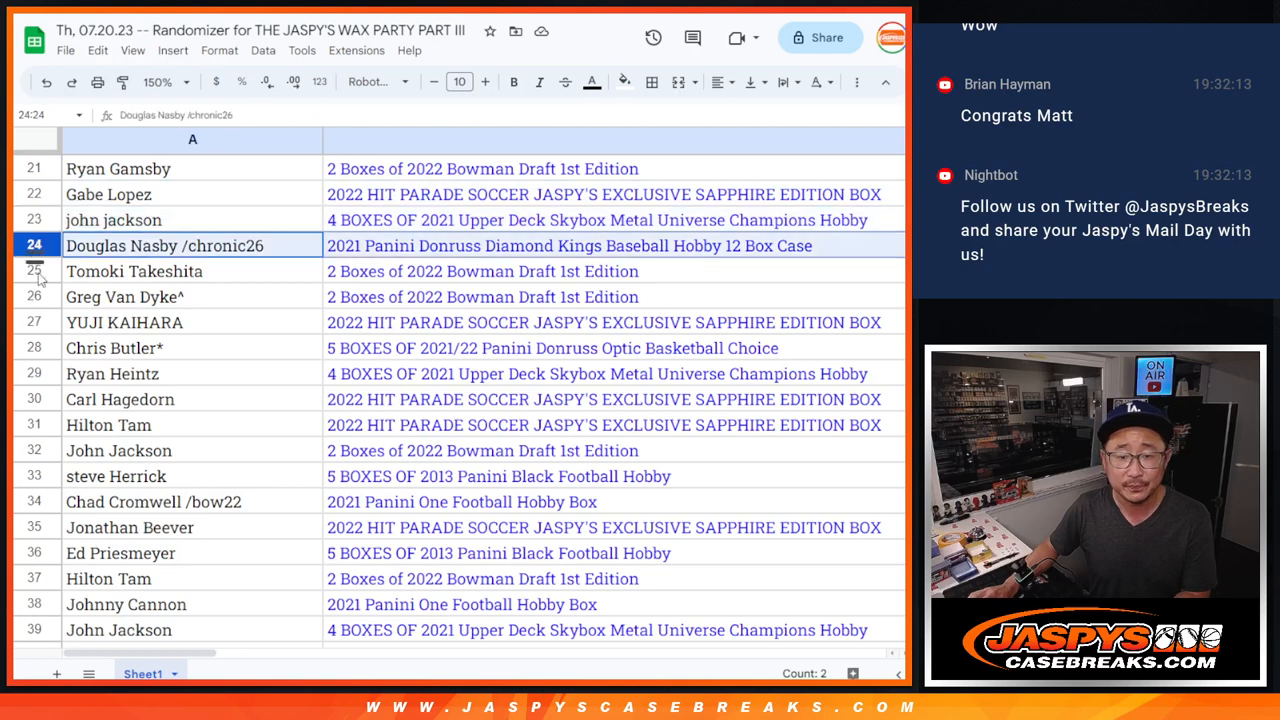
{"action": "left_click", "coordinate": [192, 296]}
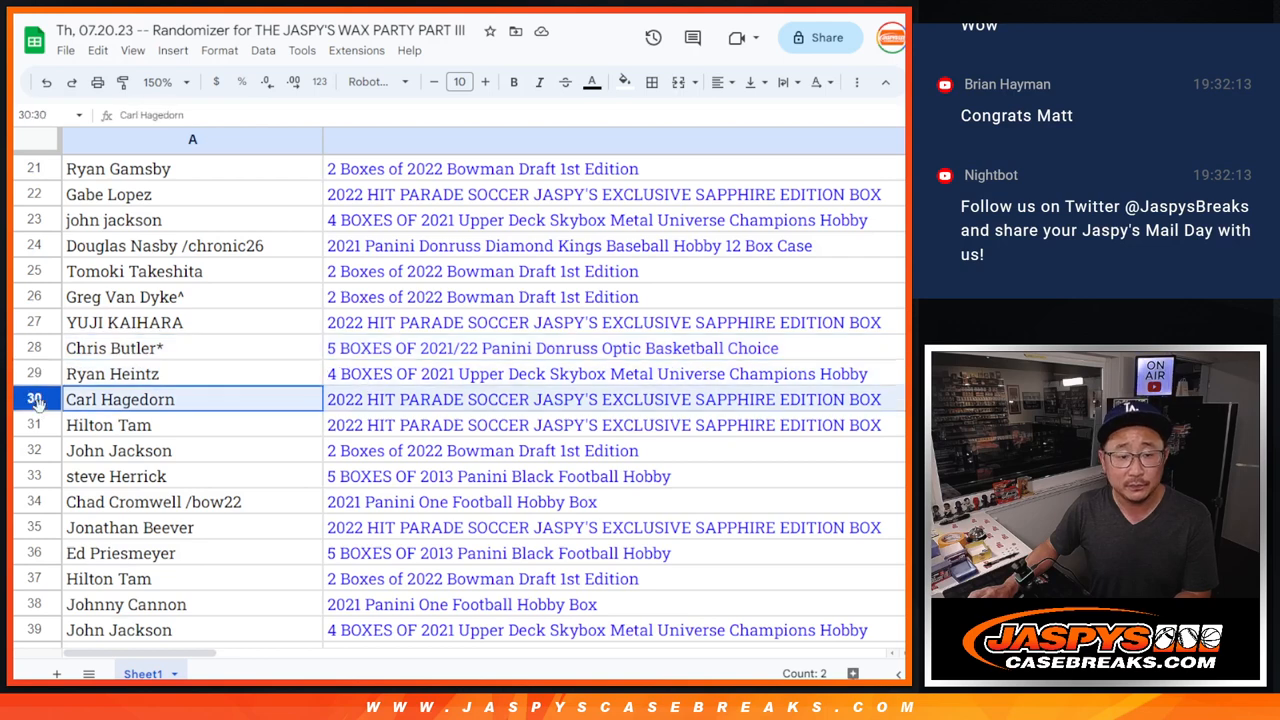
{"action": "scroll", "scroll_direction": "down", "scroll_amount": 3}
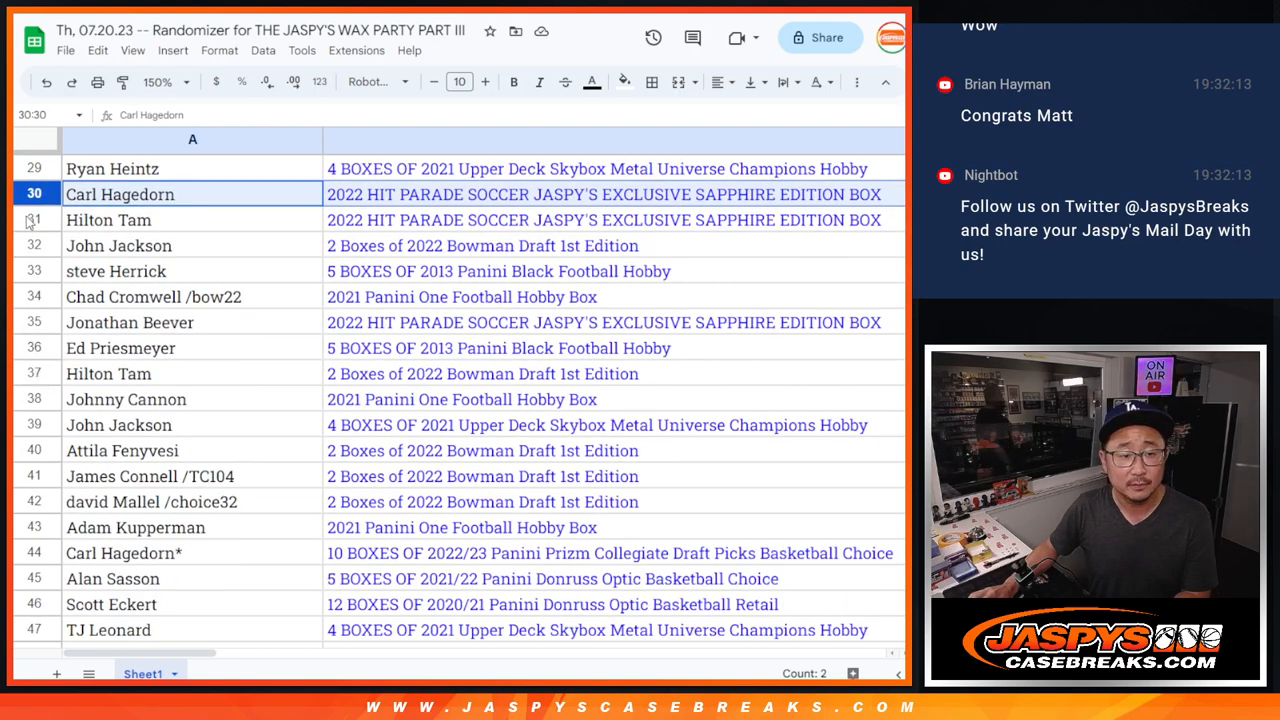
{"action": "left_click", "coordinate": [119, 245]}
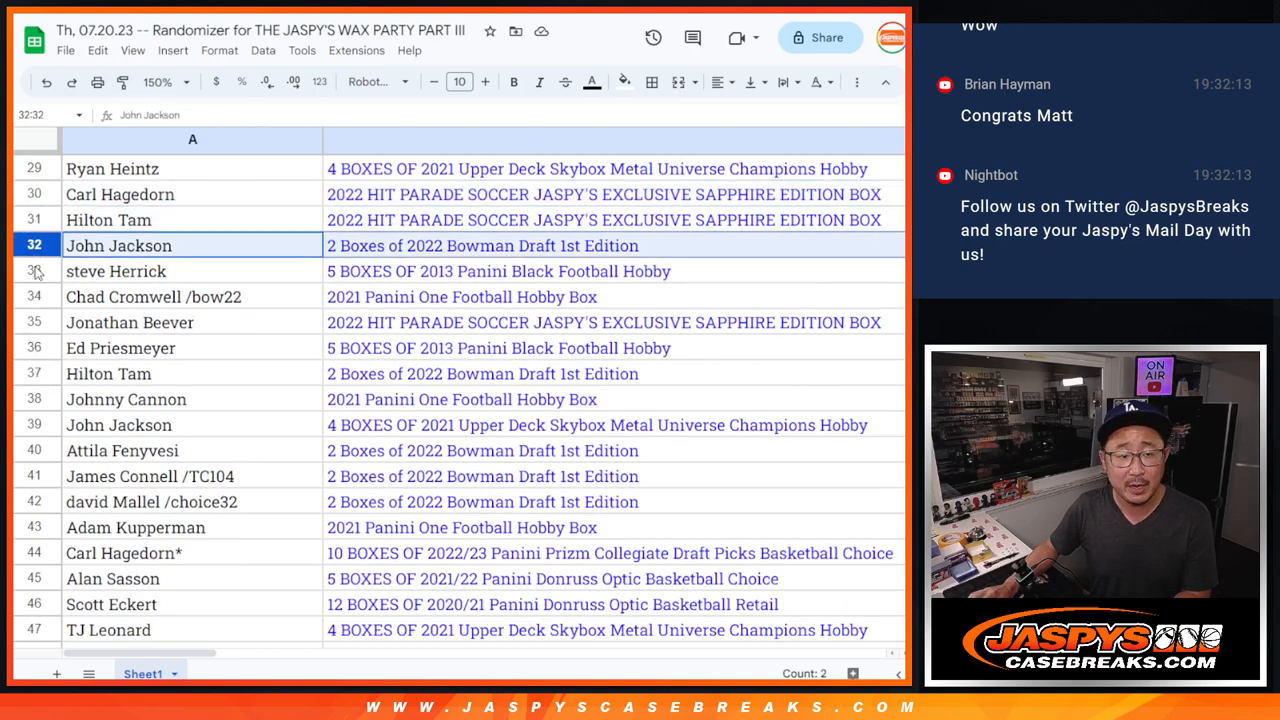
{"action": "left_click", "coordinate": [116, 271]}
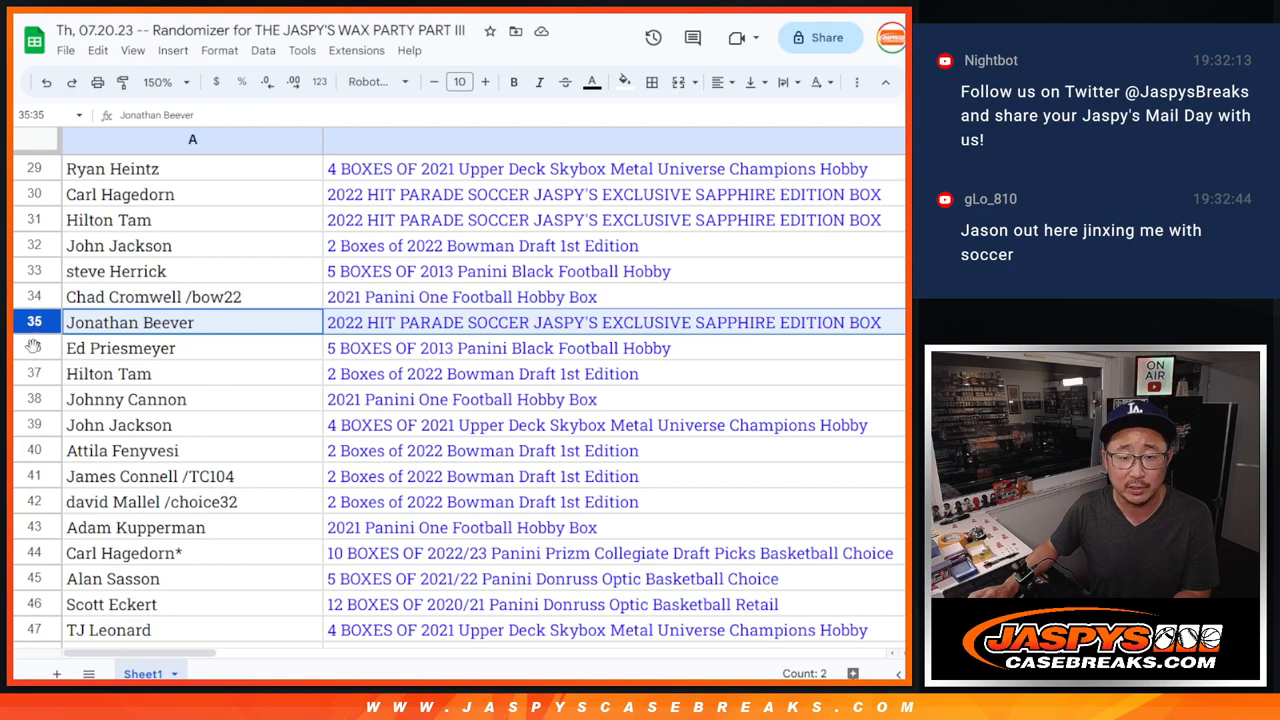
{"action": "left_click", "coordinate": [108, 373]}
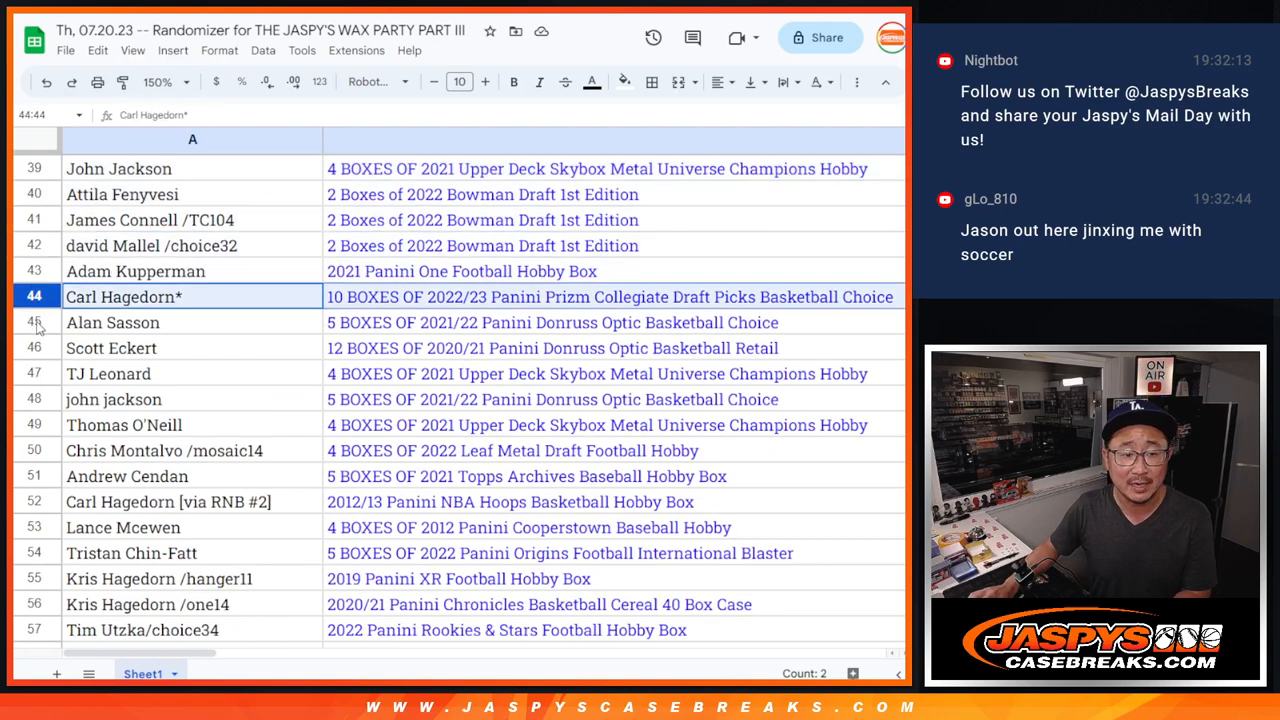
{"action": "left_click", "coordinate": [113, 322]}
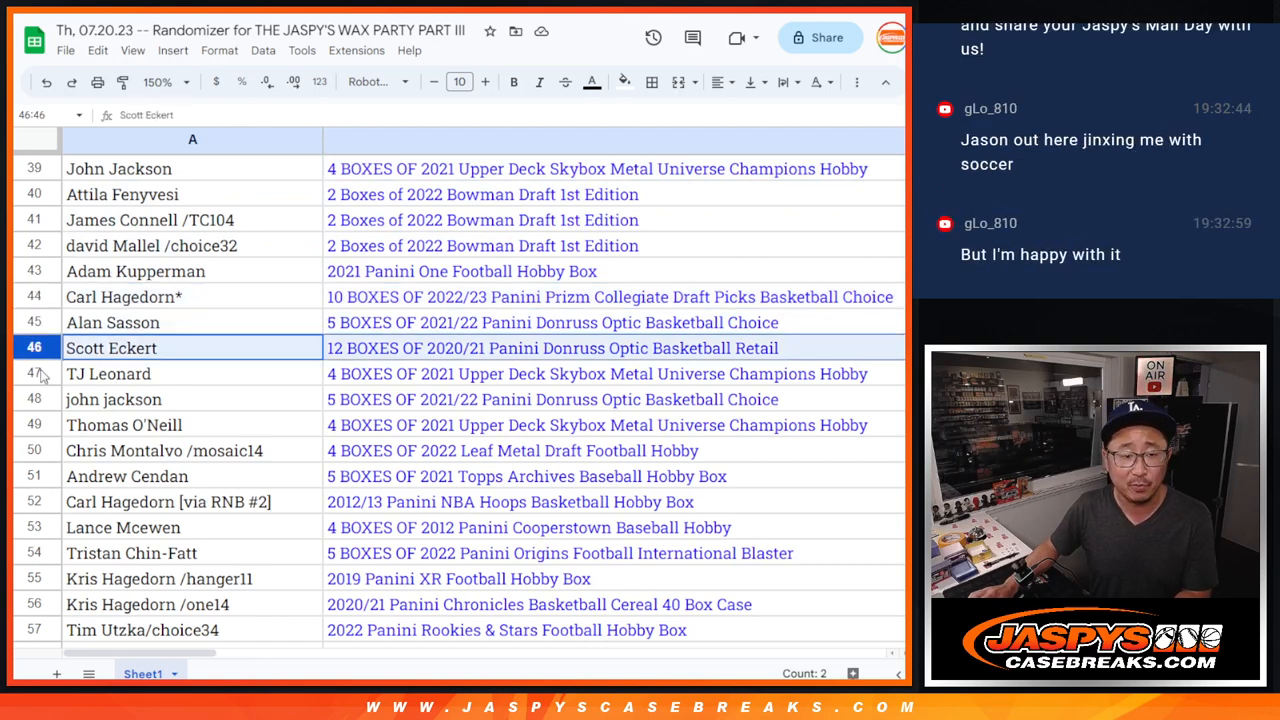
{"action": "left_click", "coordinate": [114, 399]}
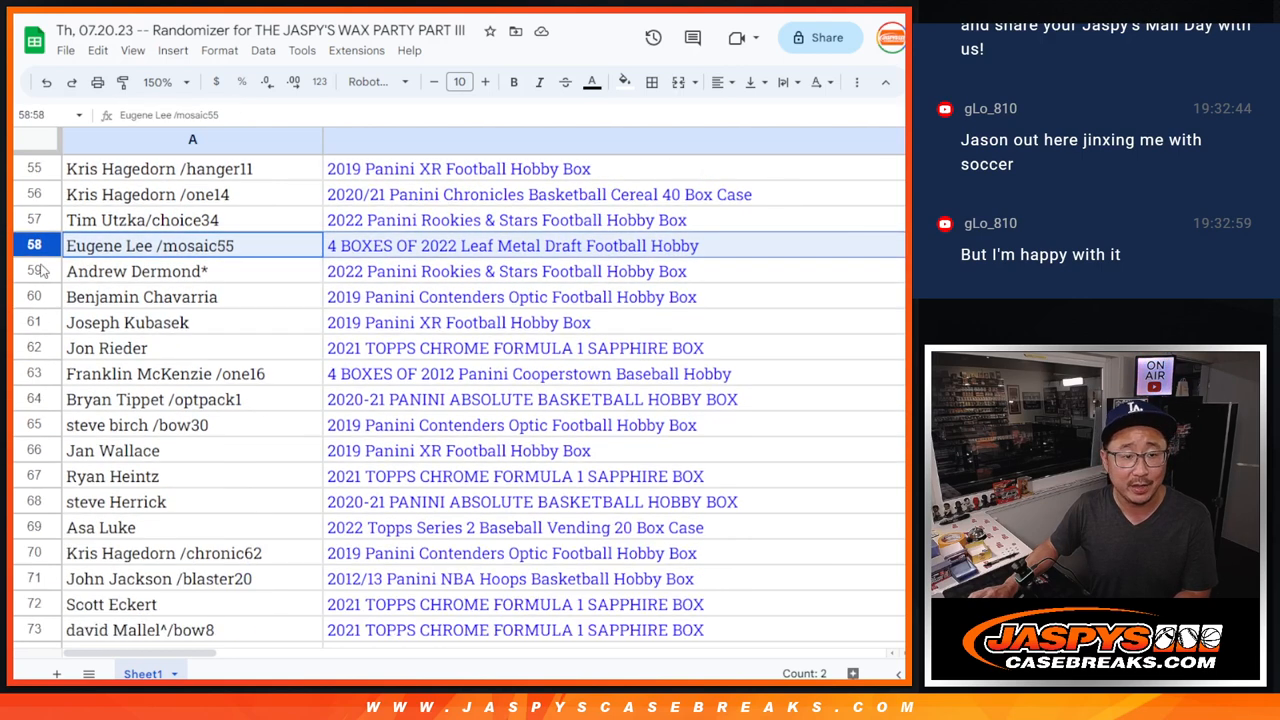
{"action": "left_click", "coordinate": [192, 271]}
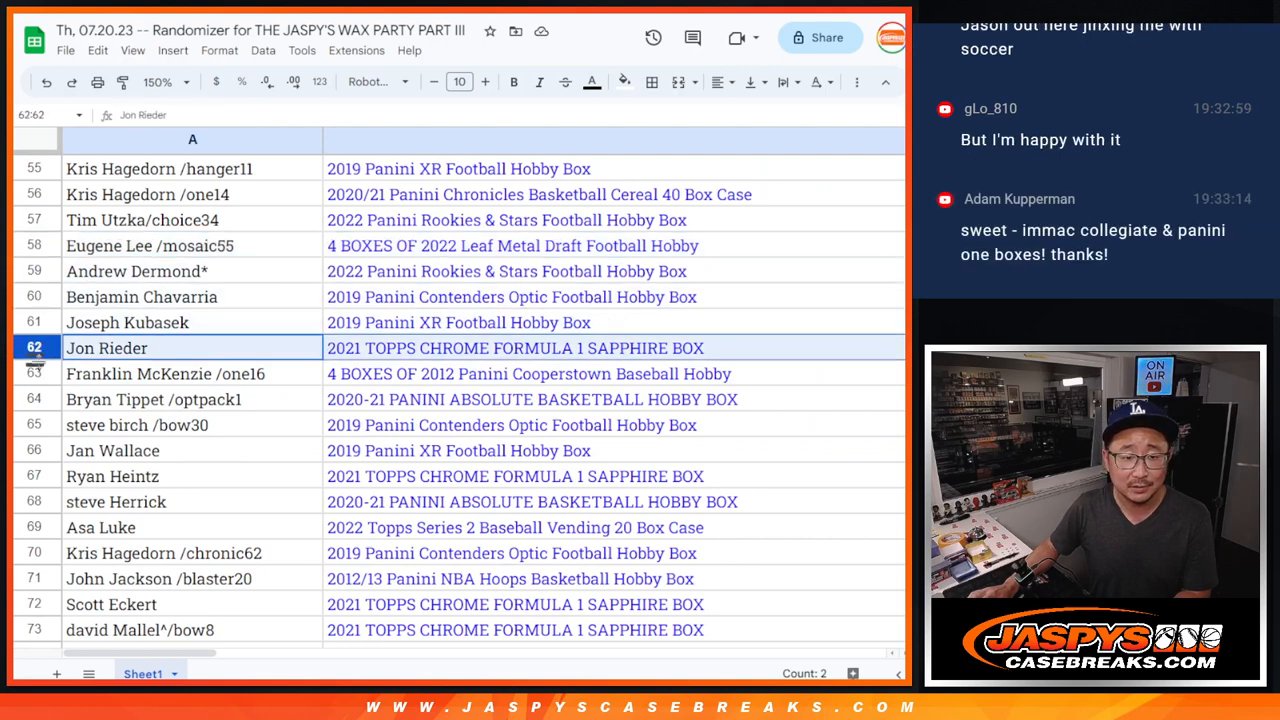
{"action": "scroll", "scroll_direction": "down", "scroll_amount": 3}
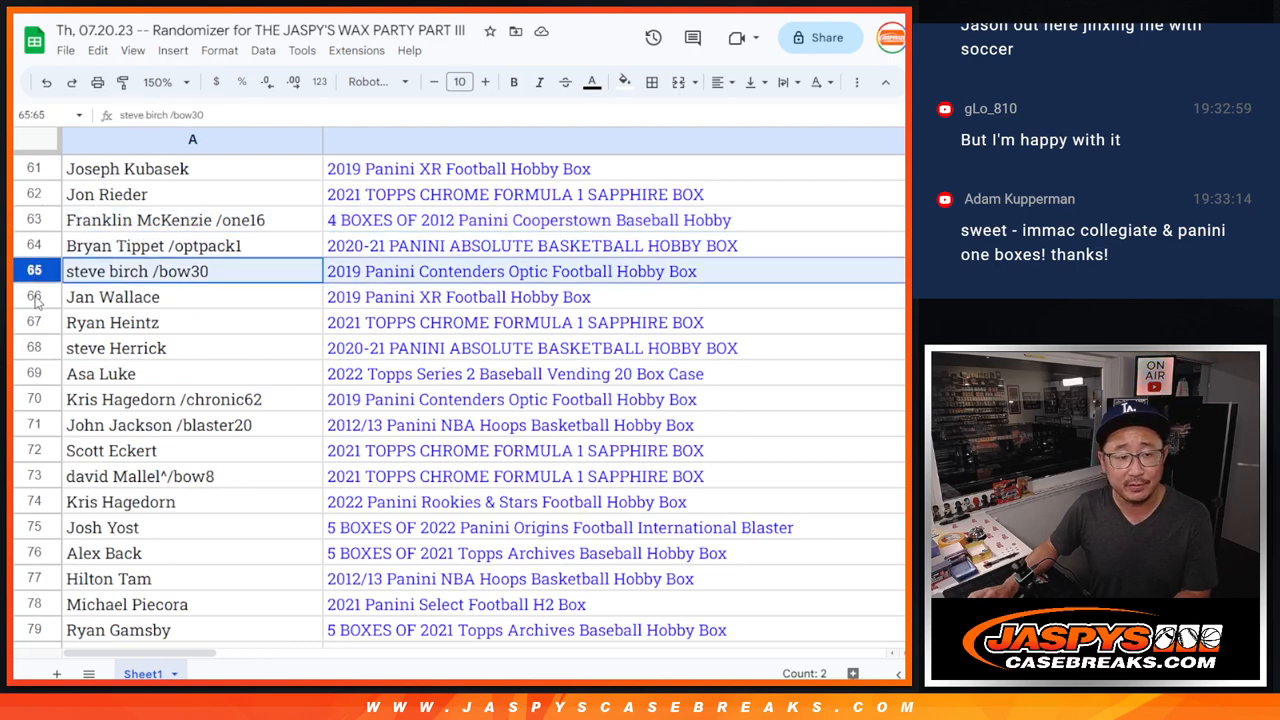
{"action": "left_click", "coordinate": [115, 347]}
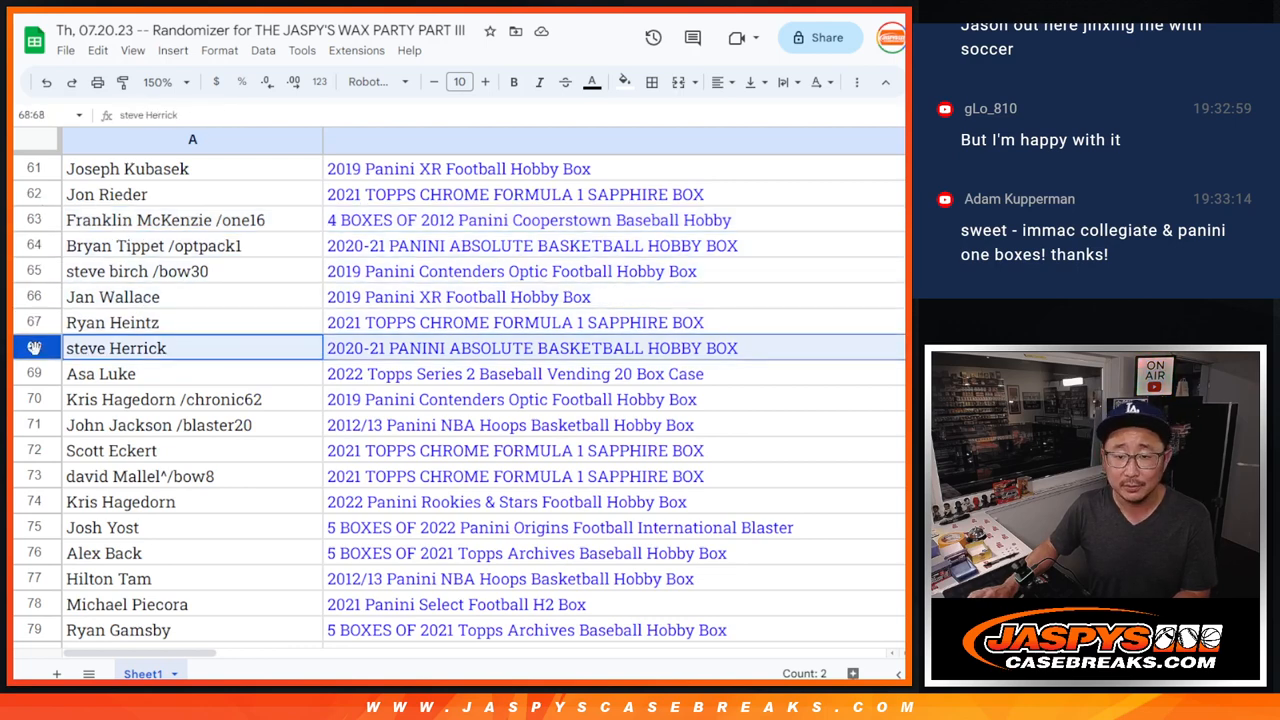
{"action": "scroll", "scroll_direction": "down", "scroll_amount": 3}
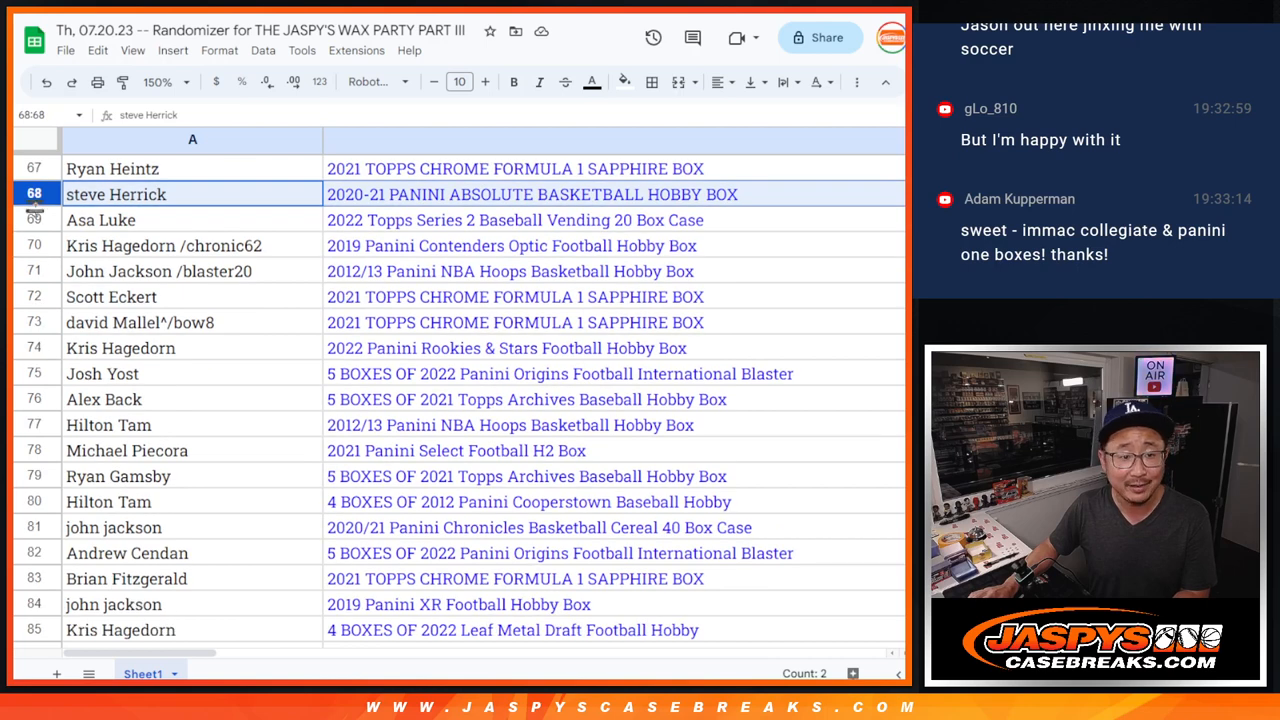
{"action": "left_click", "coordinate": [190, 271]}
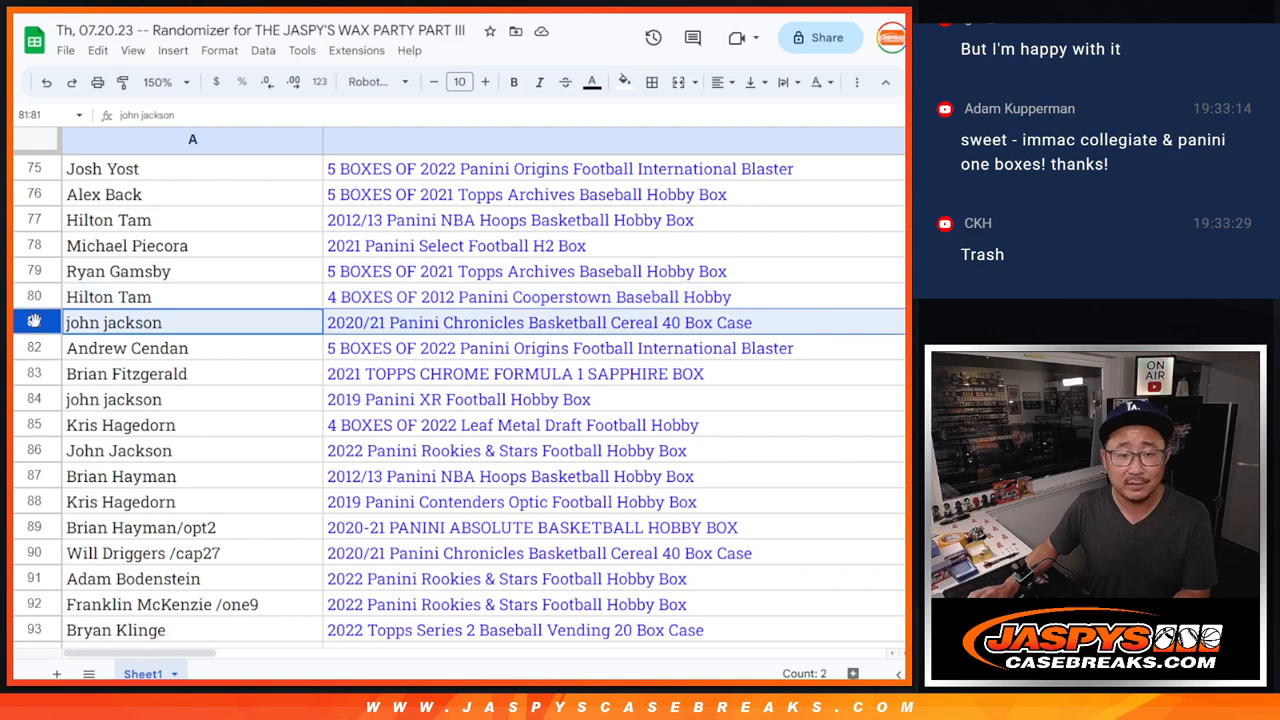
{"action": "scroll", "scroll_direction": "down", "scroll_amount": 3}
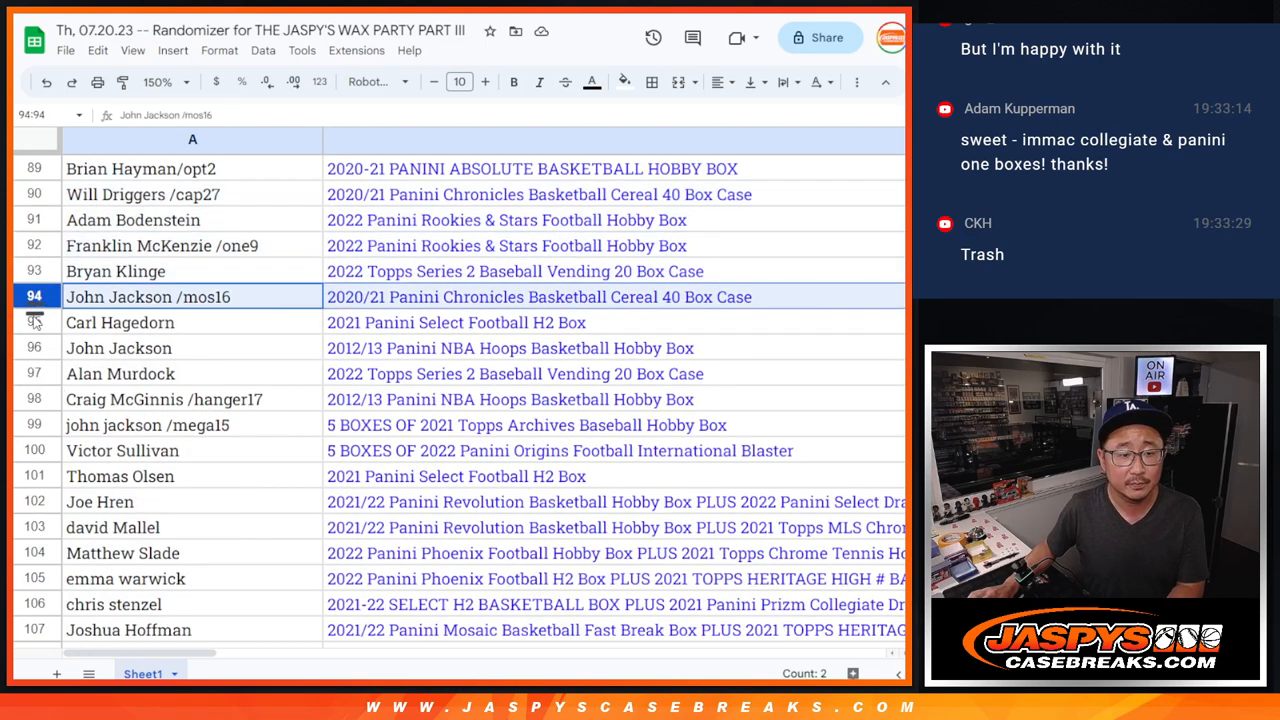
{"action": "scroll", "scroll_direction": "down", "scroll_amount": 3}
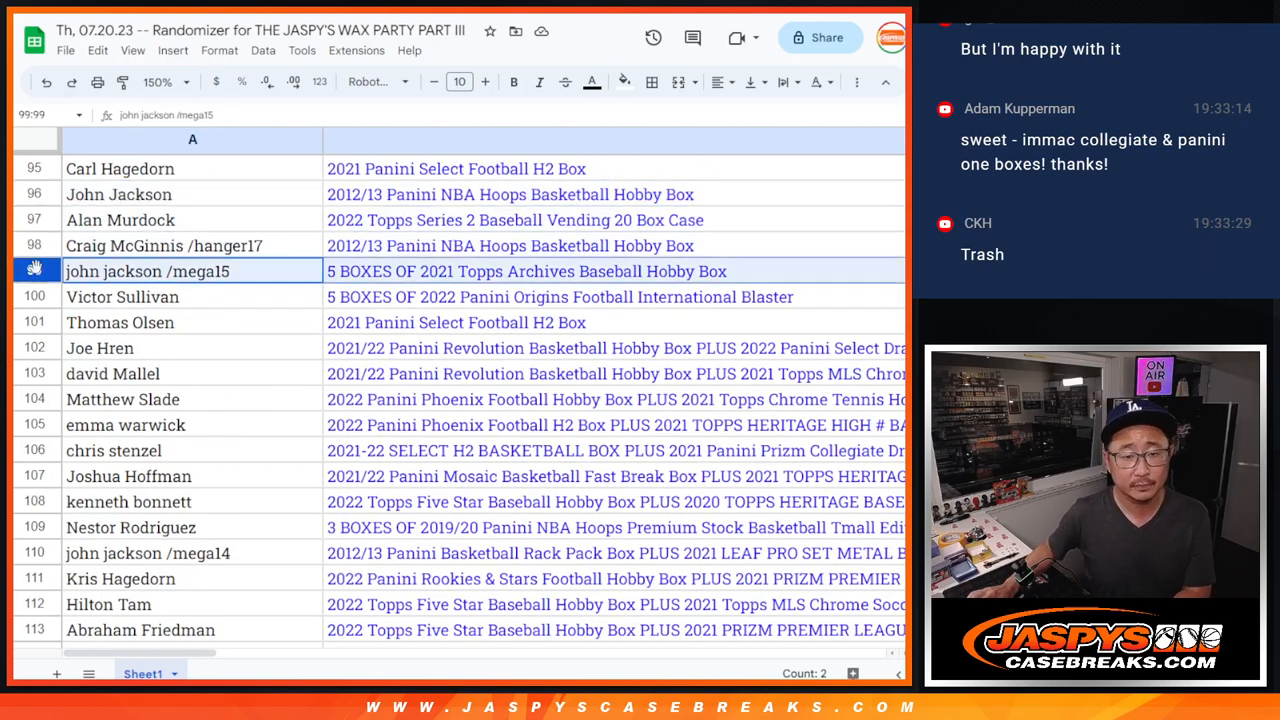
{"action": "left_click", "coordinate": [99, 348]}
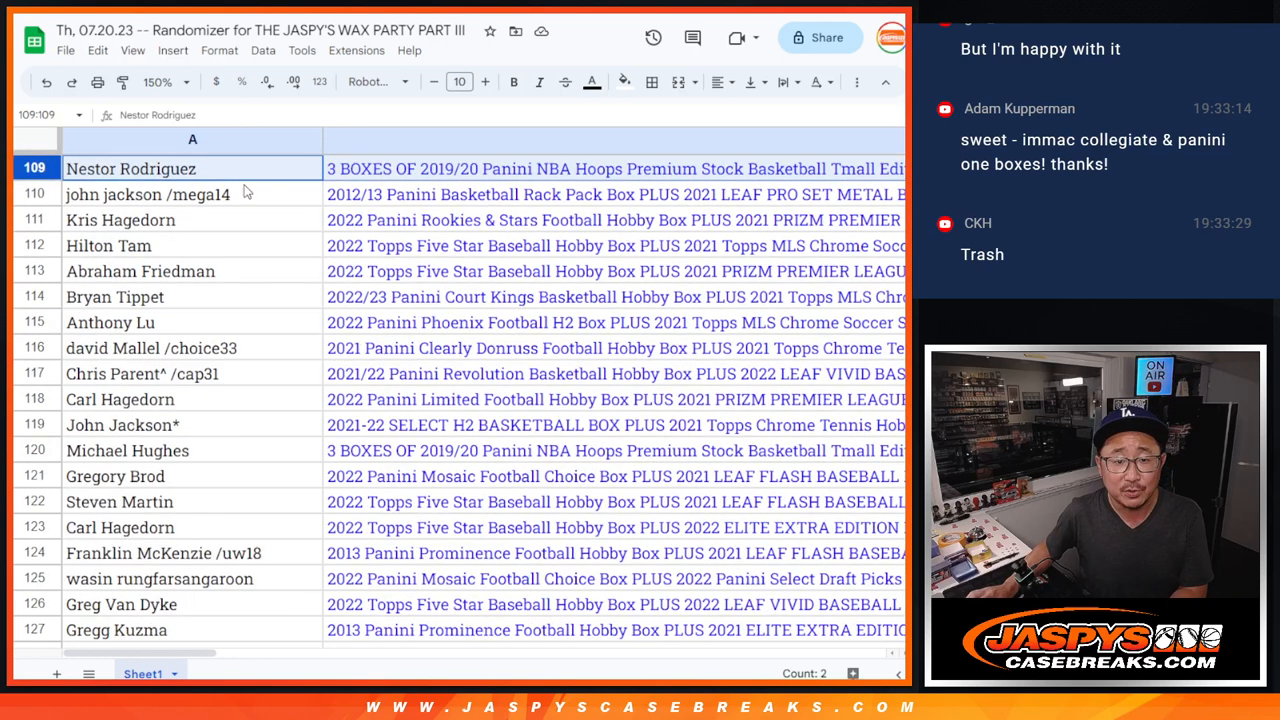
{"action": "left_click", "coordinate": [120, 219]}
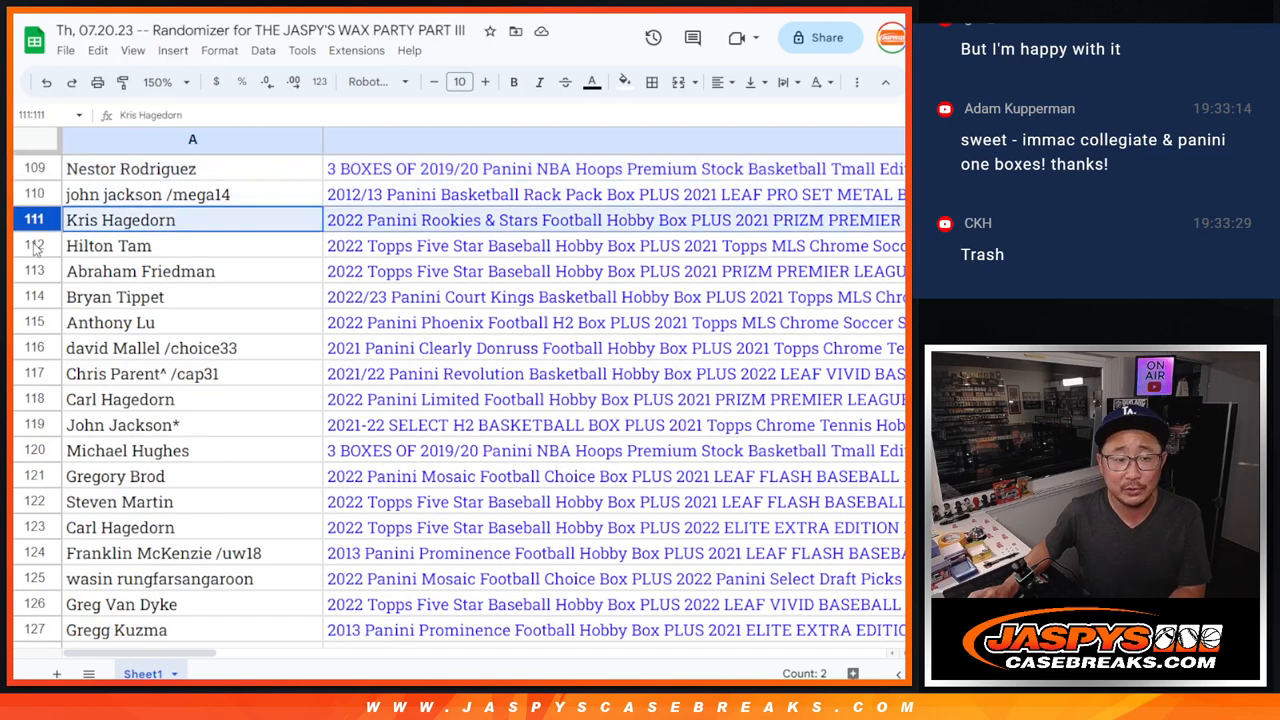
{"action": "left_click", "coordinate": [114, 296]}
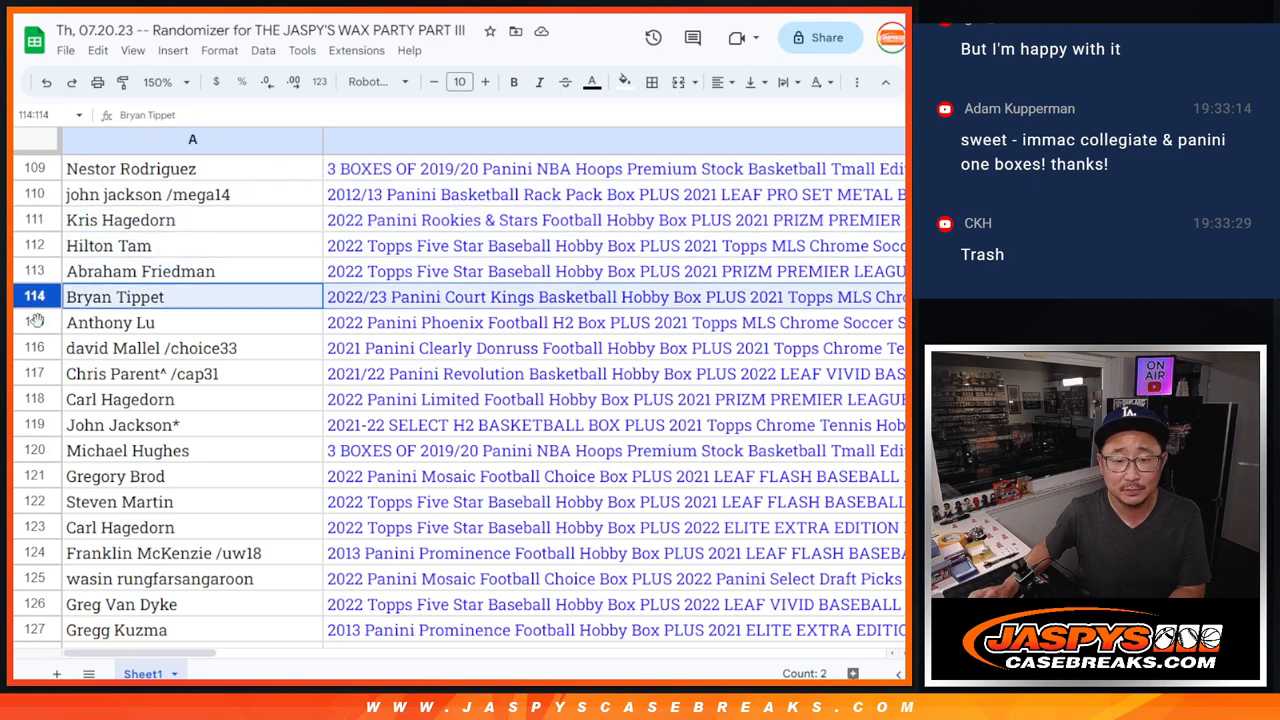
{"action": "left_click", "coordinate": [120, 398]}
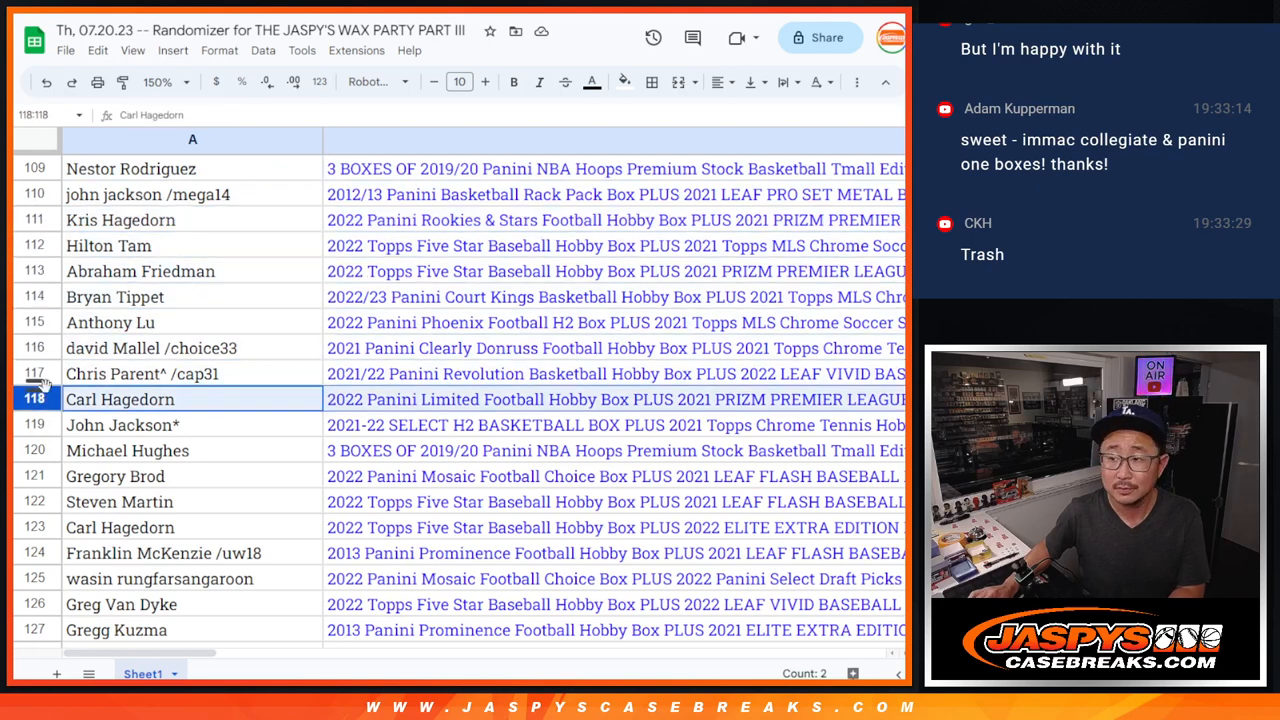
{"action": "scroll", "scroll_direction": "down", "scroll_amount": 3}
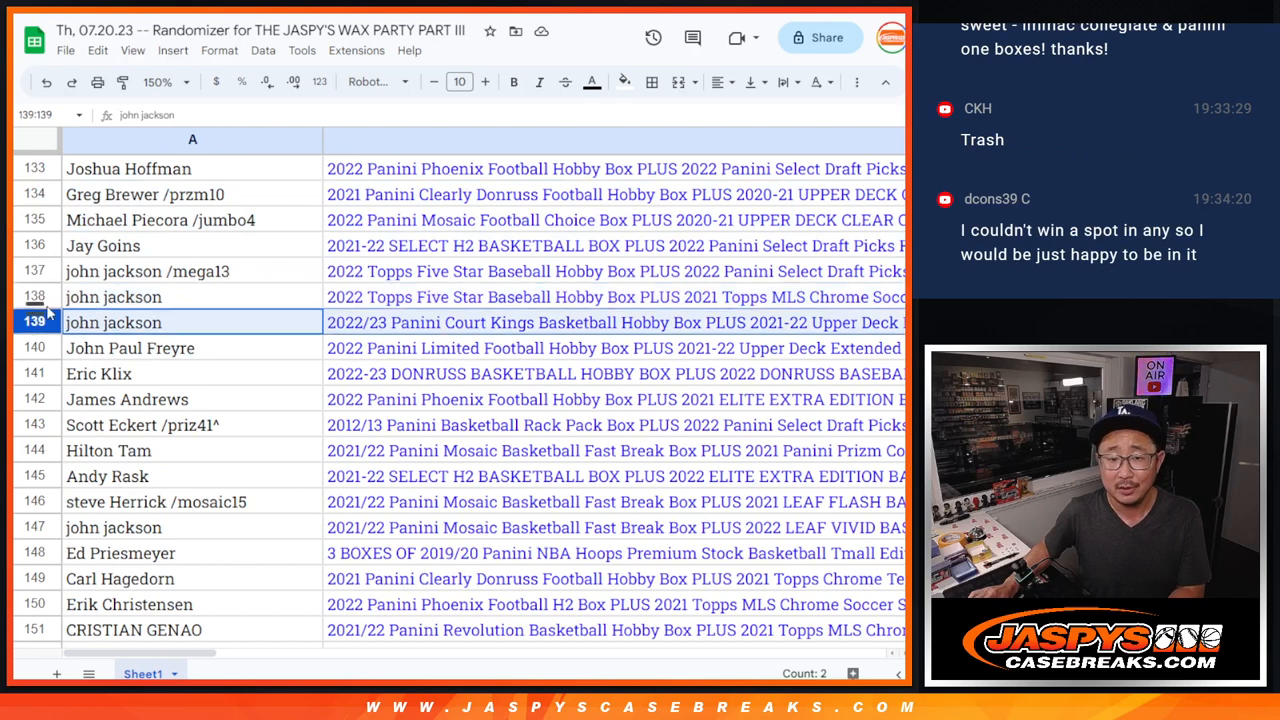
{"action": "scroll", "scroll_direction": "down", "scroll_amount": 3}
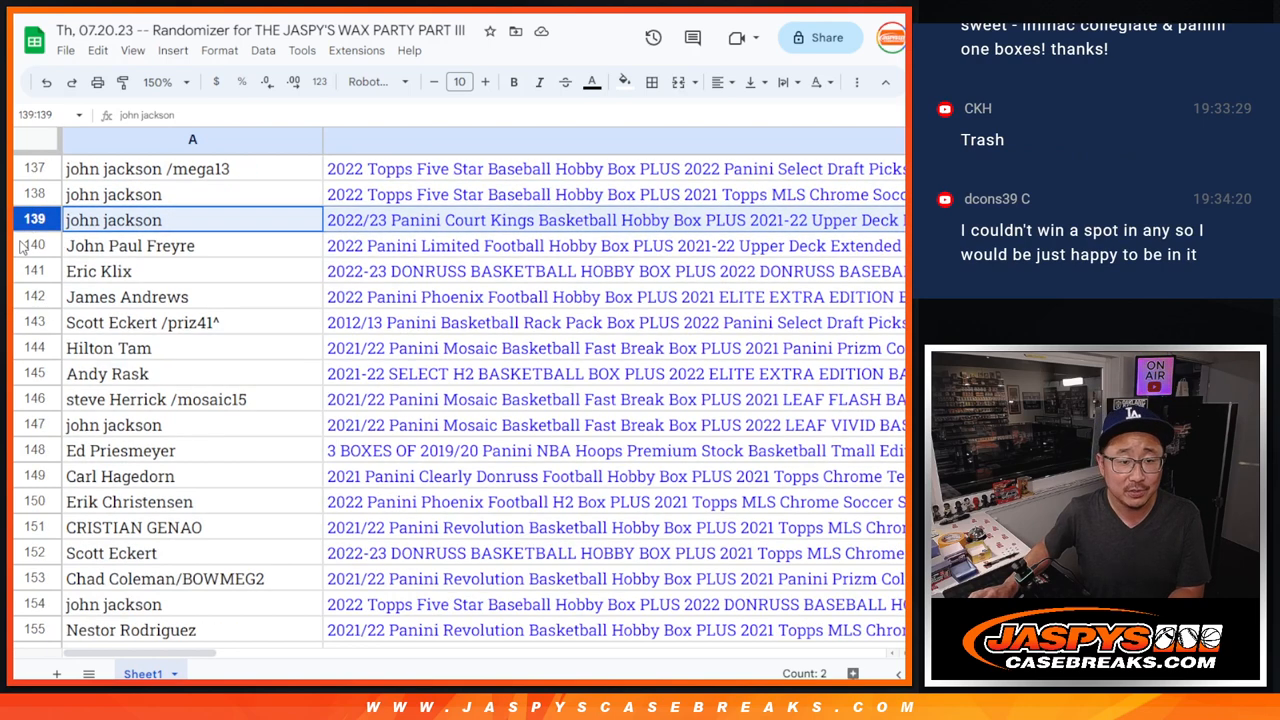
{"action": "left_click", "coordinate": [98, 271]}
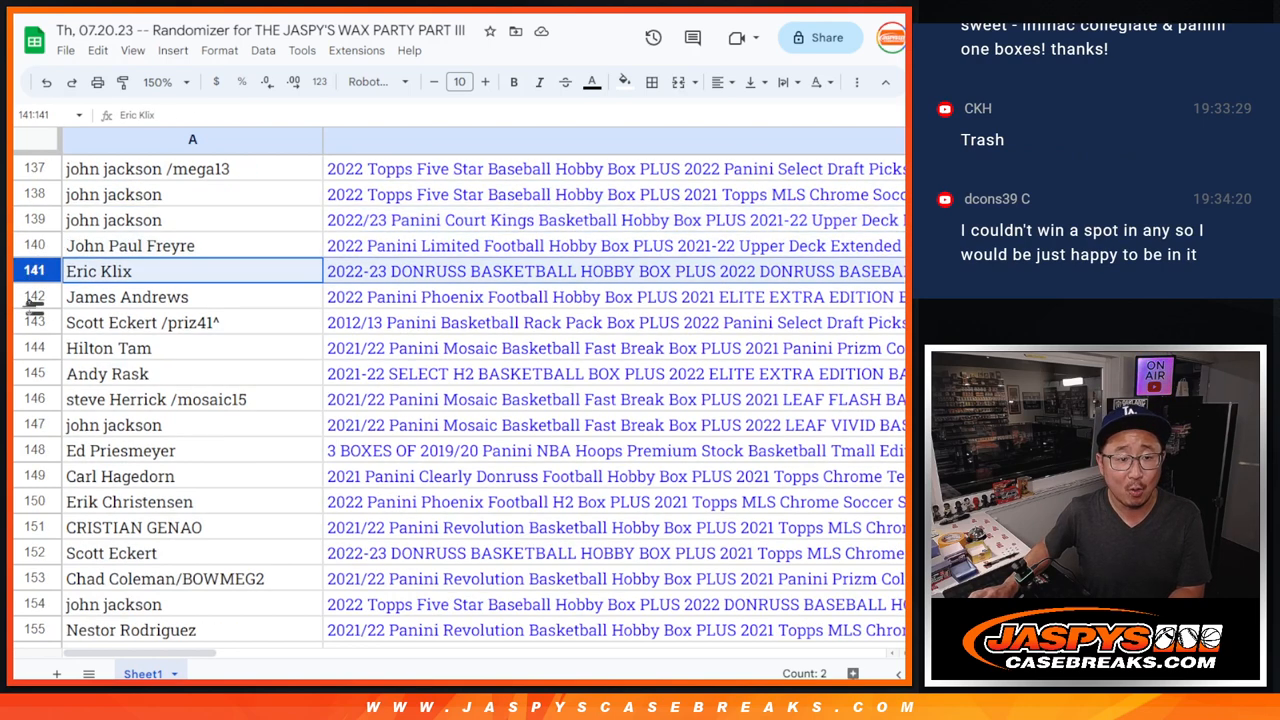
{"action": "left_click", "coordinate": [108, 347]}
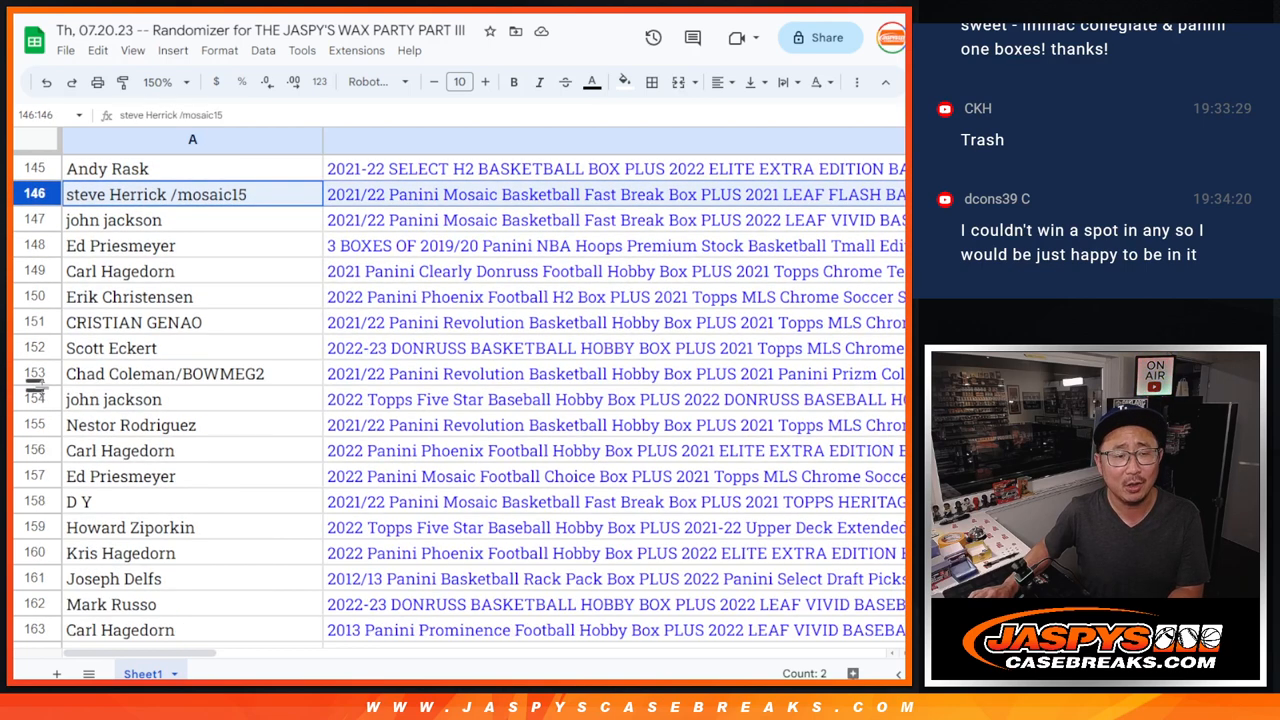
{"action": "left_click", "coordinate": [120, 271]}
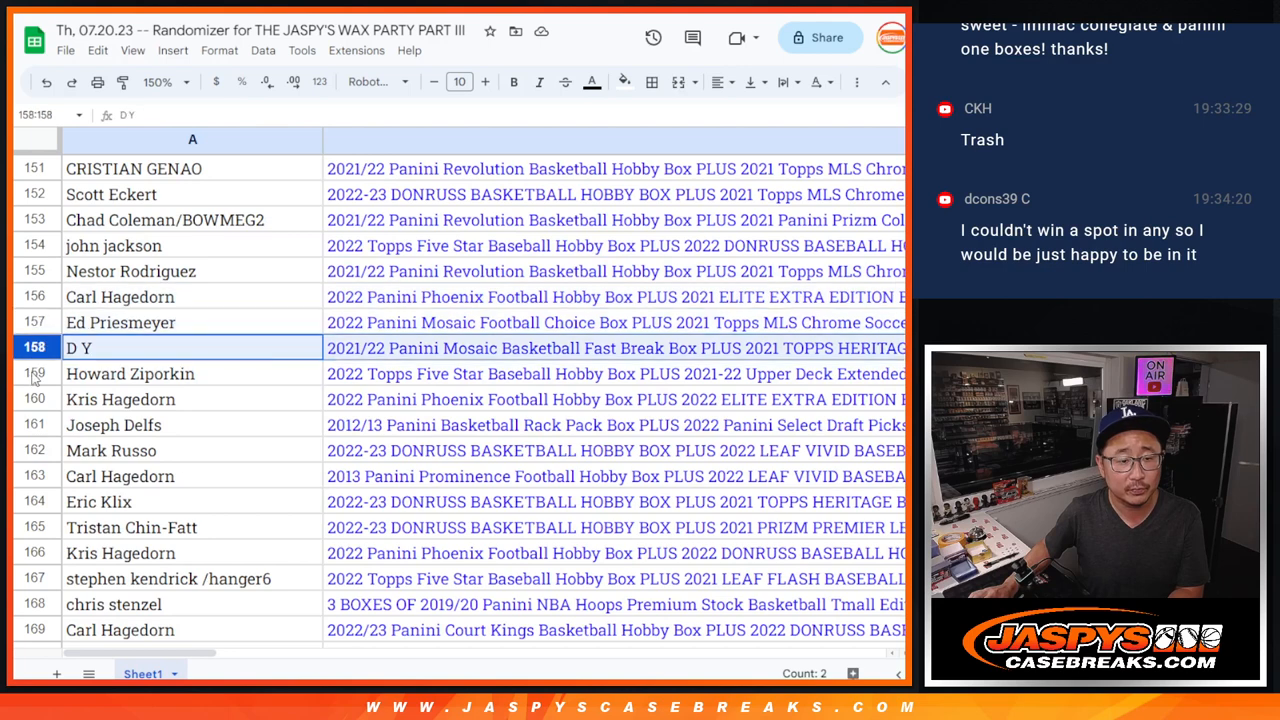
{"action": "scroll", "scroll_direction": "down", "scroll_amount": 3}
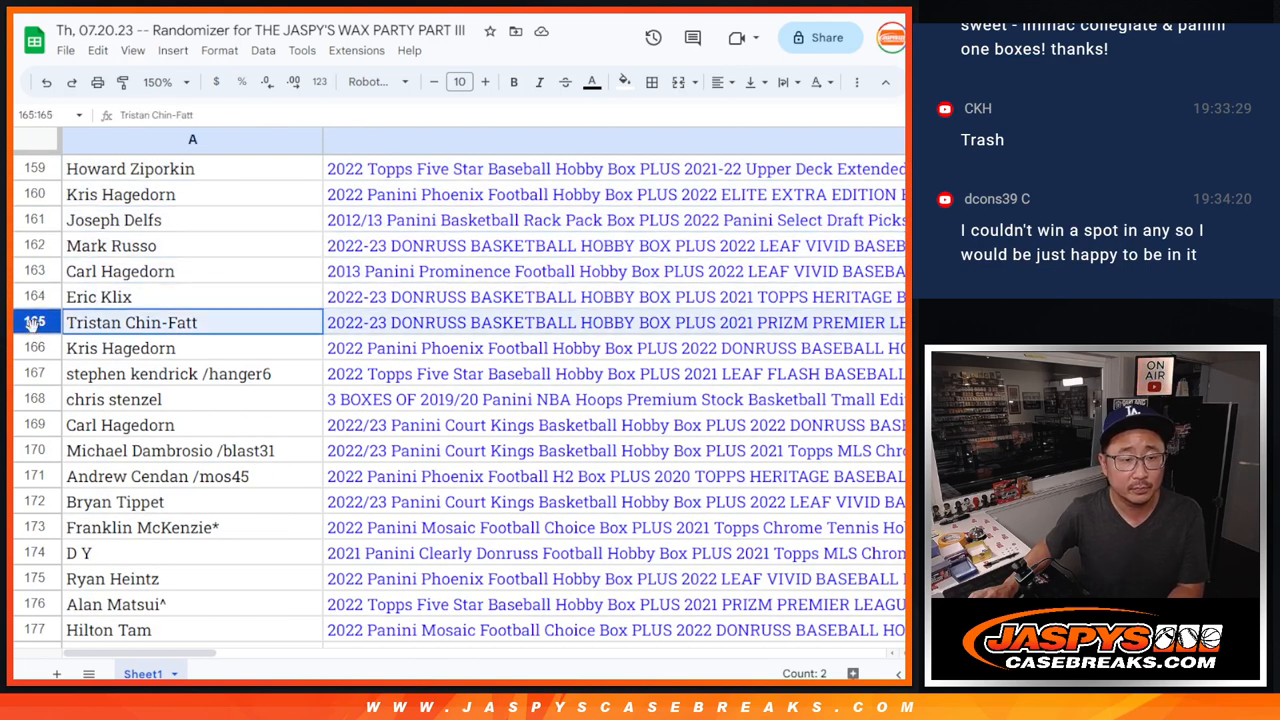
{"action": "scroll", "scroll_direction": "down", "scroll_amount": 3}
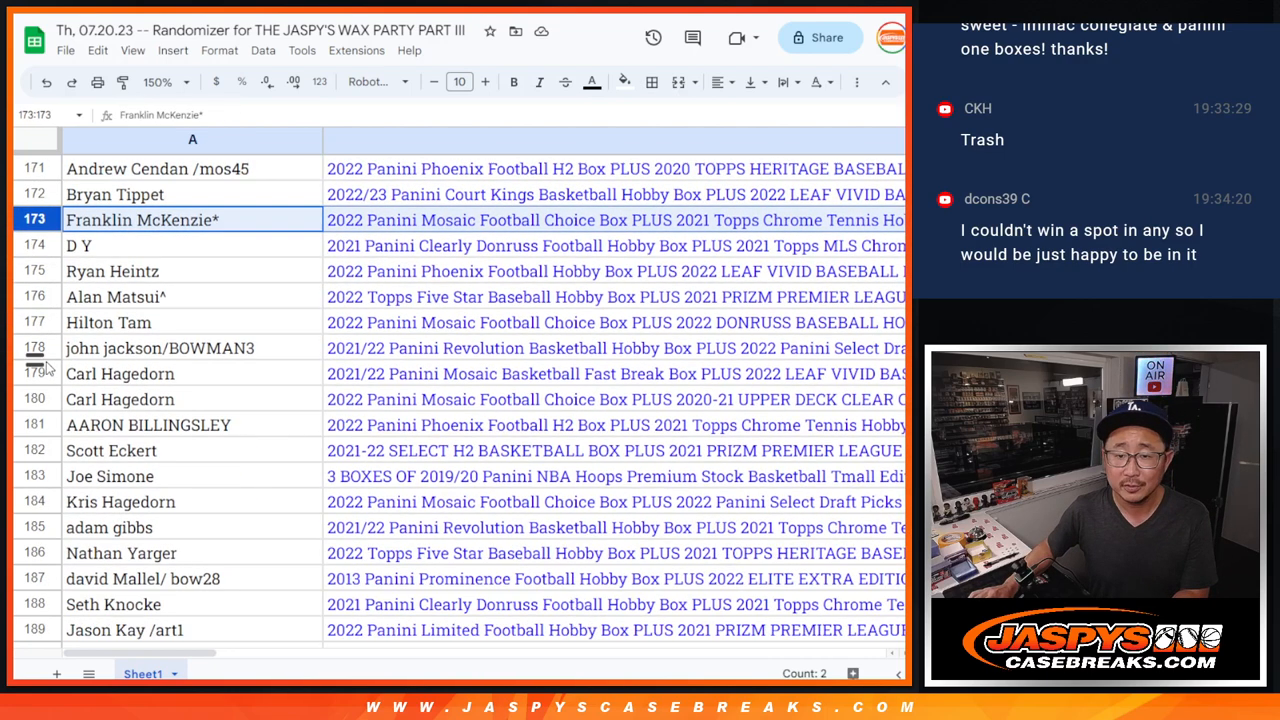
{"action": "scroll", "scroll_direction": "down", "scroll_amount": 3}
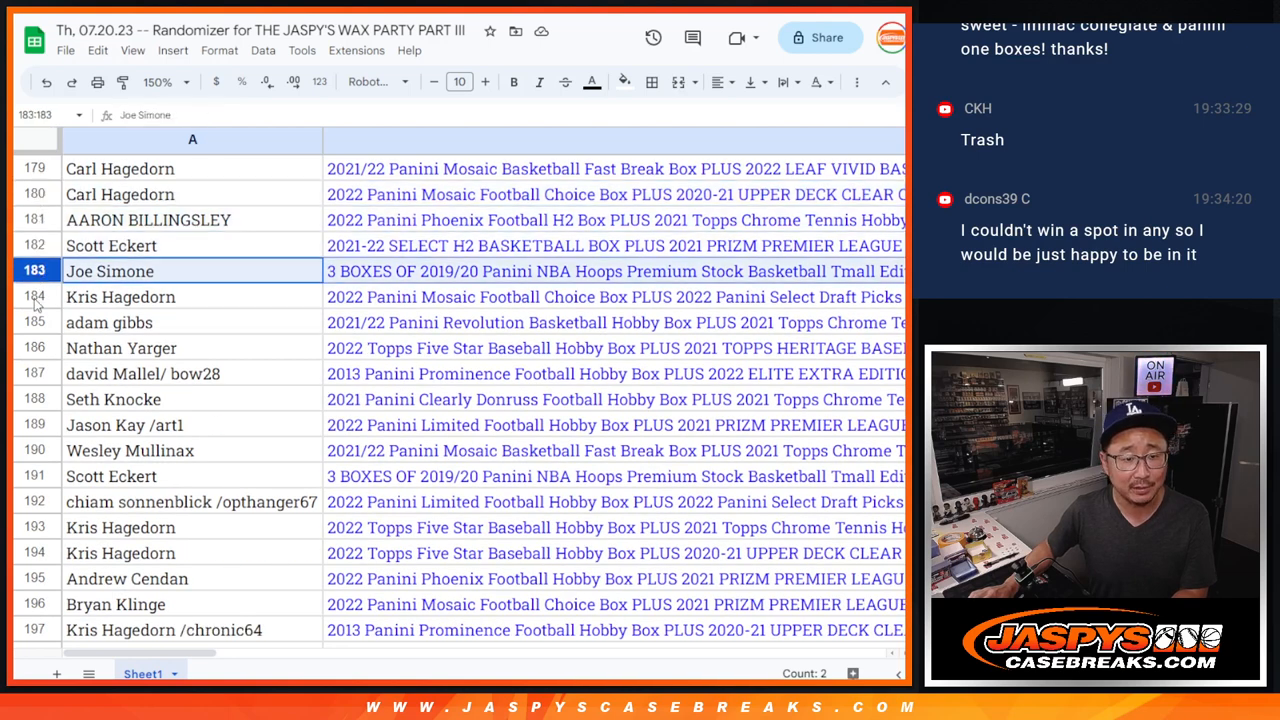
{"action": "scroll", "scroll_direction": "down", "scroll_amount": 3}
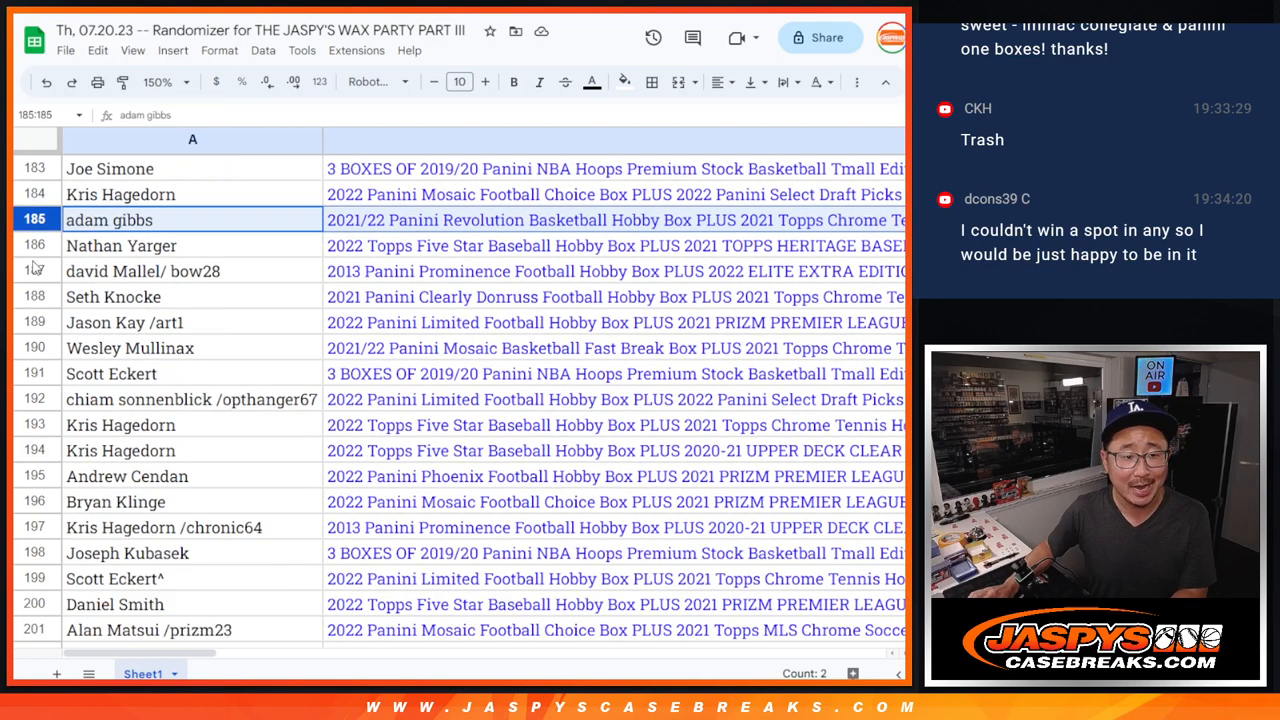
{"action": "left_click", "coordinate": [125, 322]}
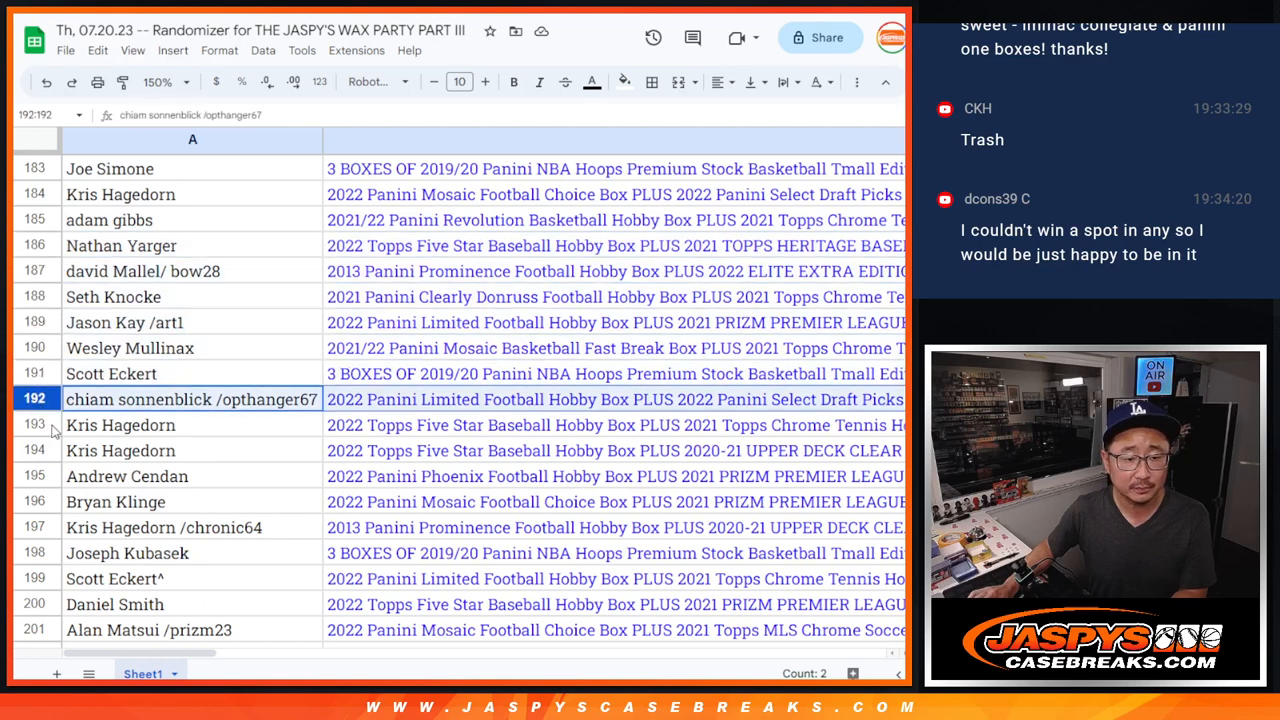
{"action": "scroll", "scroll_direction": "down", "scroll_amount": 3}
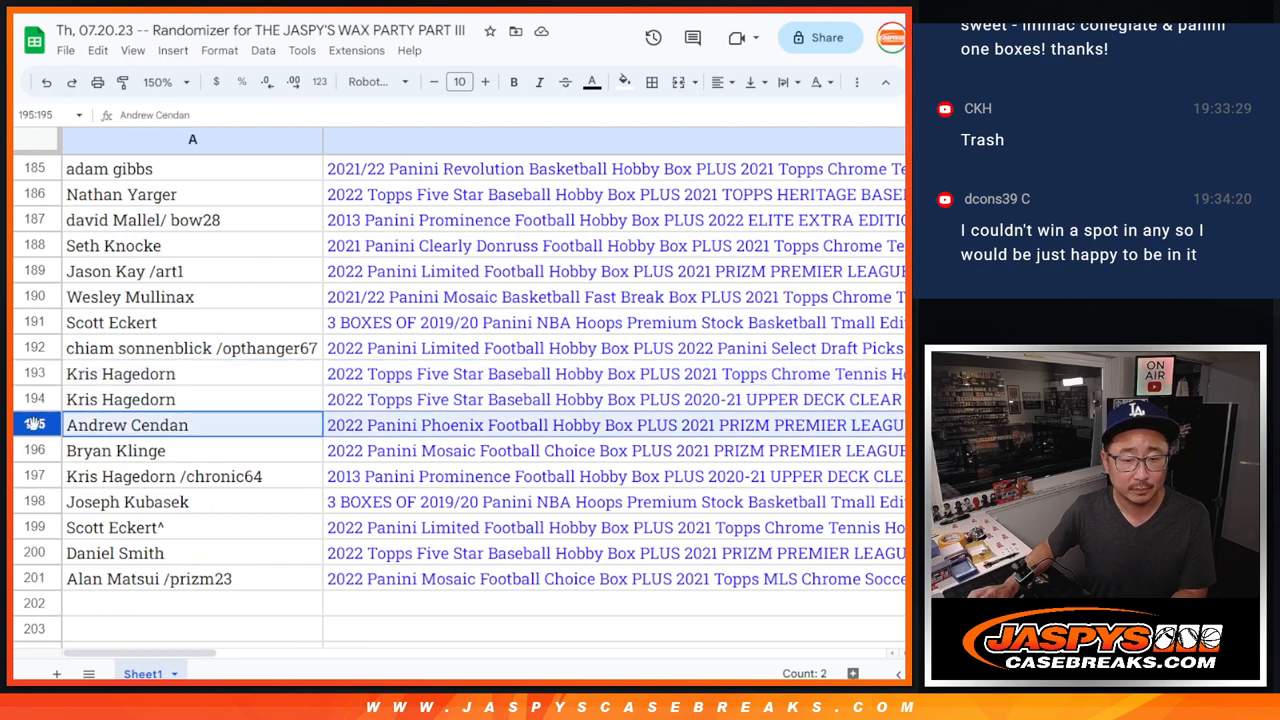
{"action": "left_click", "coordinate": [163, 475]}
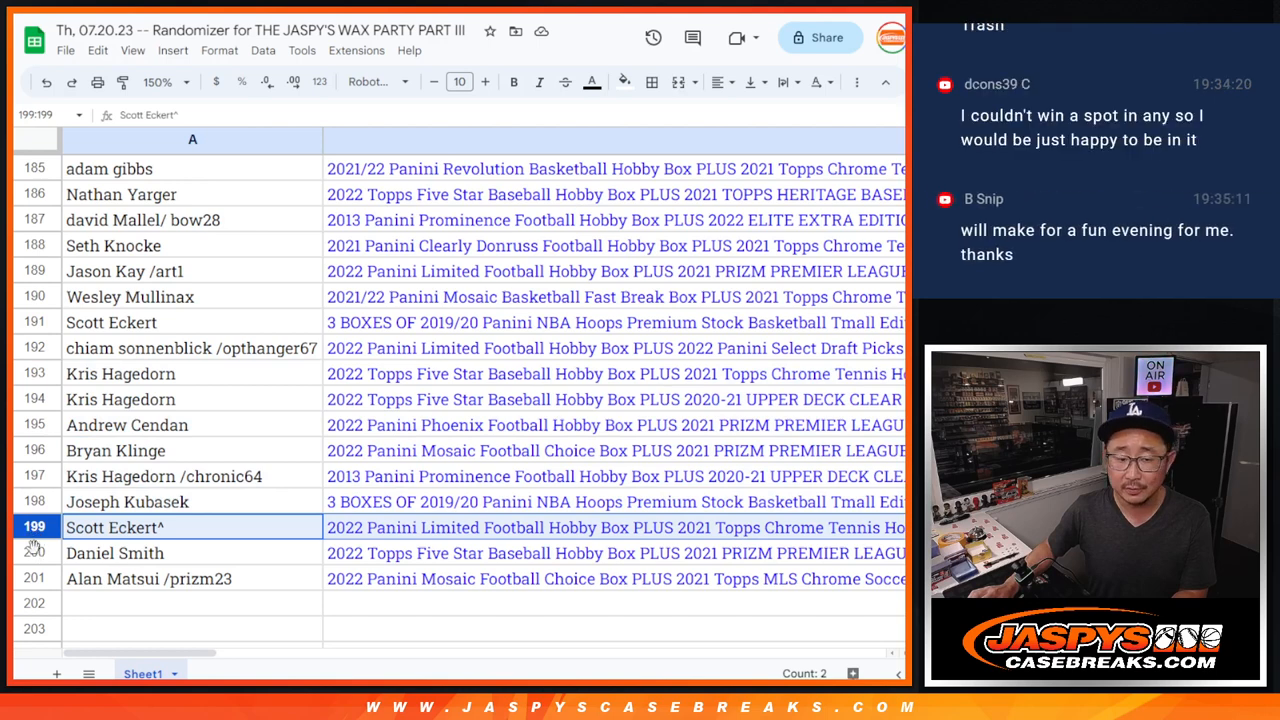
{"action": "left_click", "coordinate": [192, 578]}
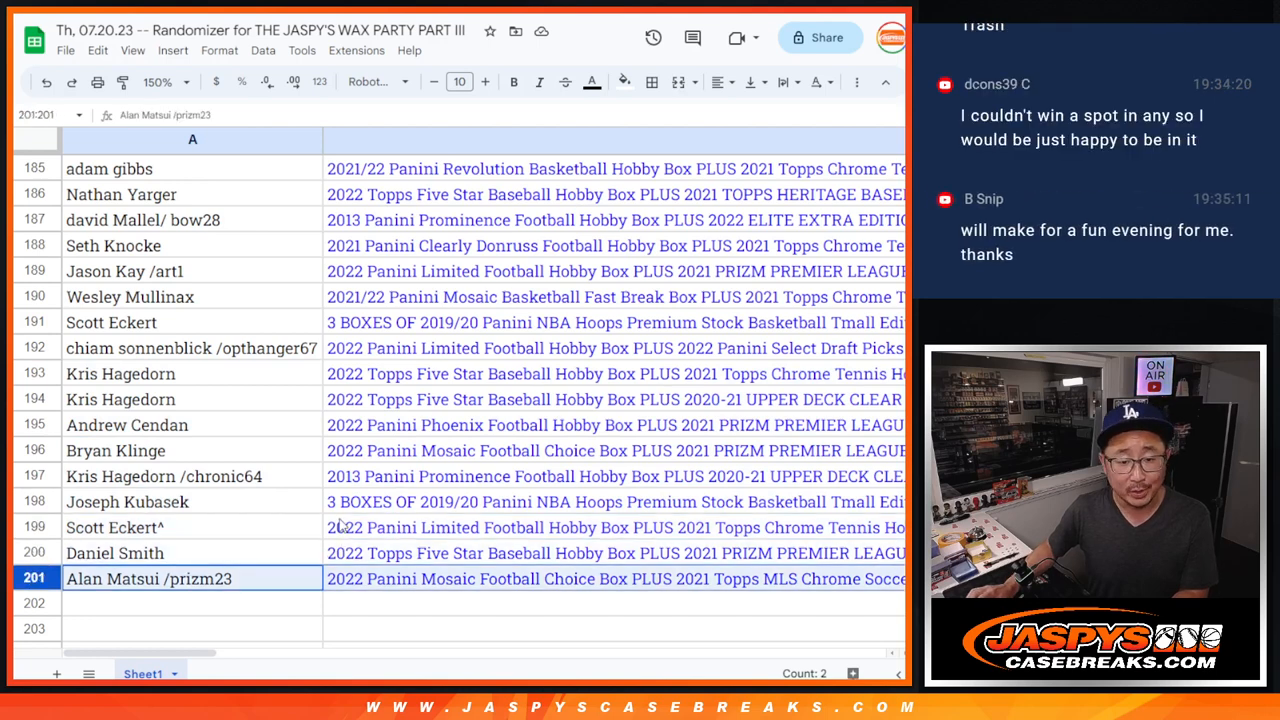
{"action": "mouse_move", "coordinate": [797, 588]}
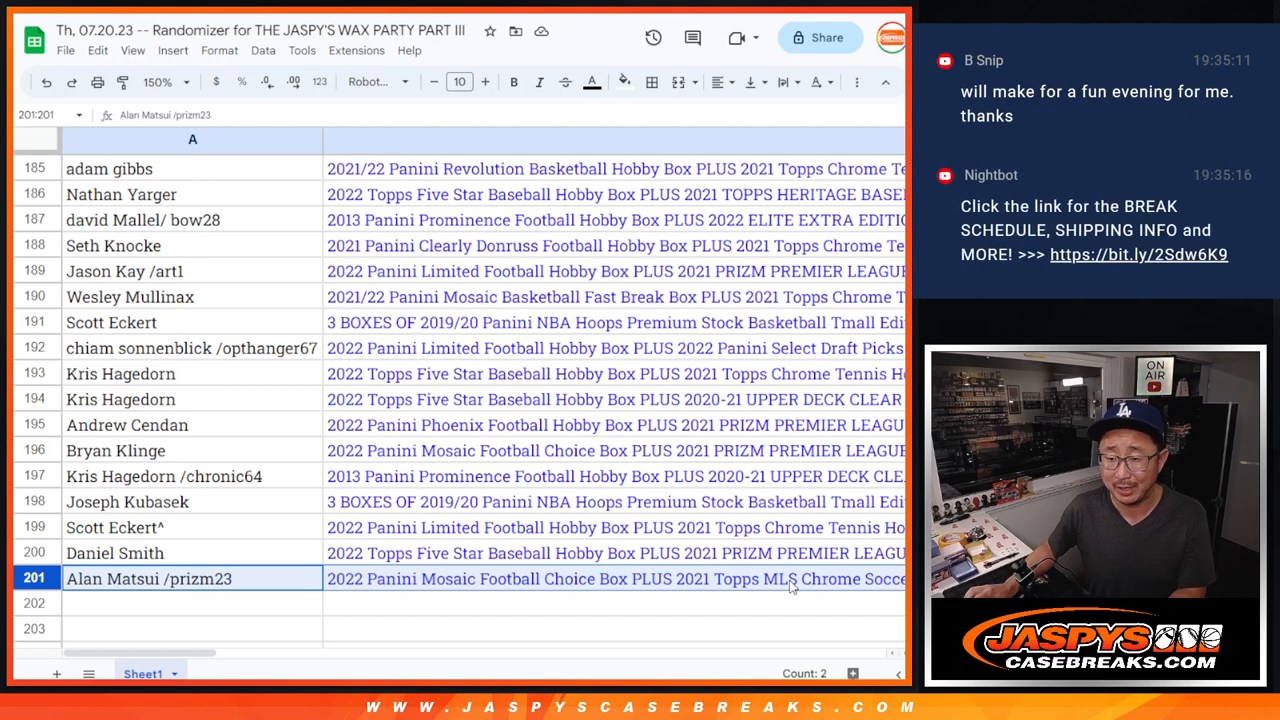
{"action": "left_click", "coordinate": [615, 578]}
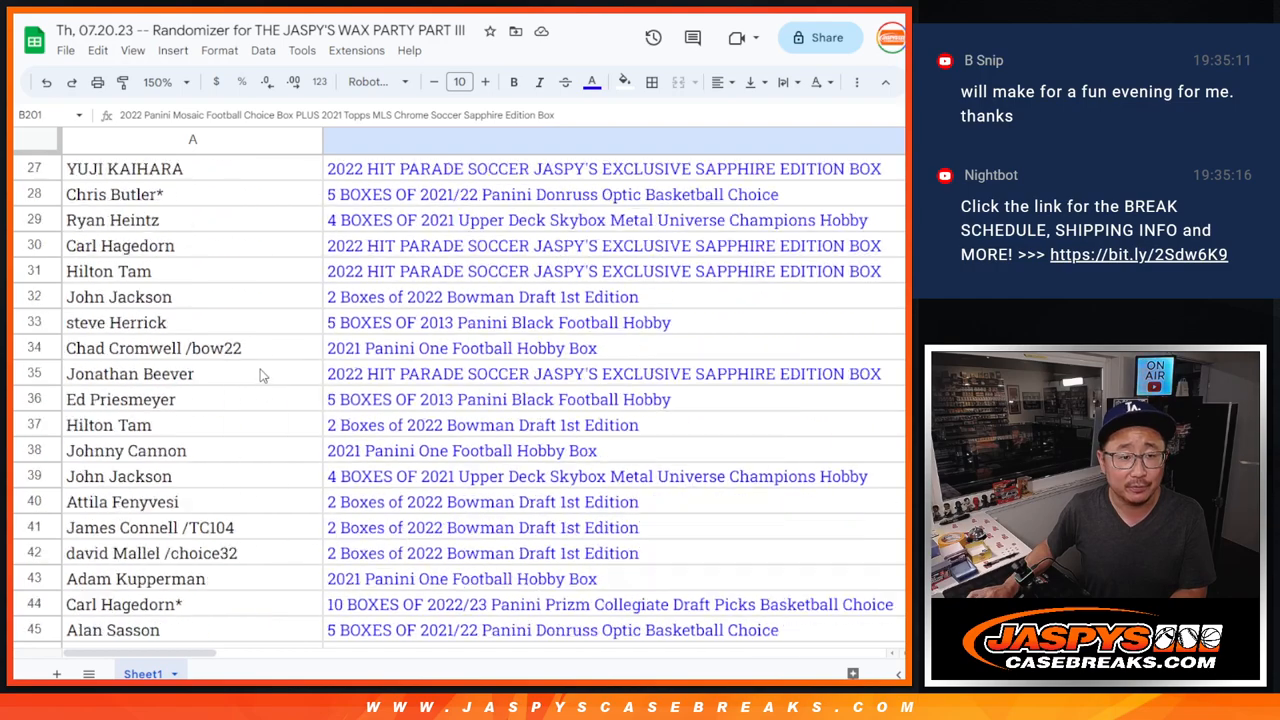
Zoom to 125% and sort the sheet A to Z by the winner names in column A.
{"action": "left_click", "coordinate": [185, 82]}
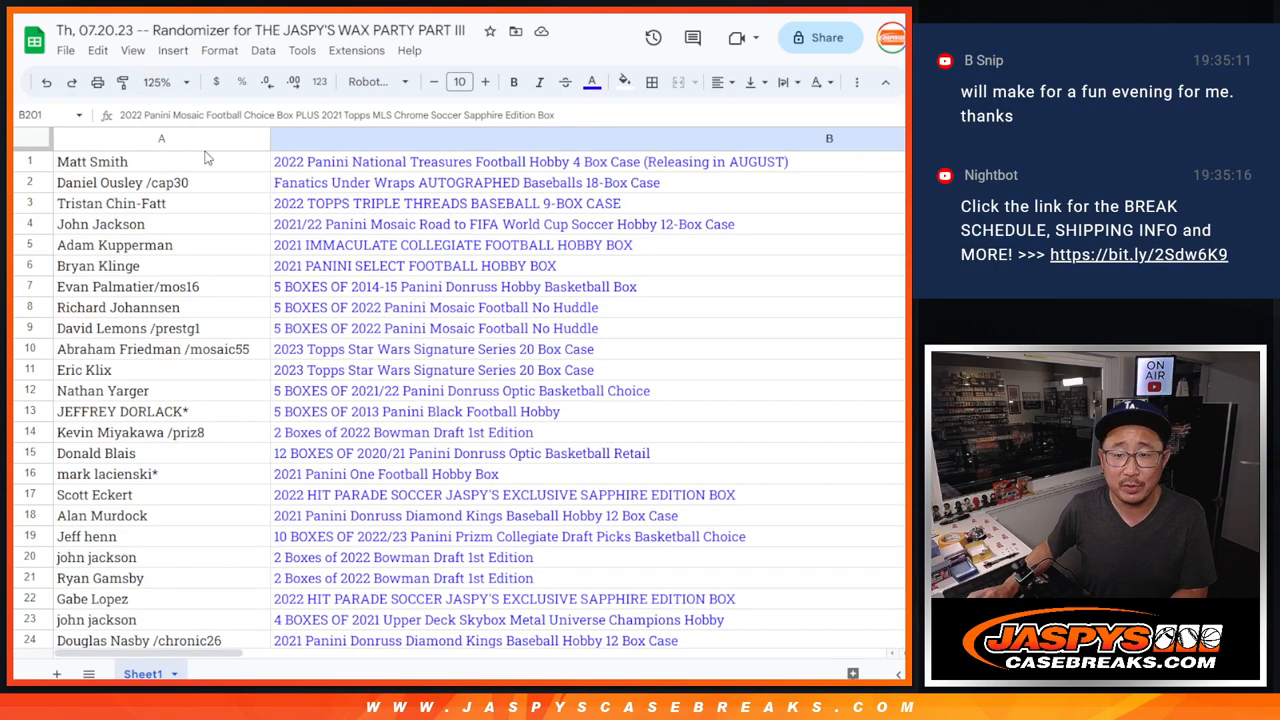
{"action": "left_click", "coordinate": [161, 138]}
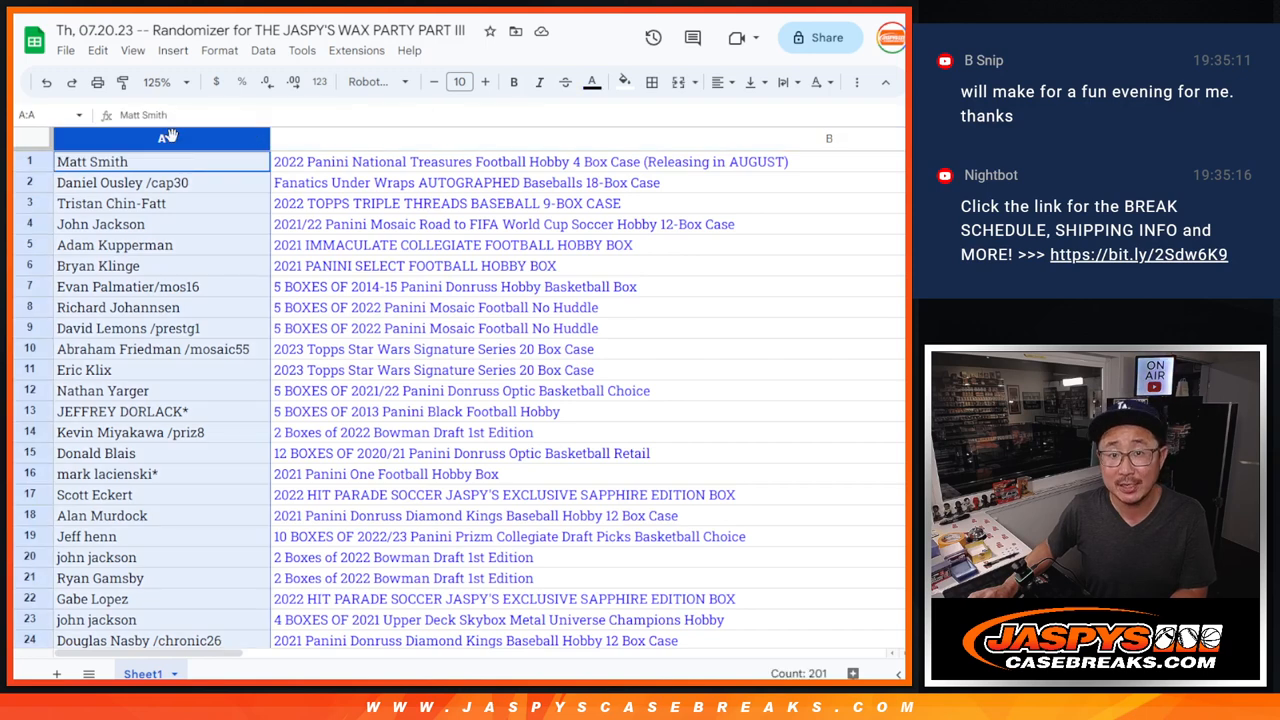
{"action": "right_click", "coordinate": [161, 138]}
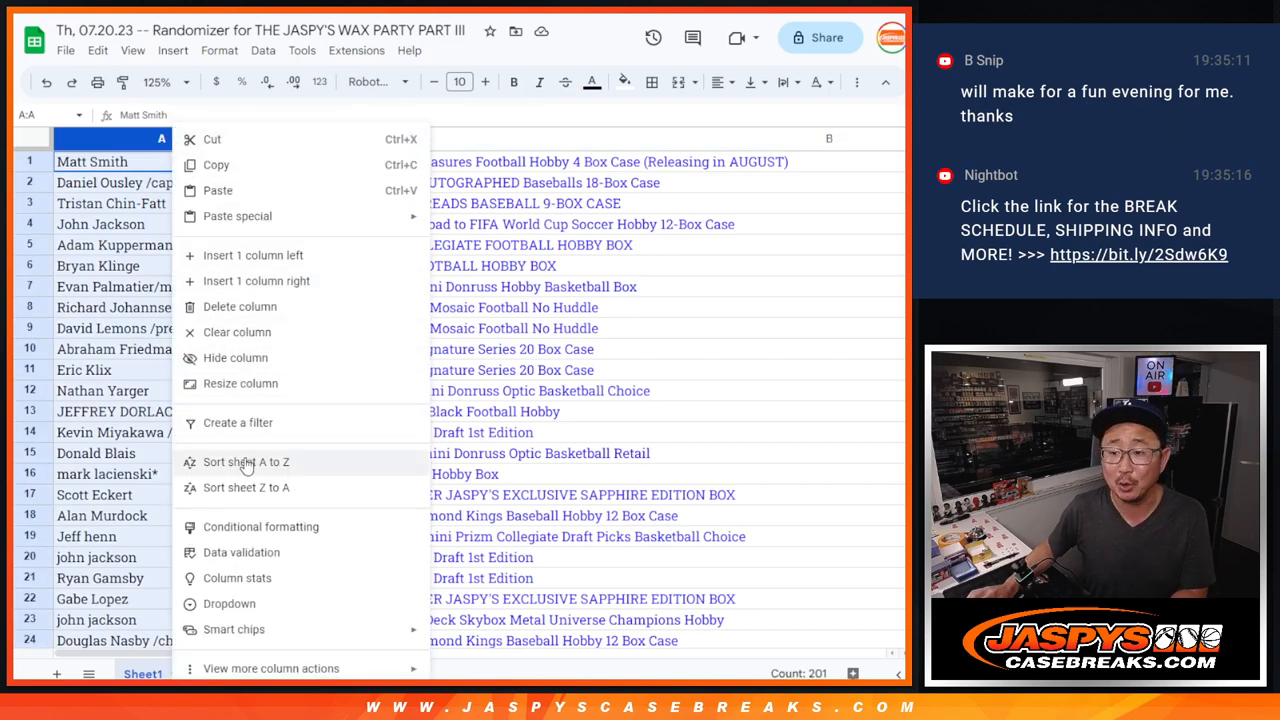
{"action": "left_click", "coordinate": [246, 461]}
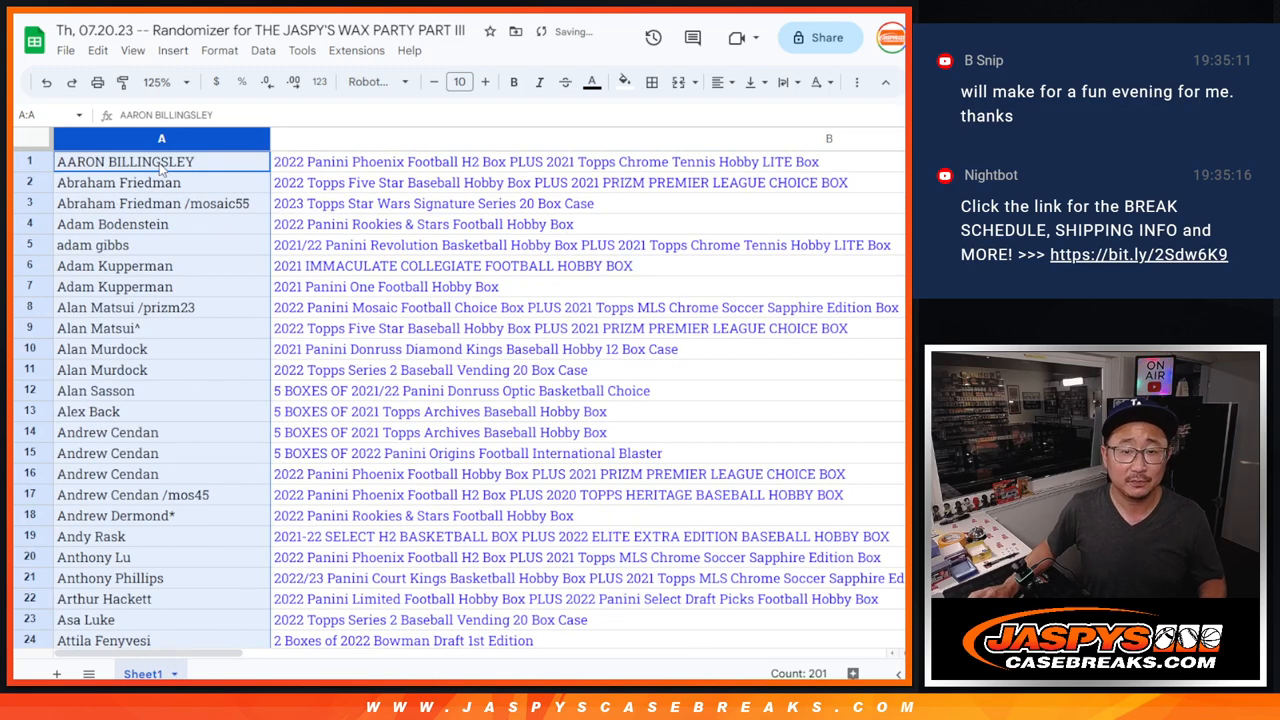
{"action": "left_click", "coordinate": [161, 182]}
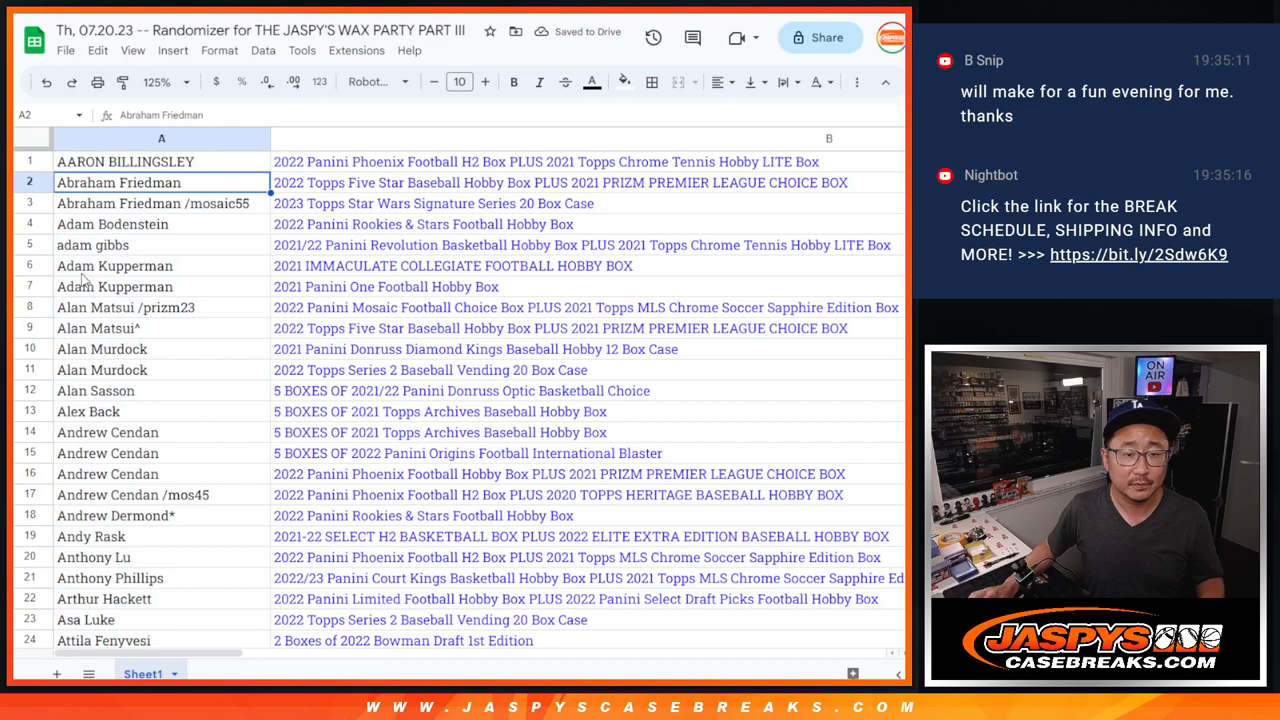
{"action": "left_click", "coordinate": [157, 82]}
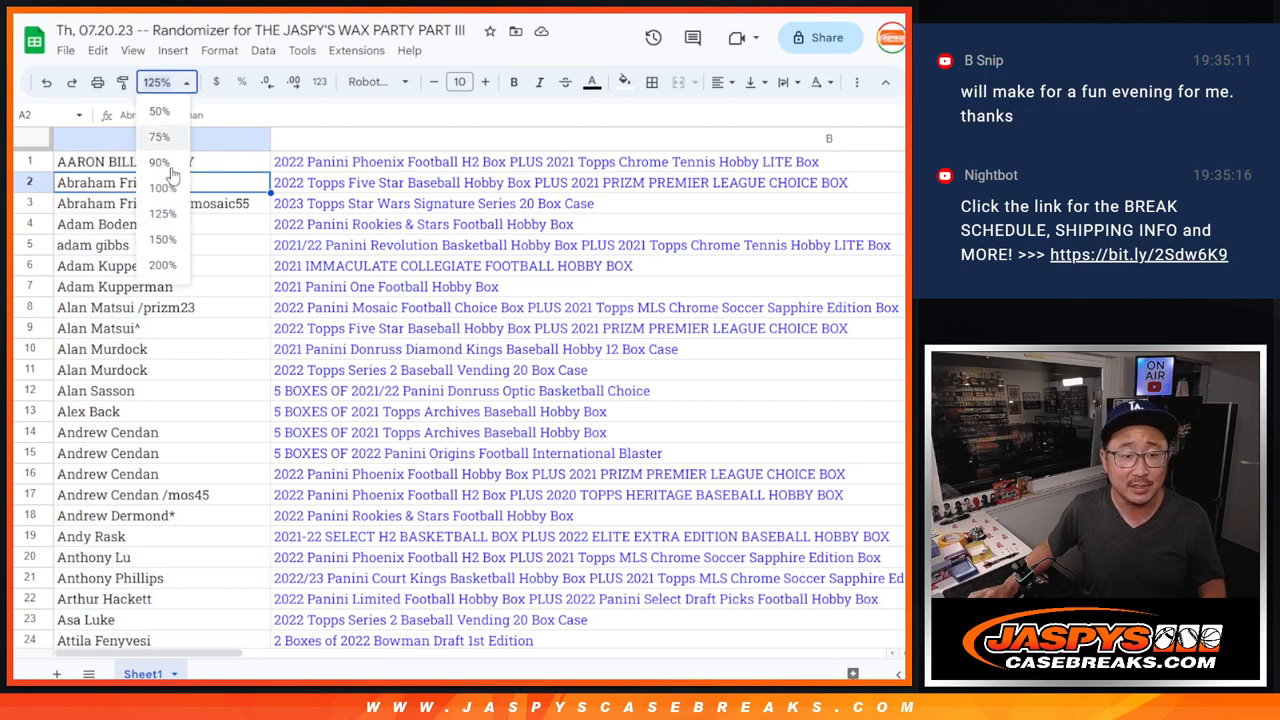
{"action": "left_click", "coordinate": [162, 239]}
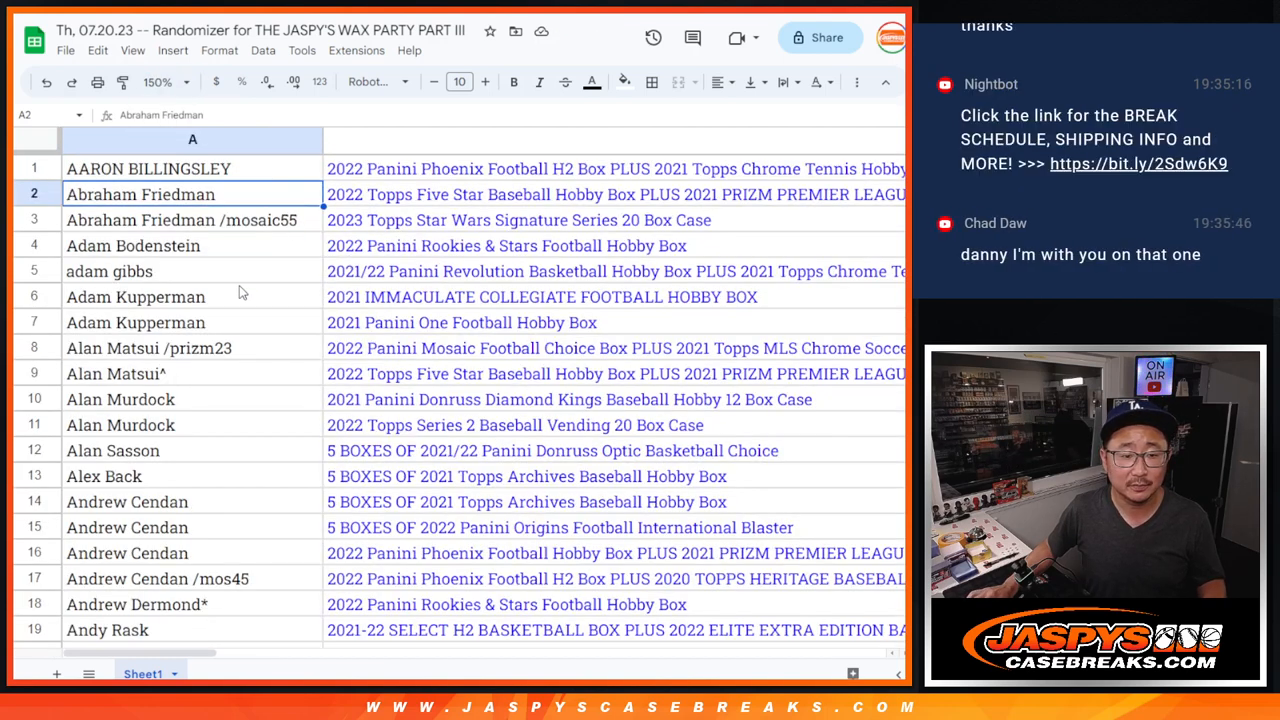
{"action": "scroll", "scroll_direction": "down", "scroll_amount": 3}
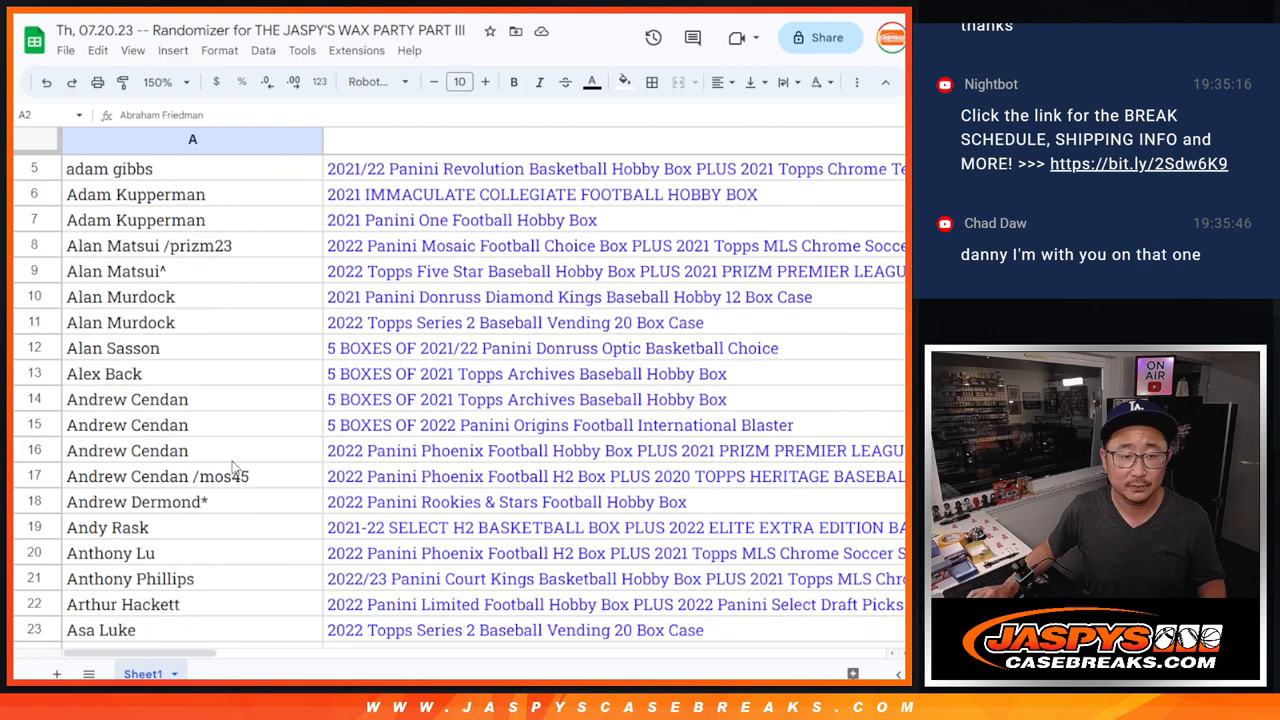
{"action": "scroll", "scroll_direction": "down", "scroll_amount": 3}
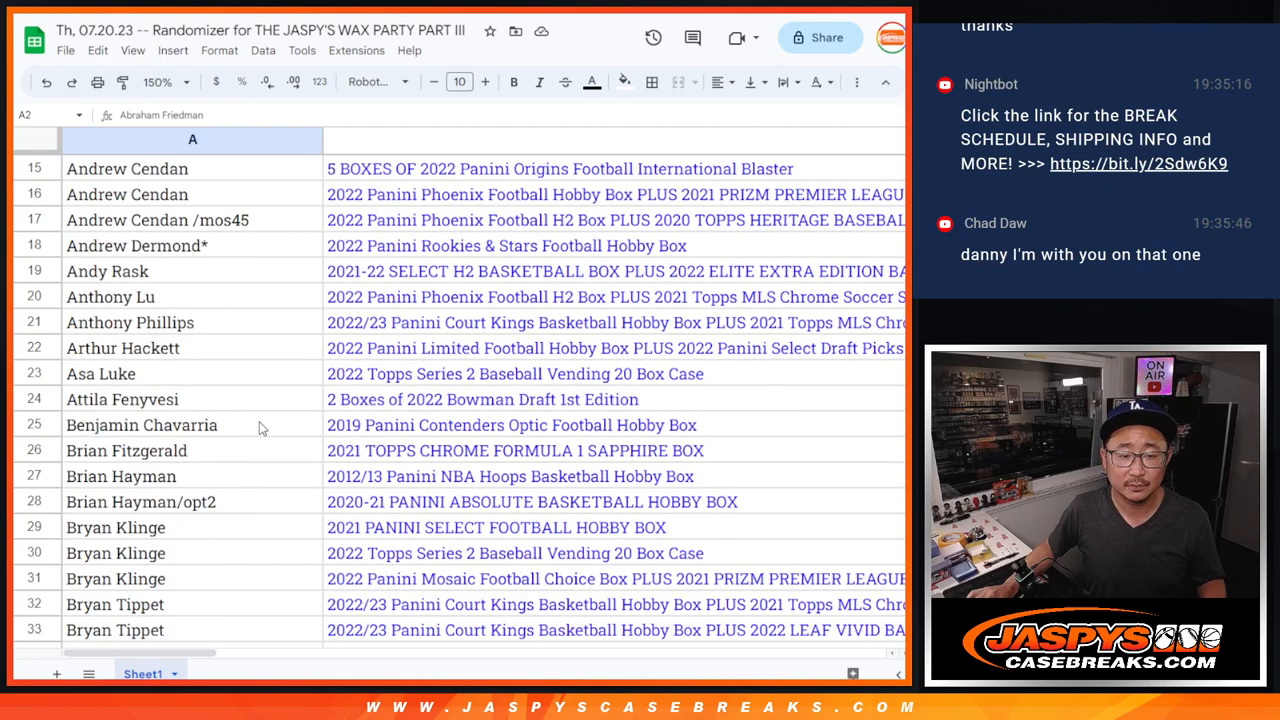
{"action": "scroll", "scroll_direction": "down", "scroll_amount": 3}
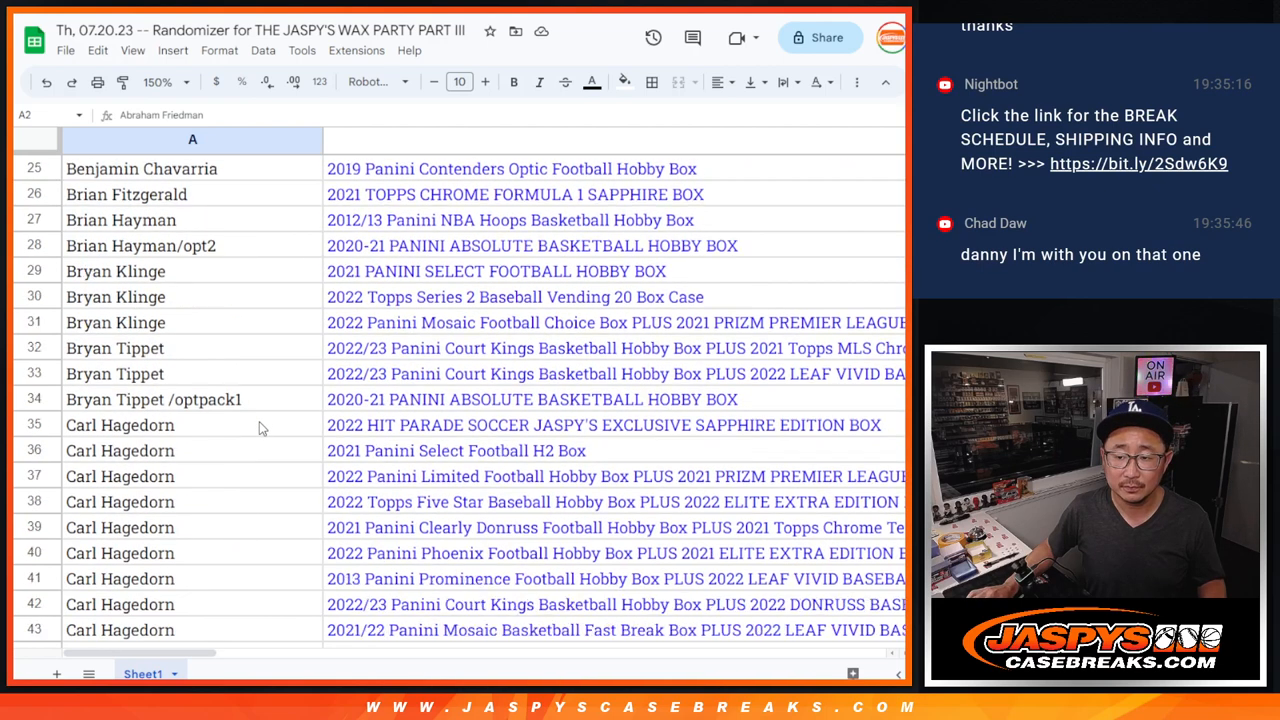
{"action": "scroll", "scroll_direction": "down", "scroll_amount": 3}
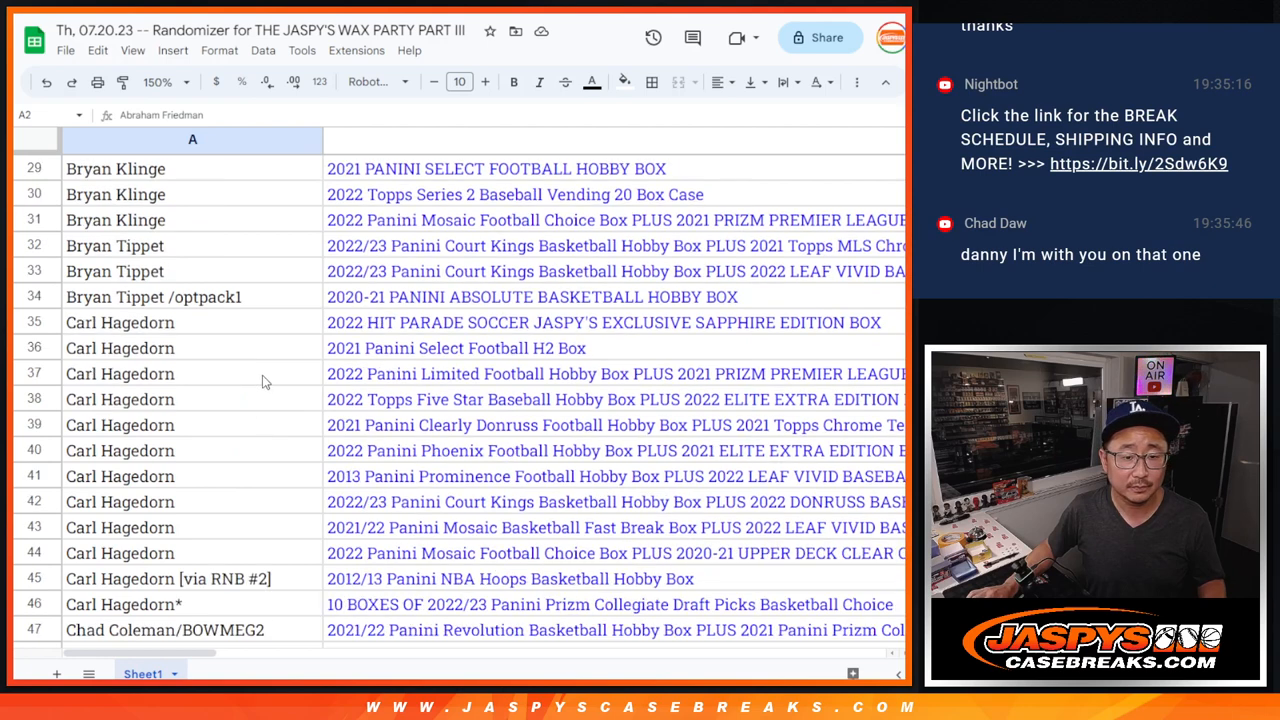
{"action": "scroll", "scroll_direction": "down", "scroll_amount": 3}
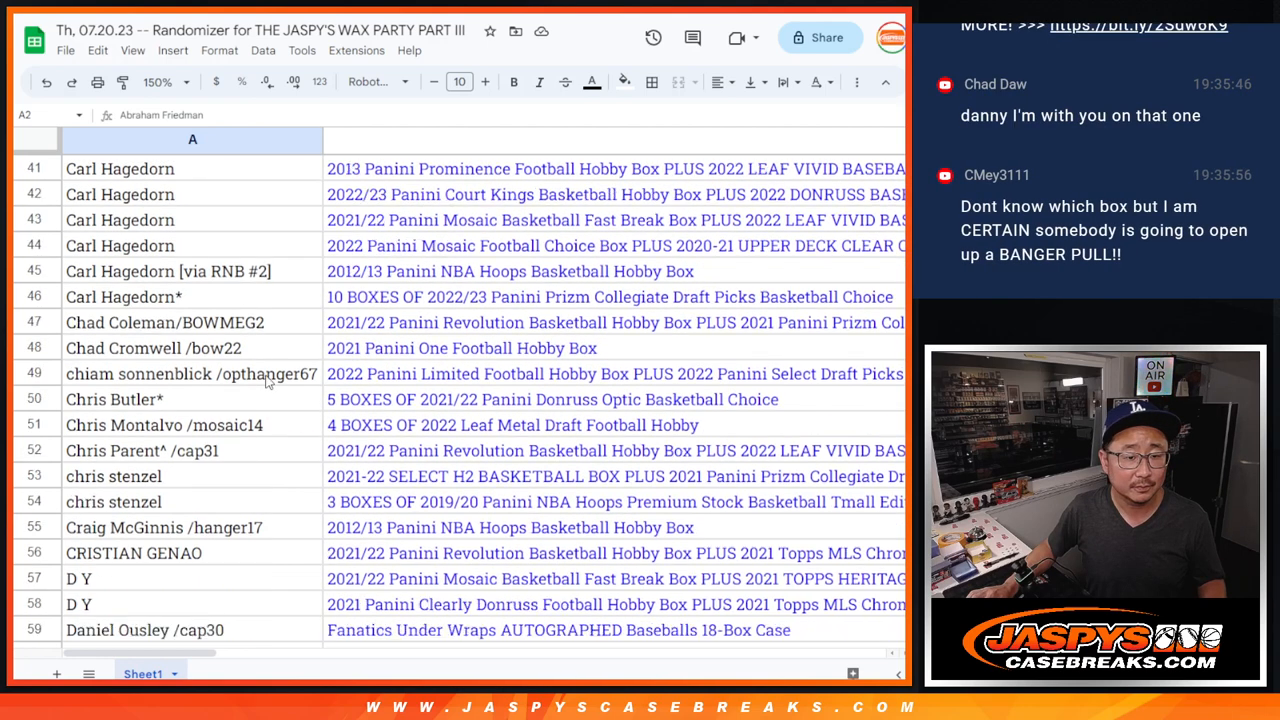
{"action": "scroll", "scroll_direction": "down", "scroll_amount": 3}
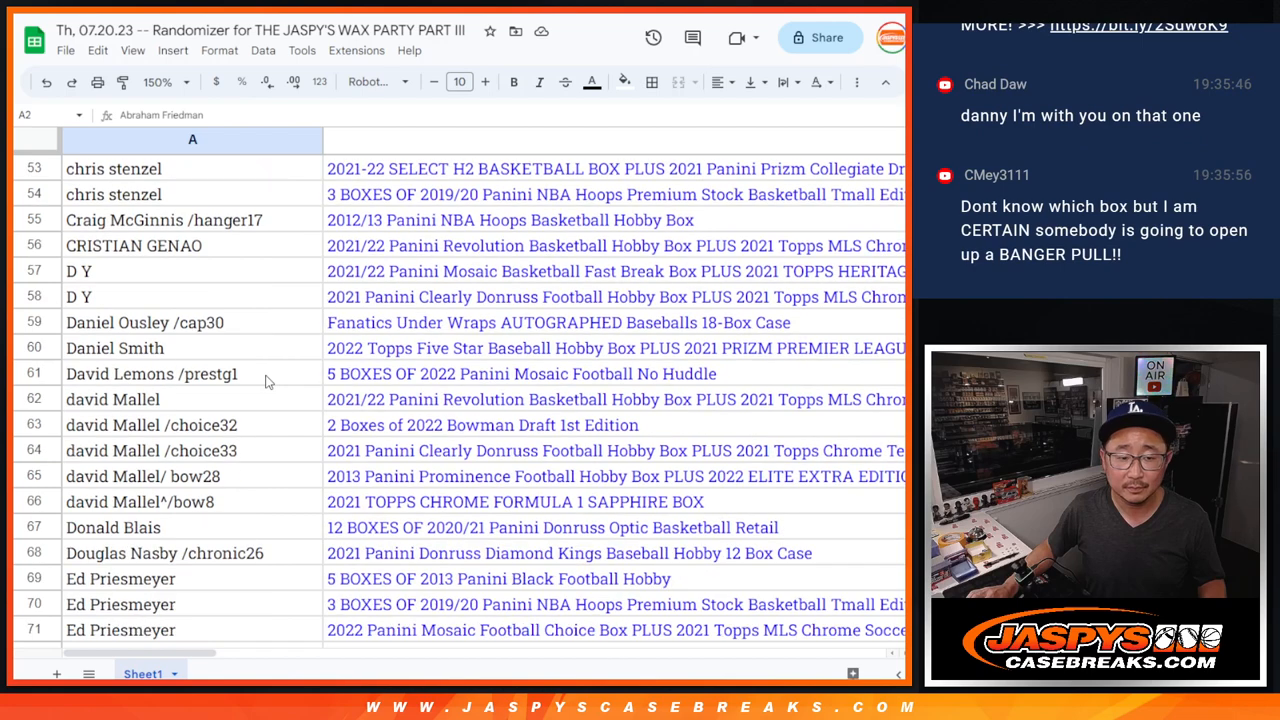
{"action": "scroll", "scroll_direction": "down", "scroll_amount": 3}
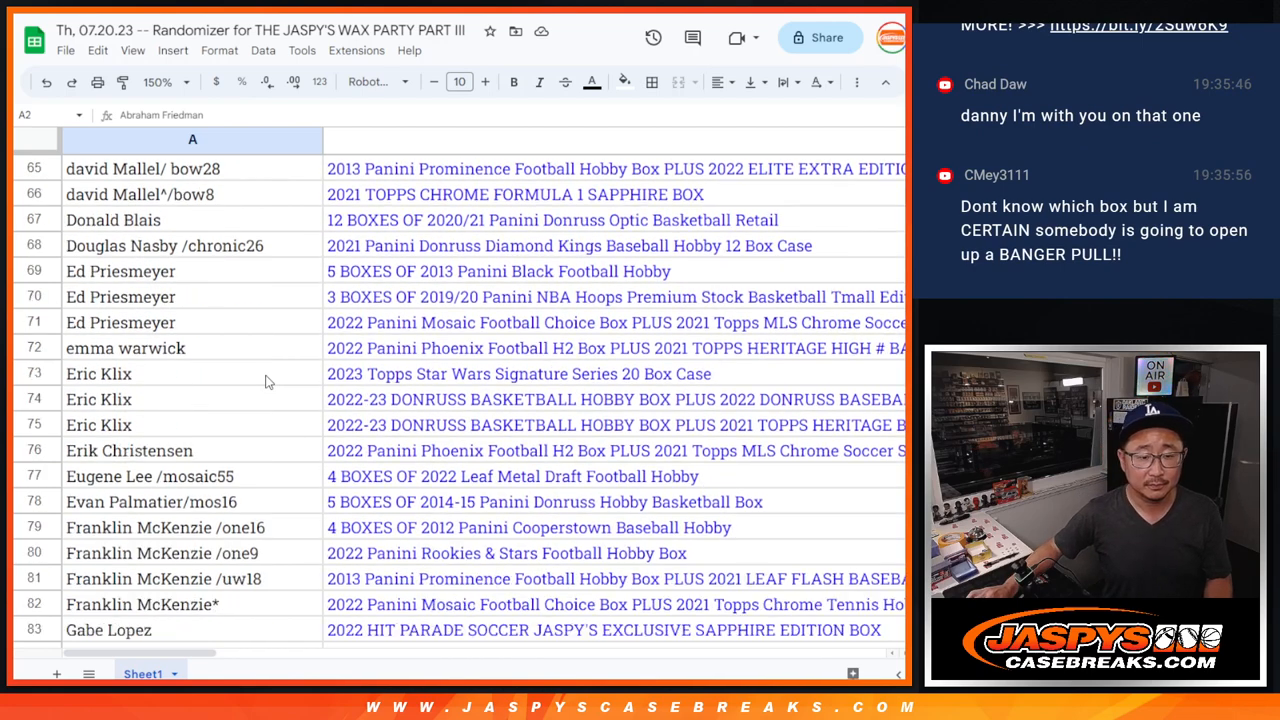
{"action": "scroll", "scroll_direction": "down", "scroll_amount": 3}
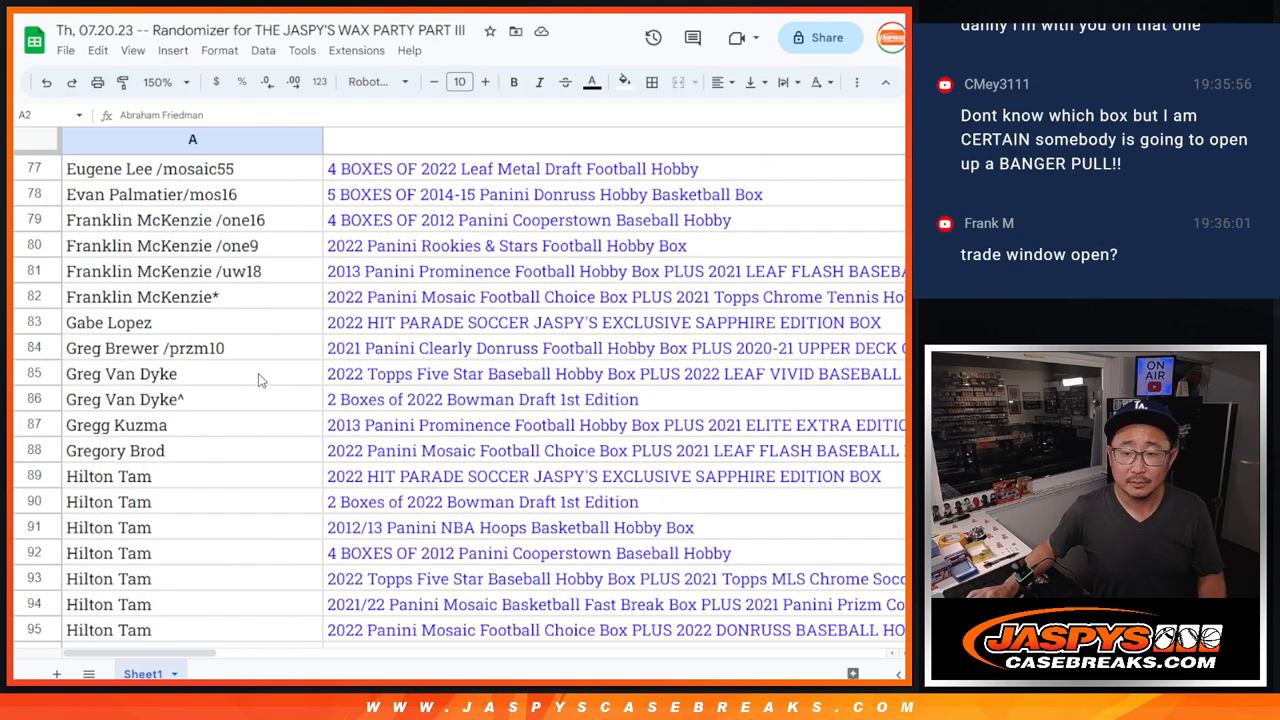
{"action": "scroll", "scroll_direction": "down", "scroll_amount": 3}
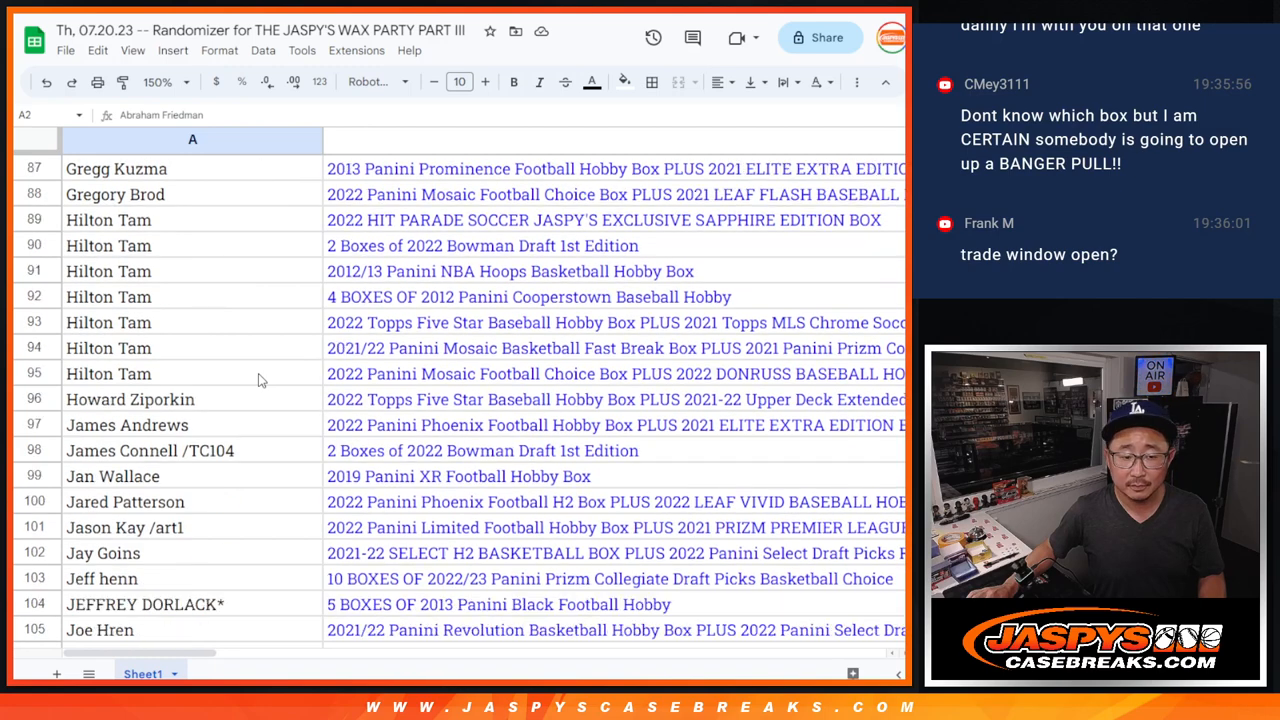
{"action": "scroll", "scroll_direction": "down", "scroll_amount": 3}
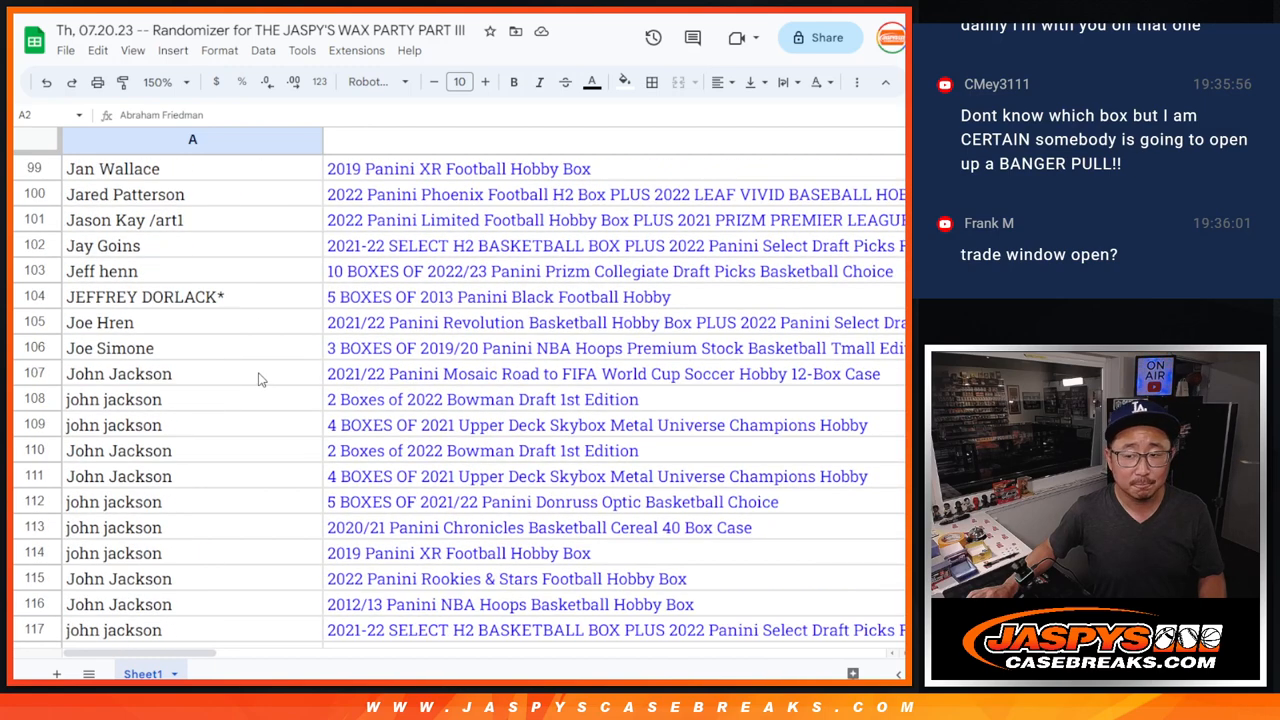
{"action": "scroll", "scroll_direction": "down", "scroll_amount": 3}
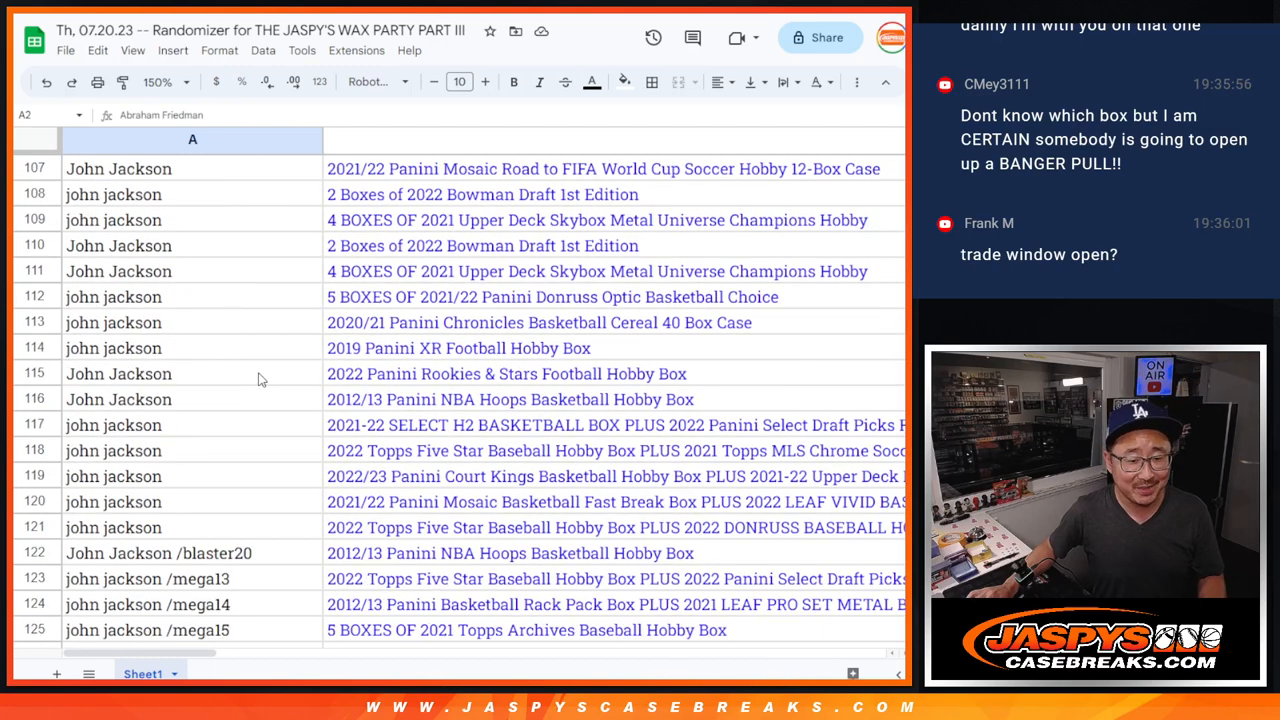
{"action": "scroll", "scroll_direction": "down", "scroll_amount": 3}
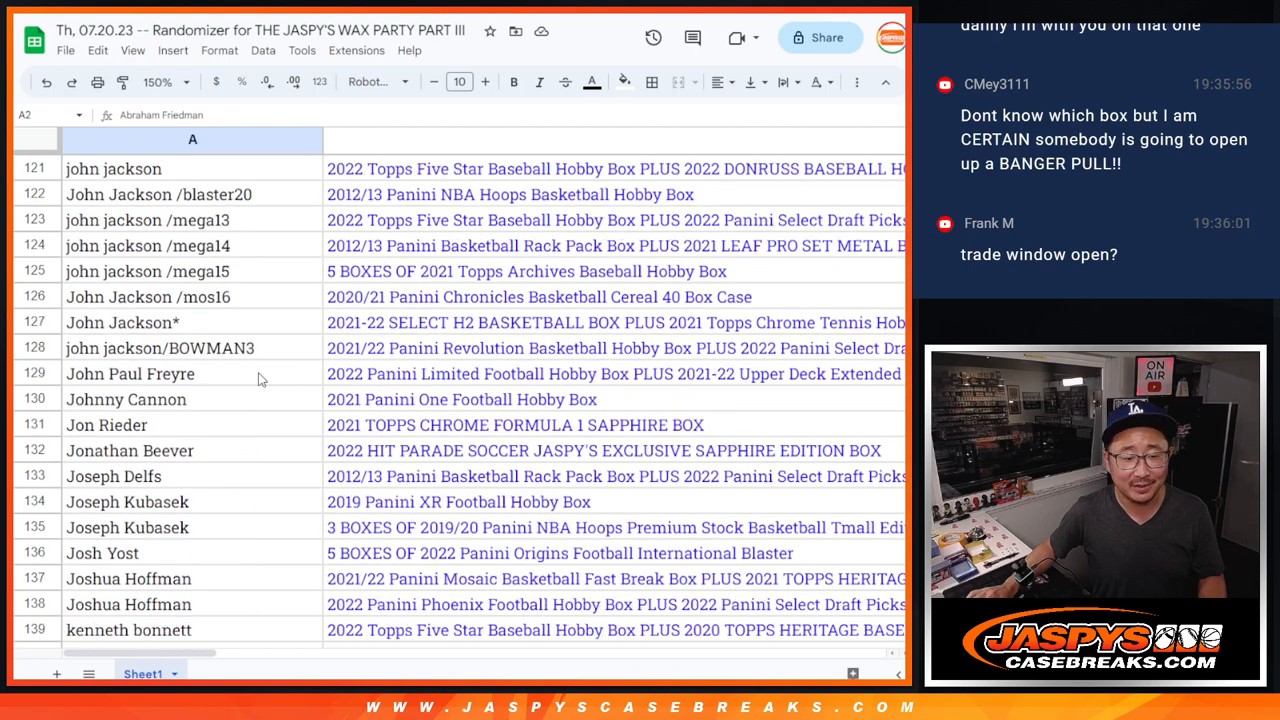
{"action": "scroll", "scroll_direction": "down", "scroll_amount": 3}
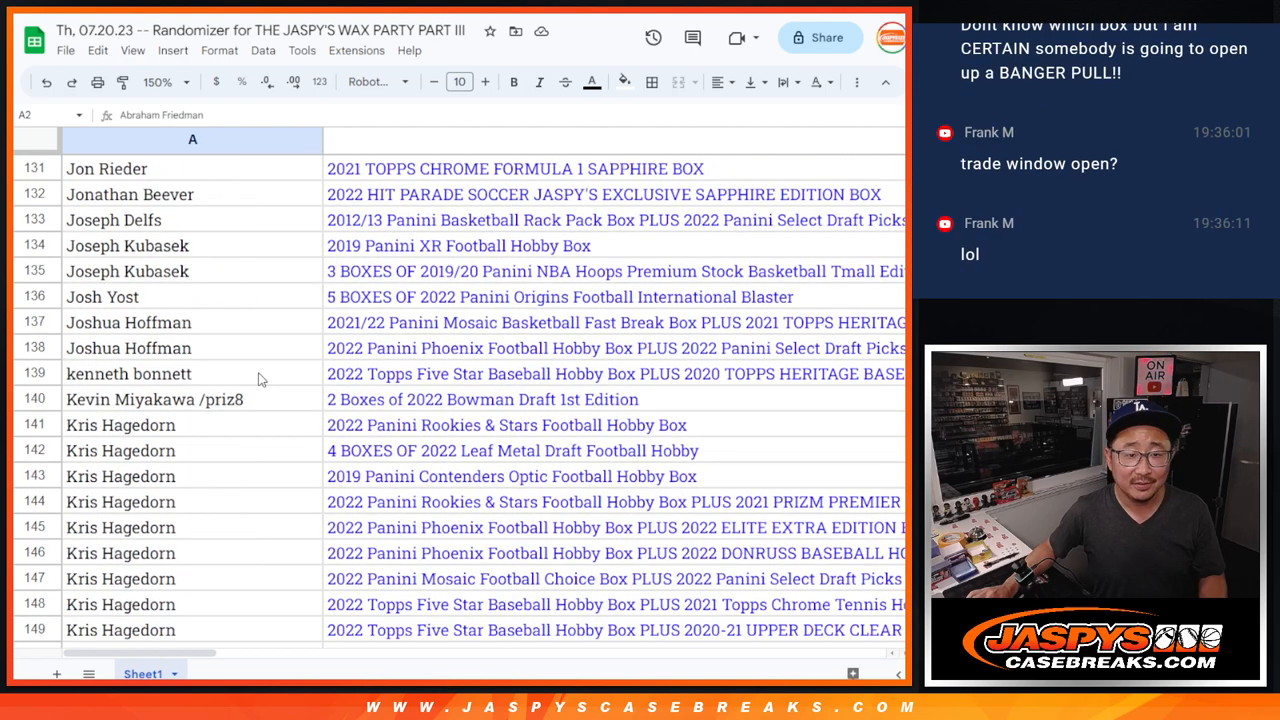
{"action": "scroll", "scroll_direction": "down", "scroll_amount": 3}
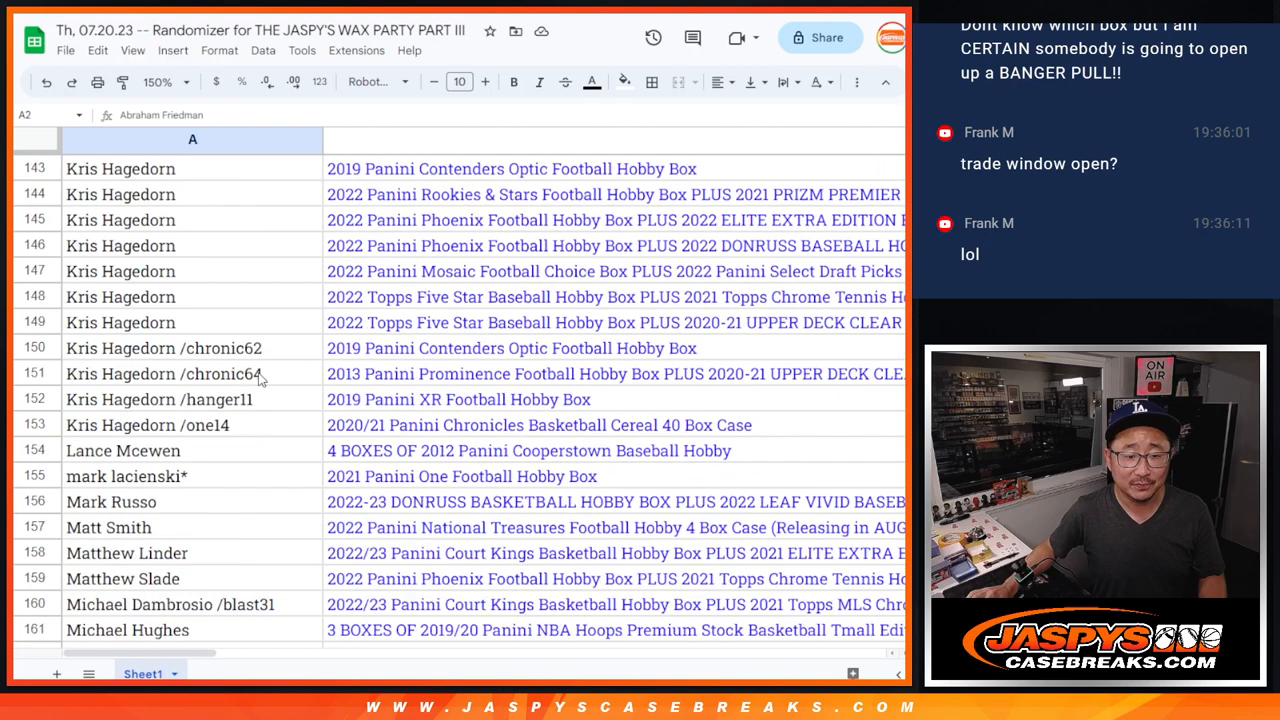
{"action": "scroll", "scroll_direction": "down", "scroll_amount": 3}
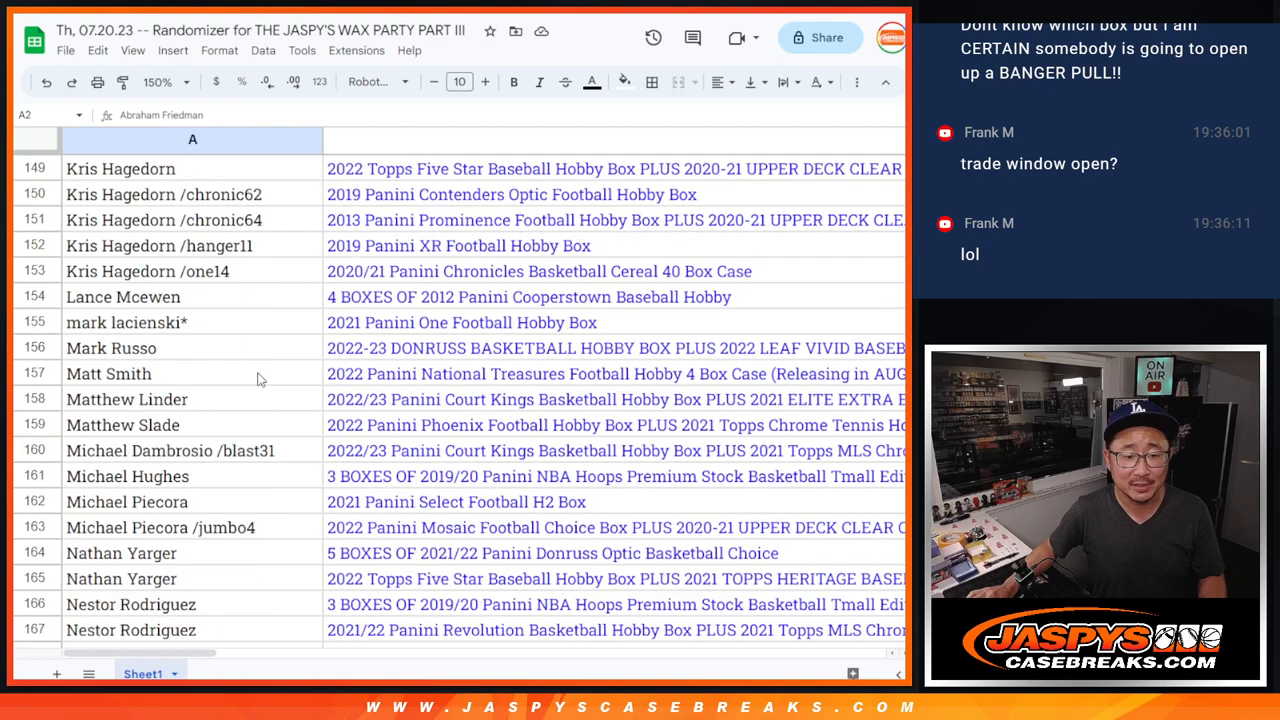
{"action": "scroll", "scroll_direction": "down", "scroll_amount": 3}
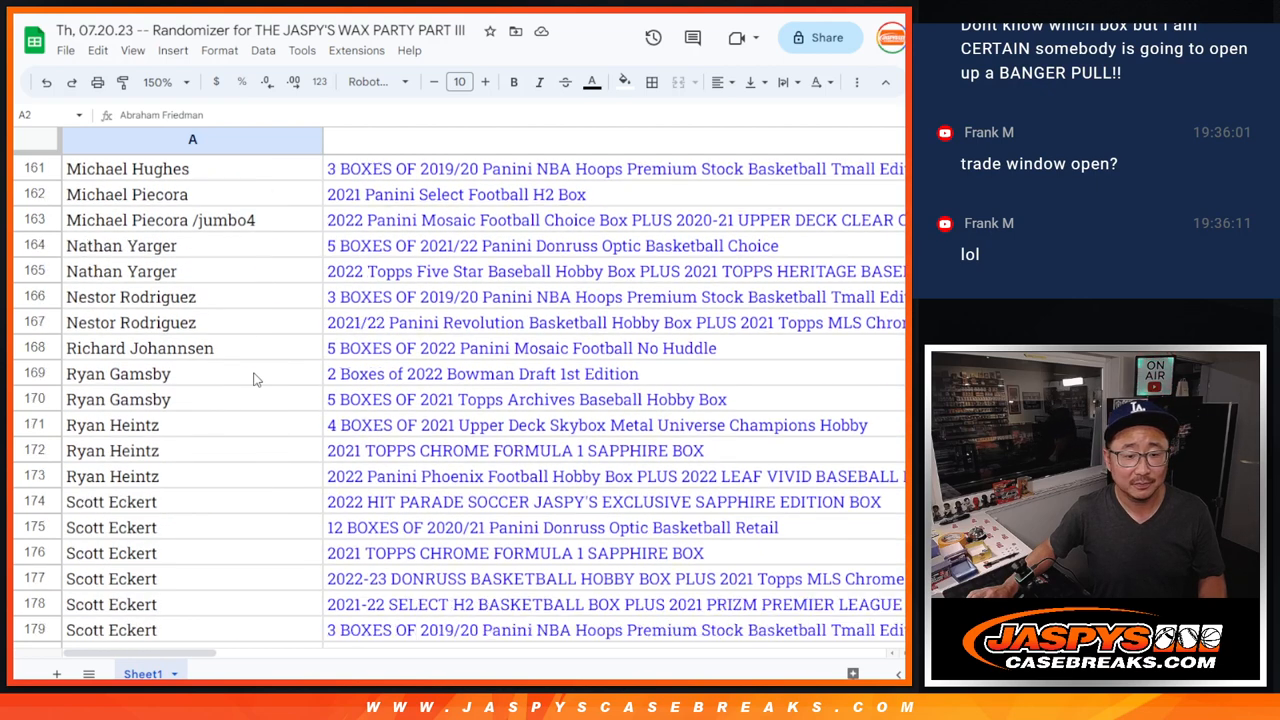
{"action": "scroll", "scroll_direction": "down", "scroll_amount": 3}
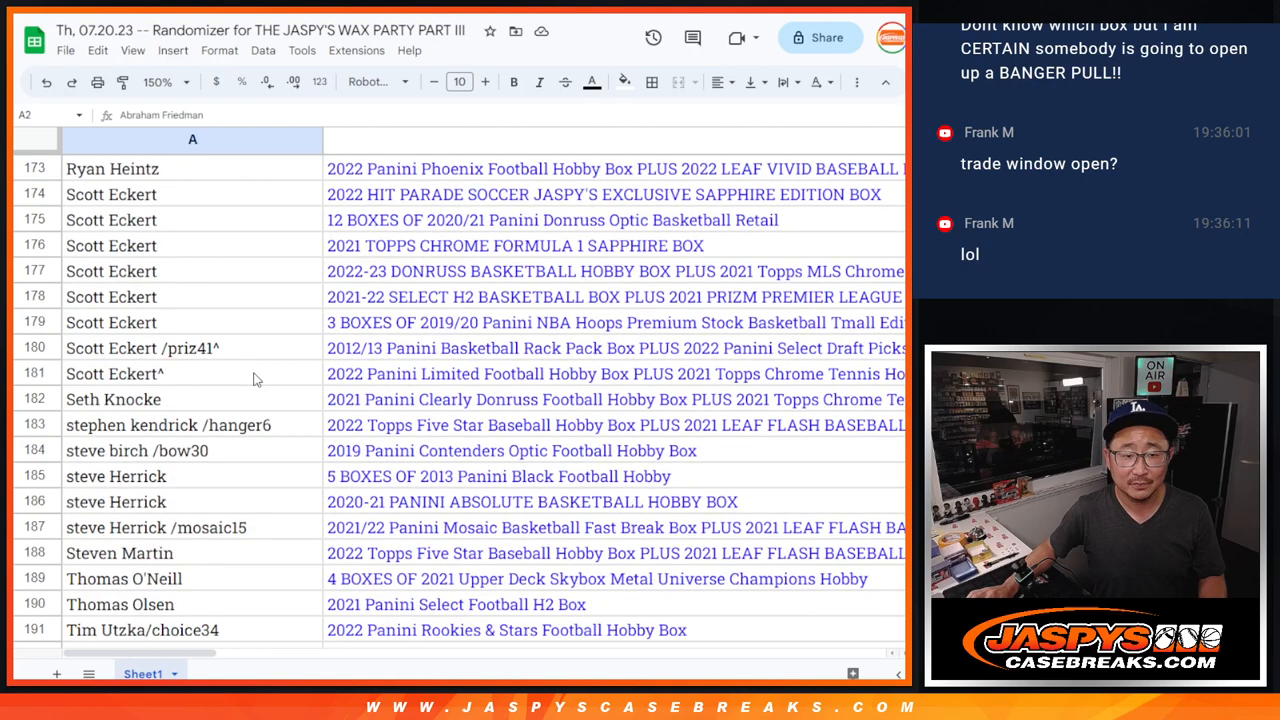
{"action": "scroll", "scroll_direction": "down", "scroll_amount": 3}
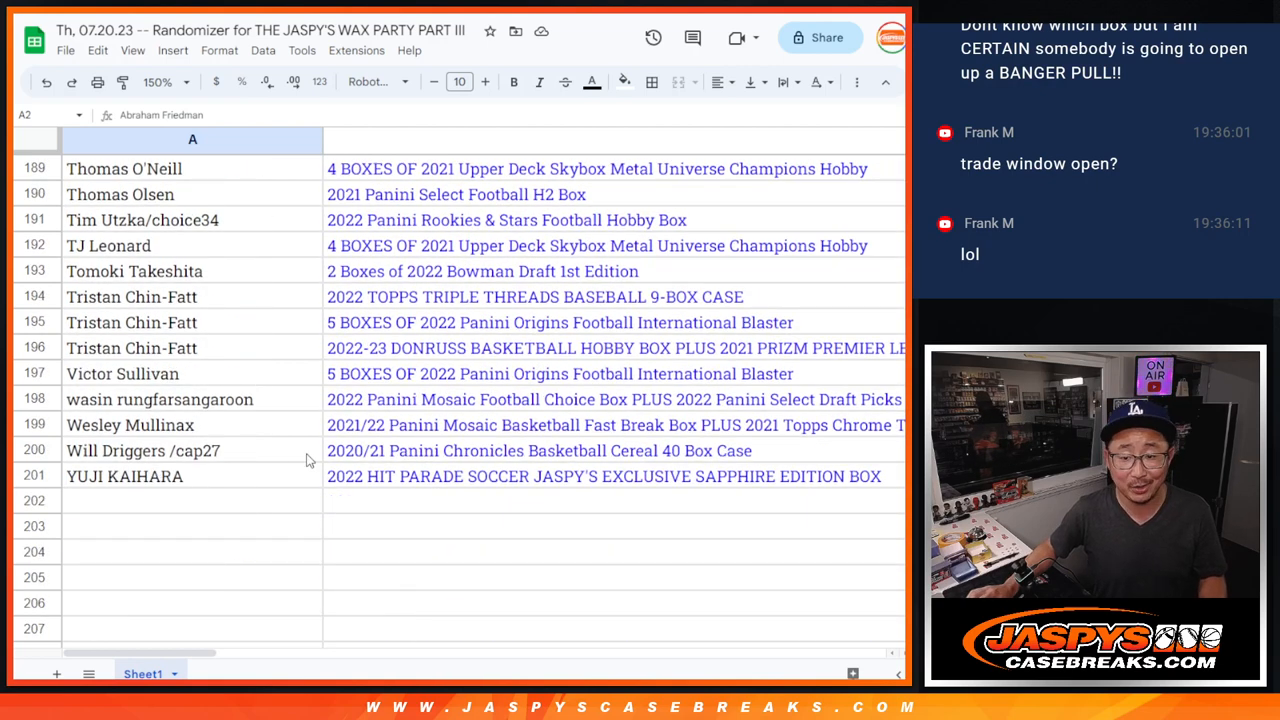
{"action": "scroll", "scroll_direction": "up", "scroll_amount": 3}
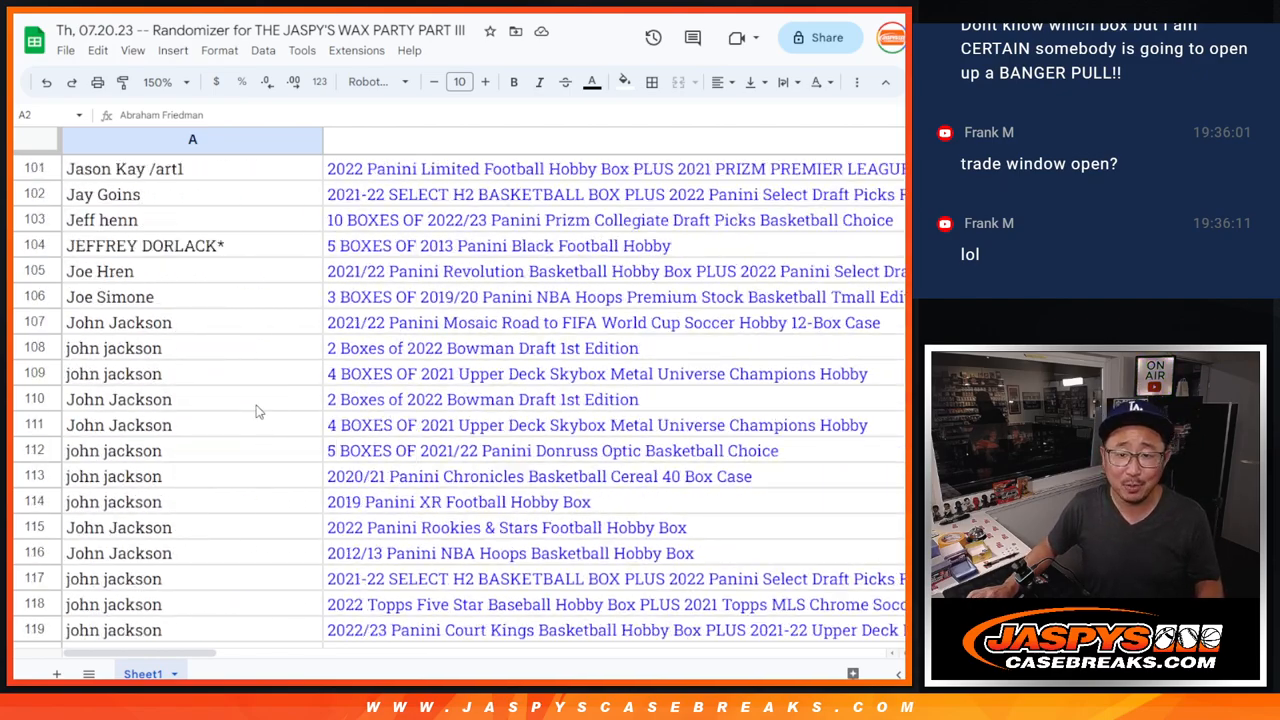
{"action": "scroll", "scroll_direction": "up", "scroll_amount": 3}
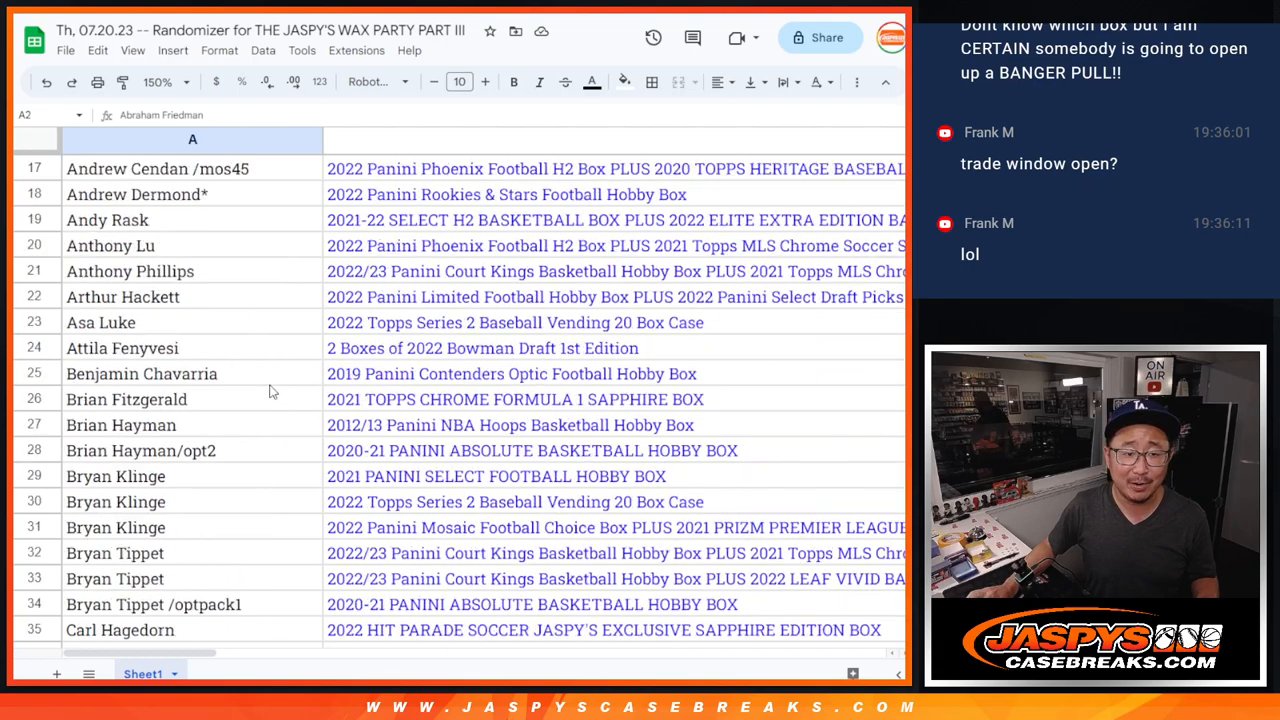